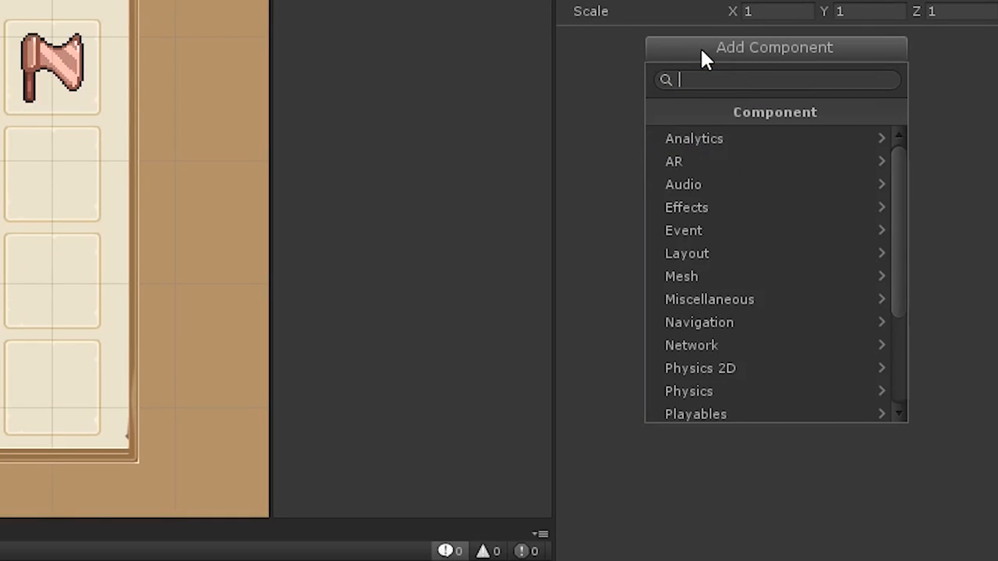
# Step: Dismiss the toggle component search, view the Pixel RPG Icon Pack page, and expand Box > Bottom
pyautogui.write('toggl')
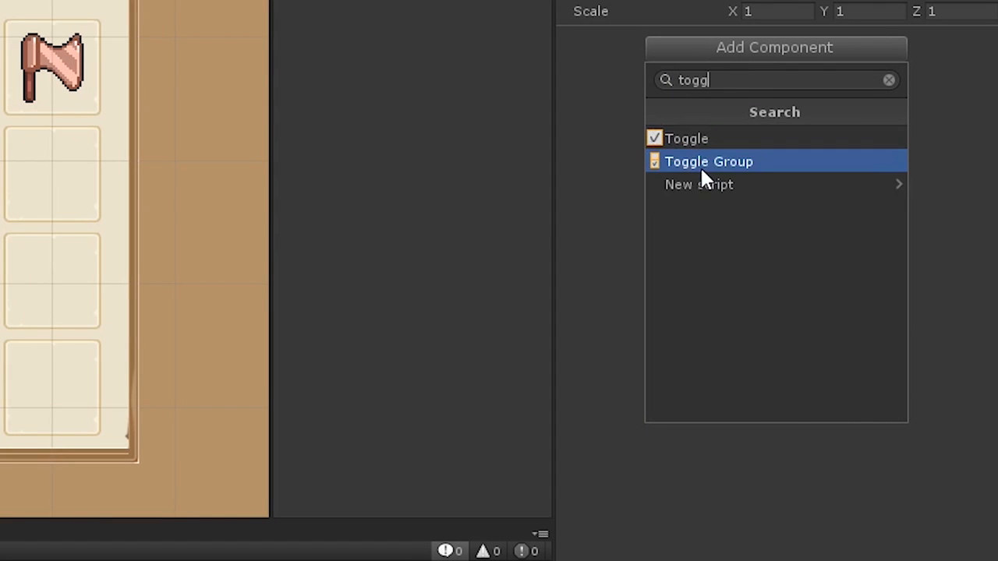
pyautogui.click(687, 138)
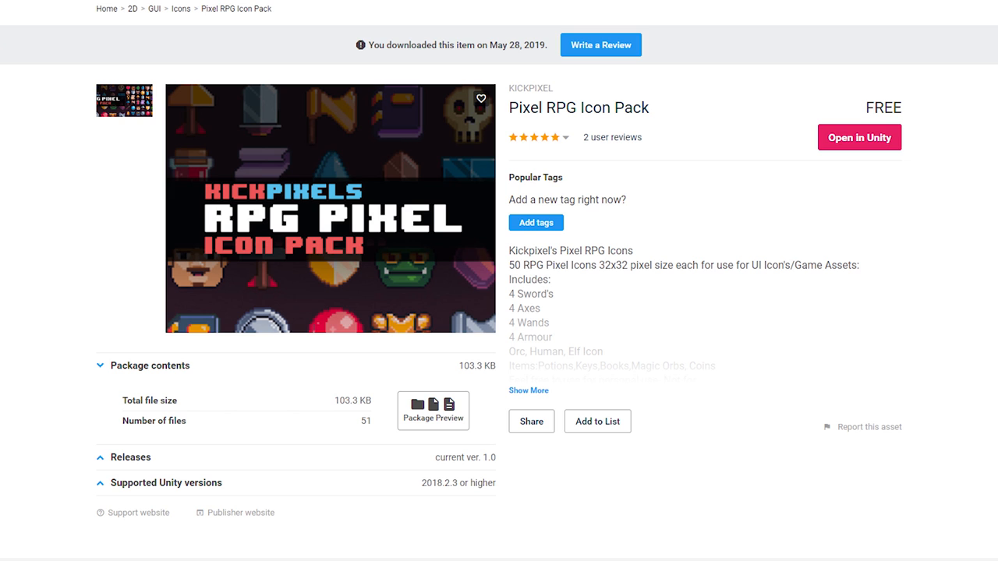
pyautogui.click(859, 137)
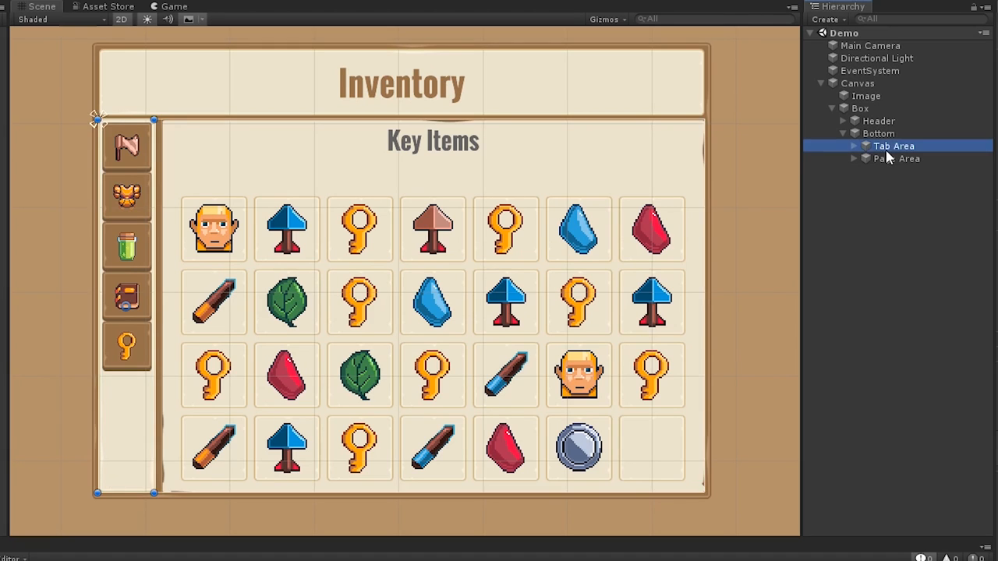
# Step: Expand Tab Area to show its five tabs and deactivate Page 5 - Keys
pyautogui.click(854, 146)
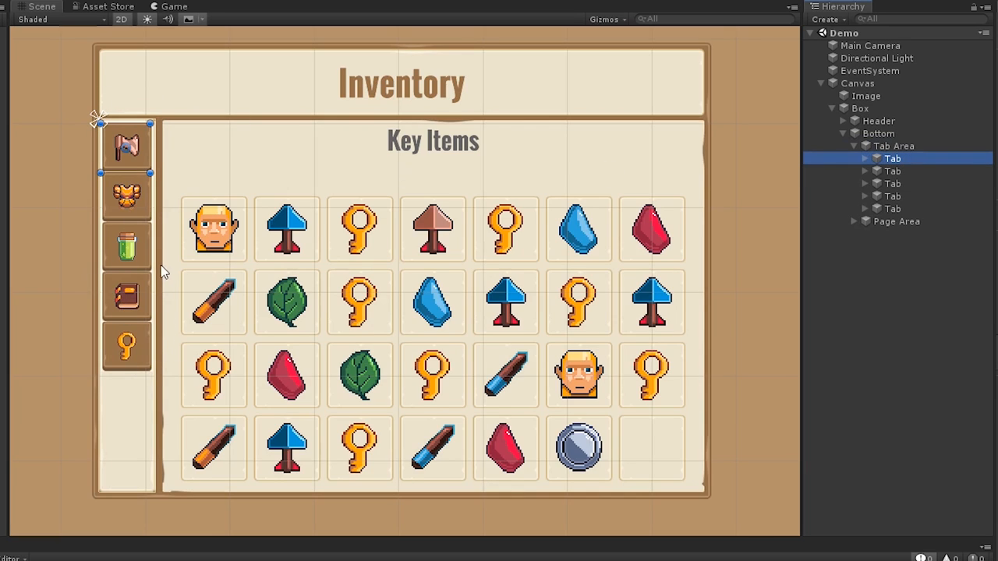
pyautogui.moveTo(803, 192)
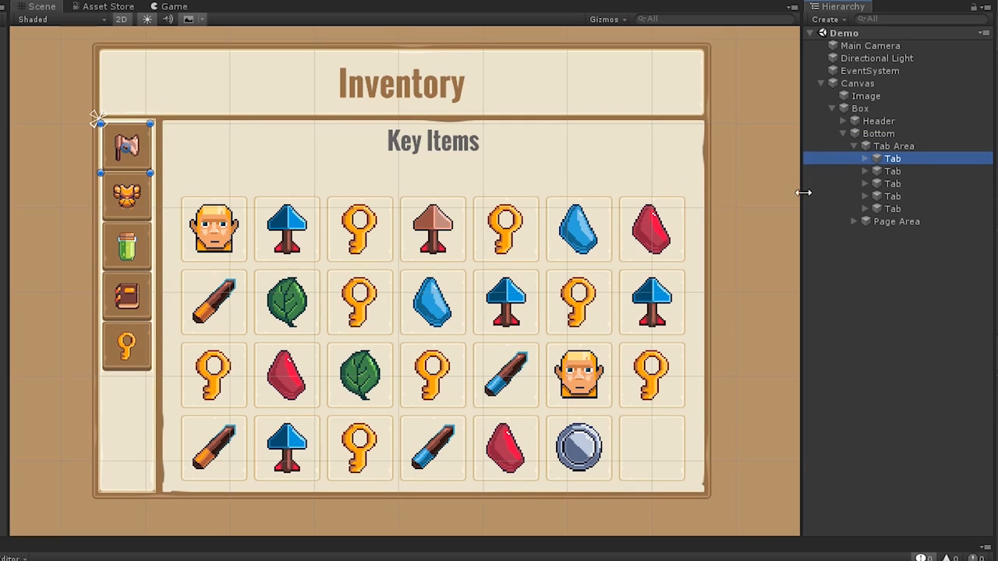
pyautogui.click(854, 221)
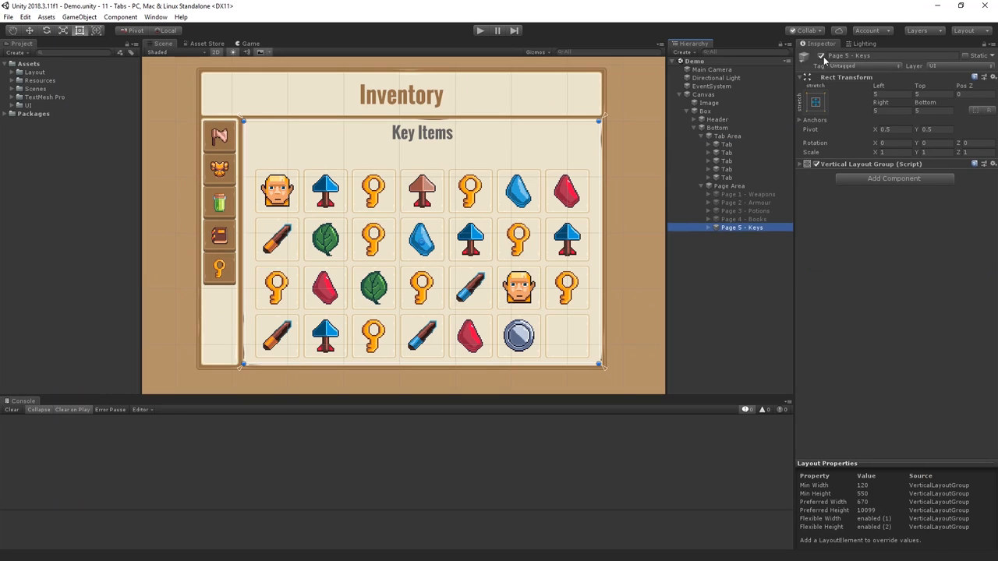
pyautogui.click(752, 194)
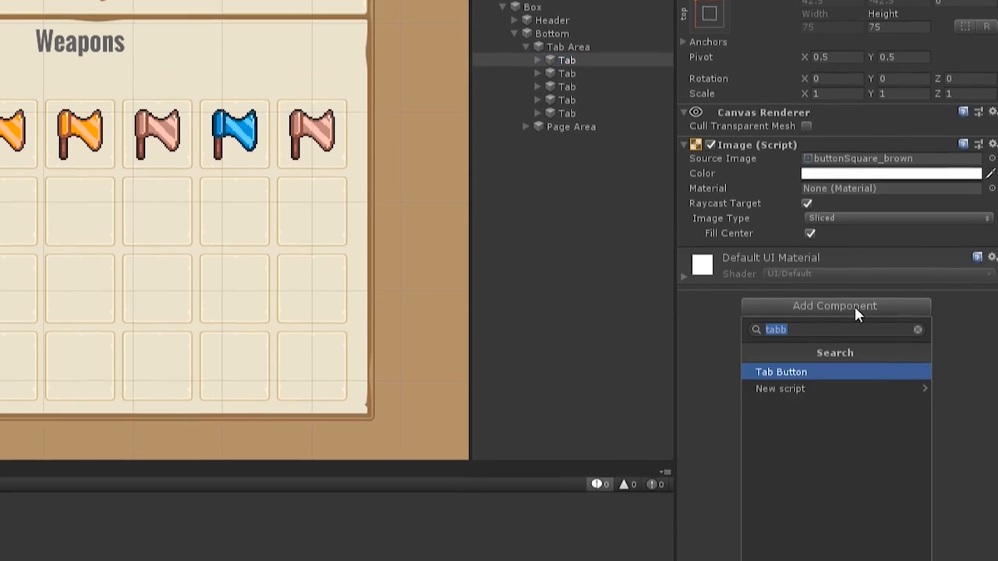
# Step: Add a Button with an On Click SetActive entry to the first tab, then remove it
pyautogui.click(782, 371)
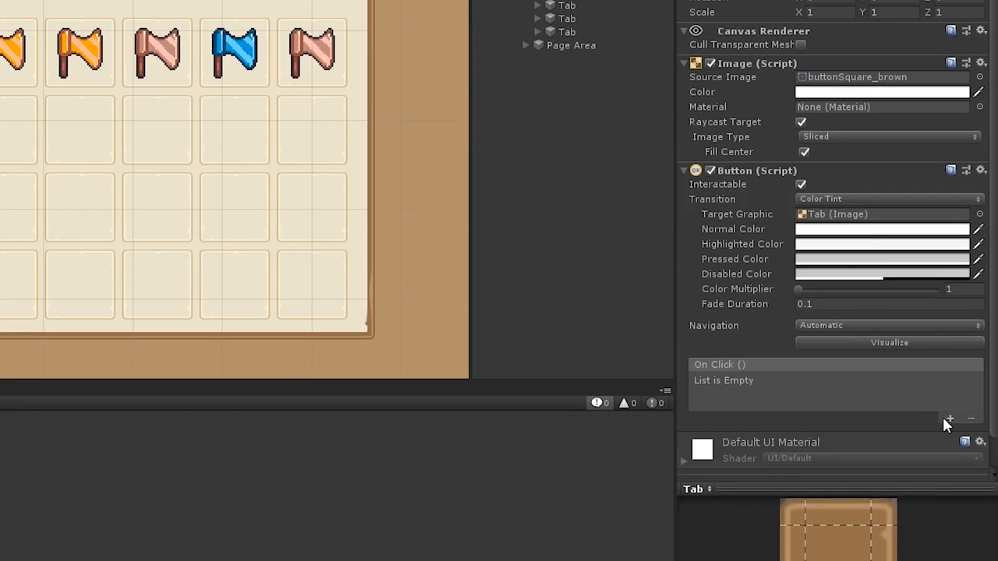
pyautogui.click(946, 420)
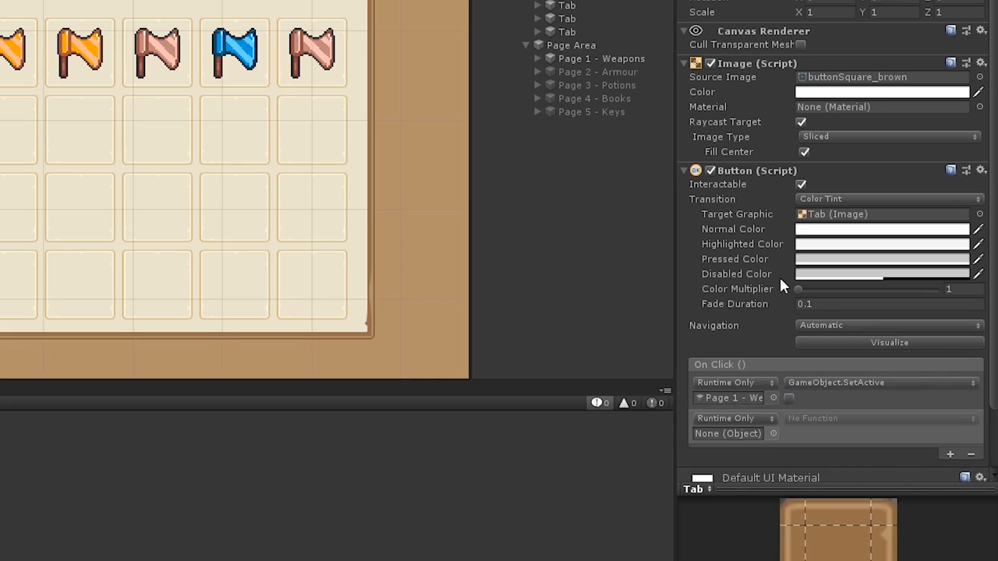
pyautogui.click(980, 170)
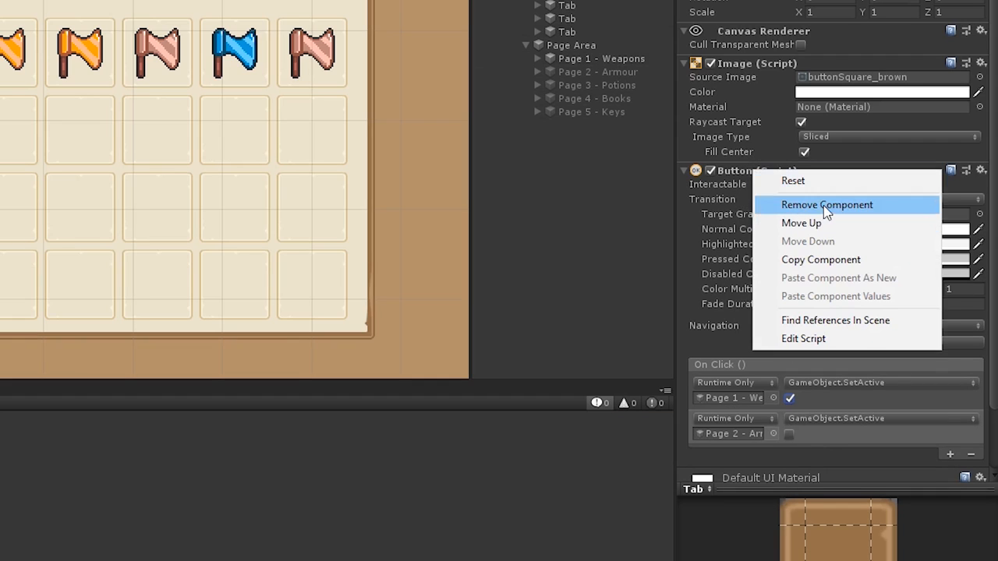
pyautogui.click(826, 204)
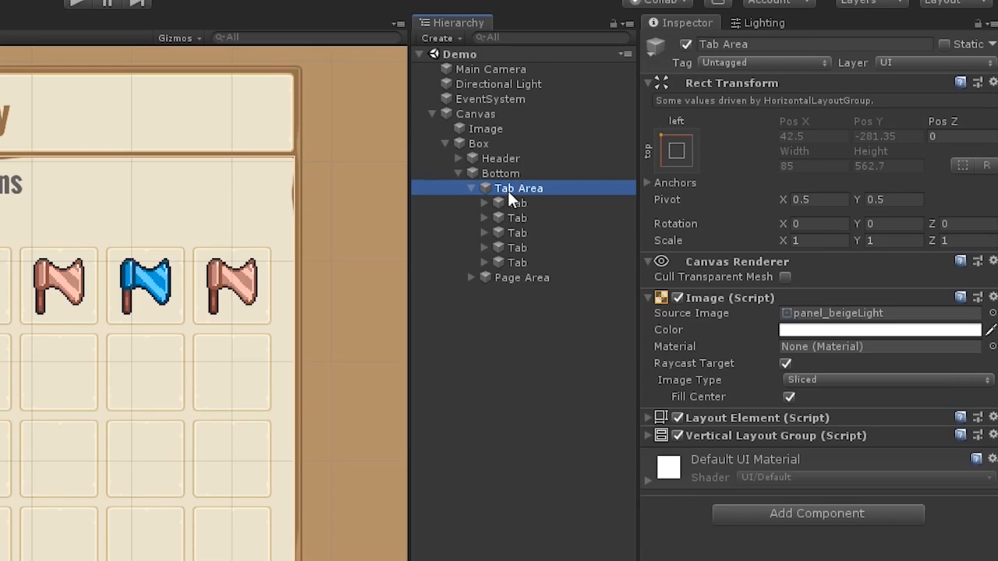
# Step: Create a TabGroup script on Tab Area and a TabButton script on the first tab
pyautogui.click(818, 514)
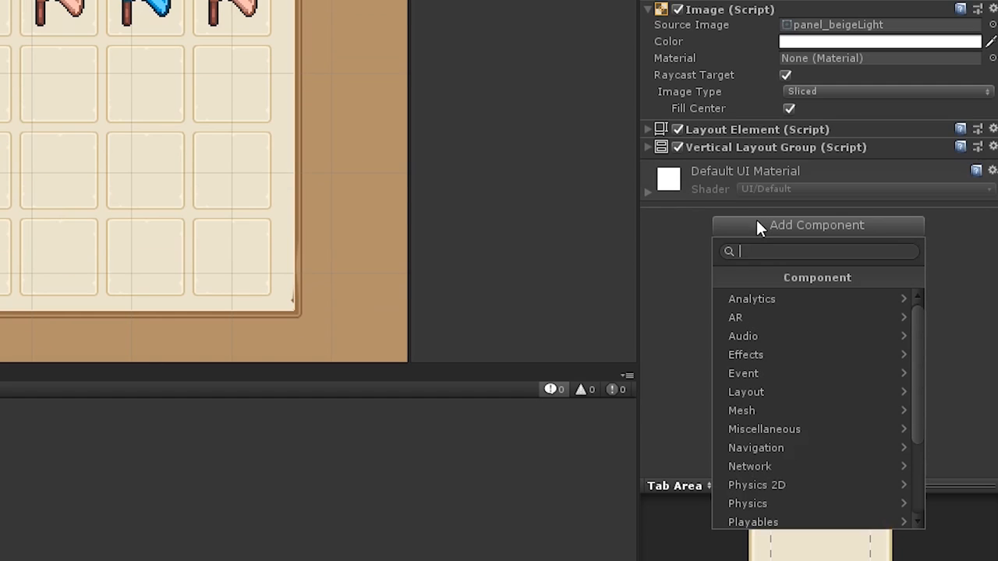
pyautogui.write('TabGrou')
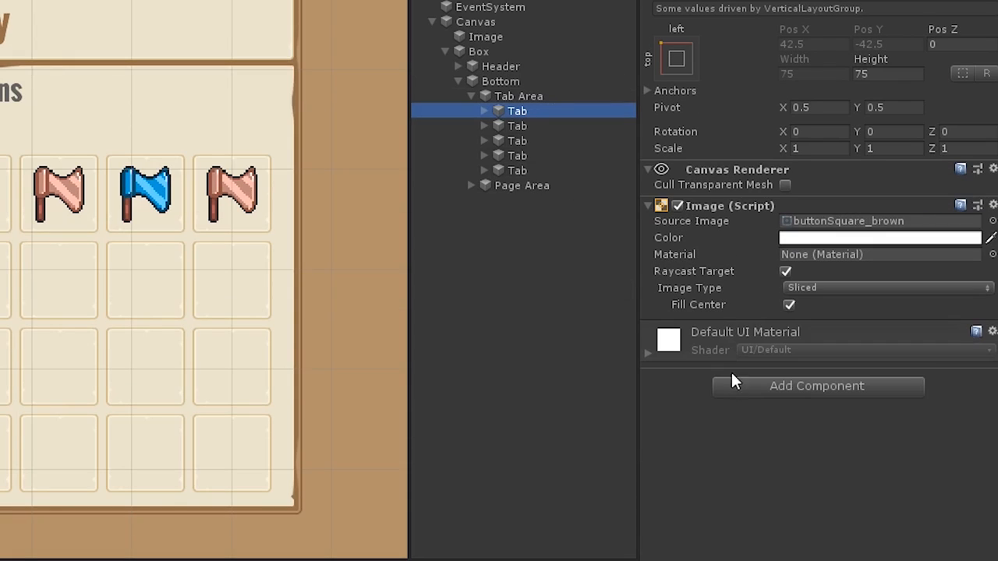
pyautogui.click(817, 387)
pyautogui.write('TabButton')
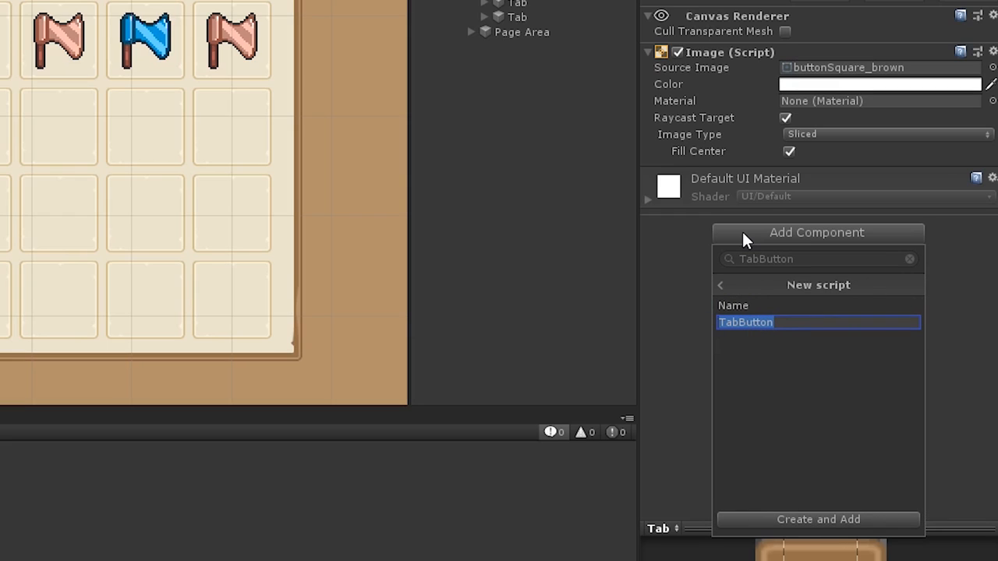
pyautogui.click(817, 518)
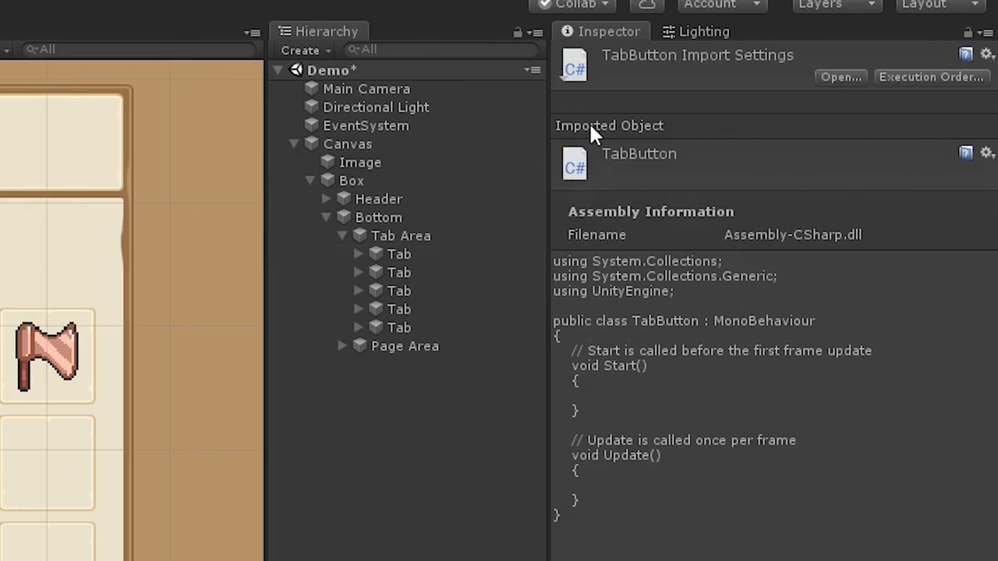
# Step: Set tab_icon as the TabButton script icon and tab_group_icon as the TabGroup icon
pyautogui.click(577, 66)
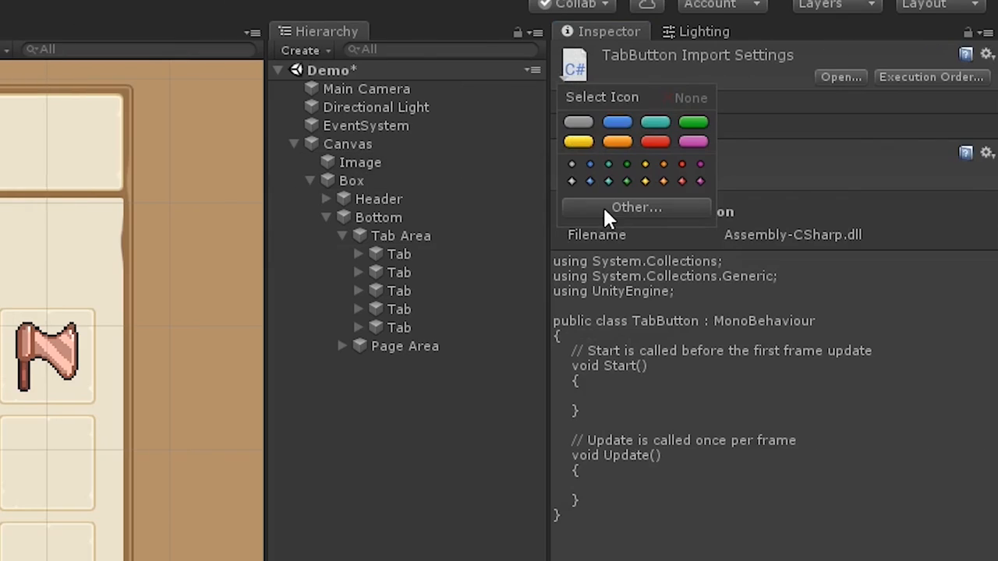
pyautogui.click(635, 206)
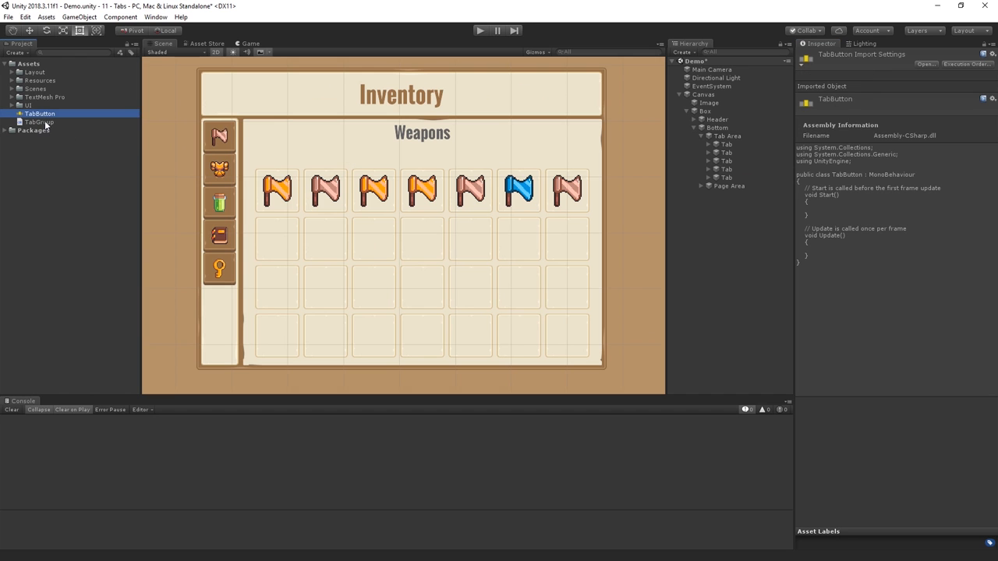
pyautogui.click(37, 121)
pyautogui.write('tab')
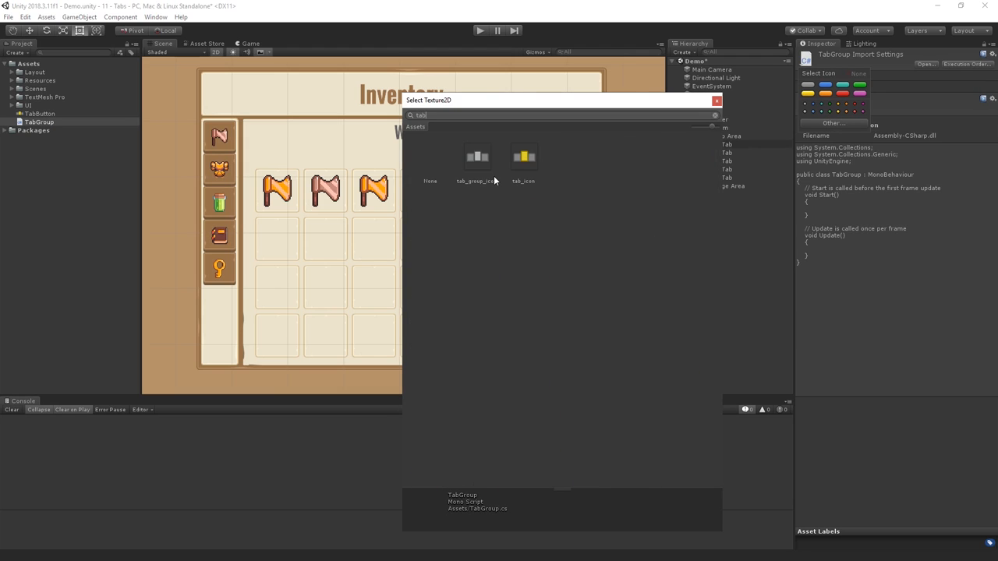
pyautogui.click(716, 101)
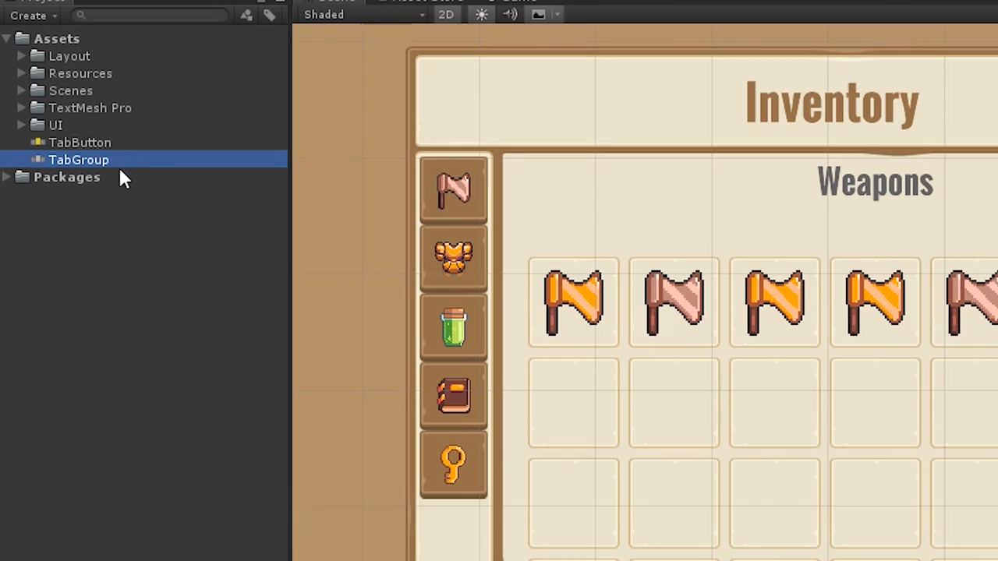
pyautogui.moveTo(756, 137)
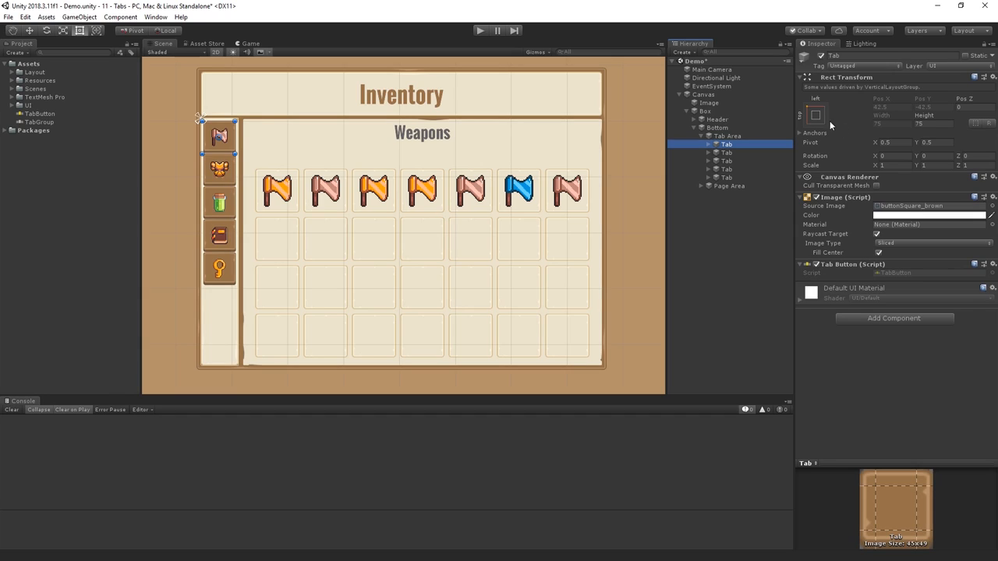
# Step: In TabGroup.cs, declare a public tabButtons List and delete the default Start and Update methods
pyautogui.click(717, 135)
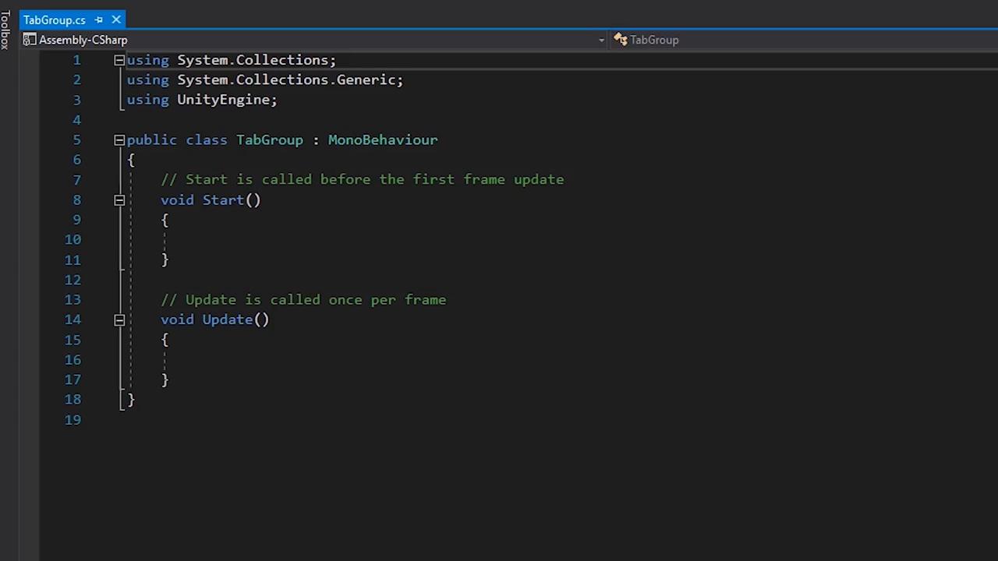
pyautogui.press('Enter')
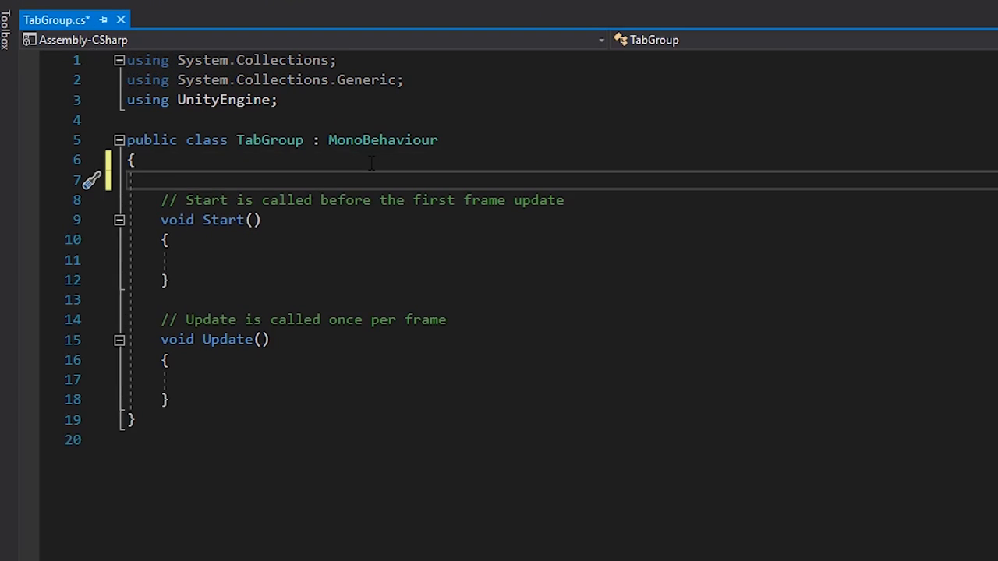
pyautogui.write('public List<TabButton> tabButtons;')
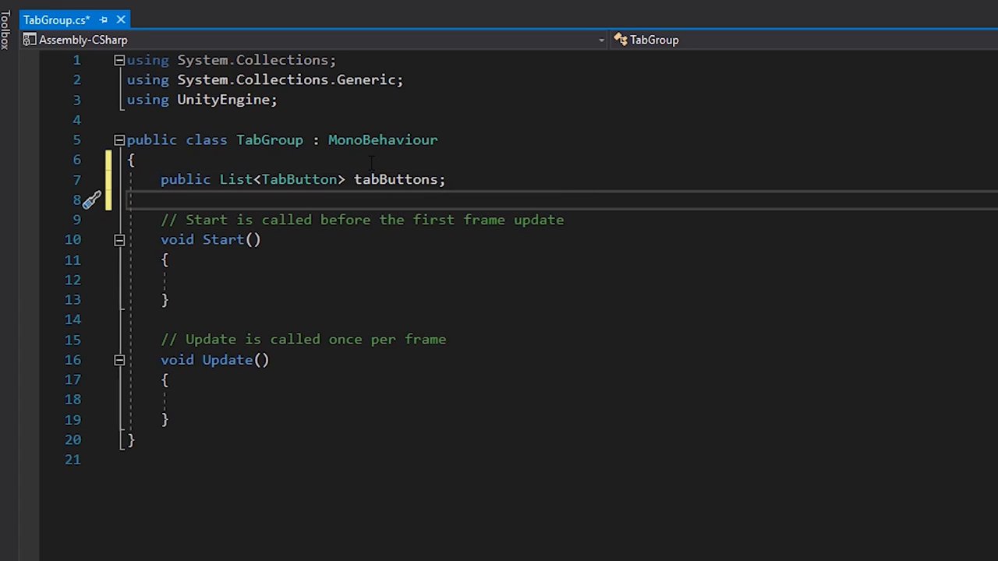
pyautogui.moveTo(153, 219); pyautogui.dragTo(167, 419)
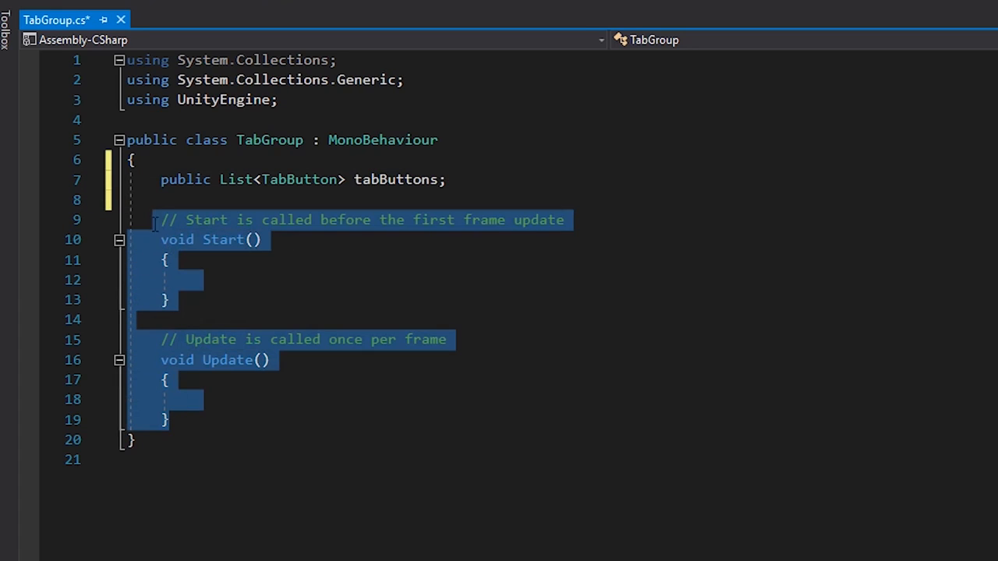
pyautogui.press('Delete')
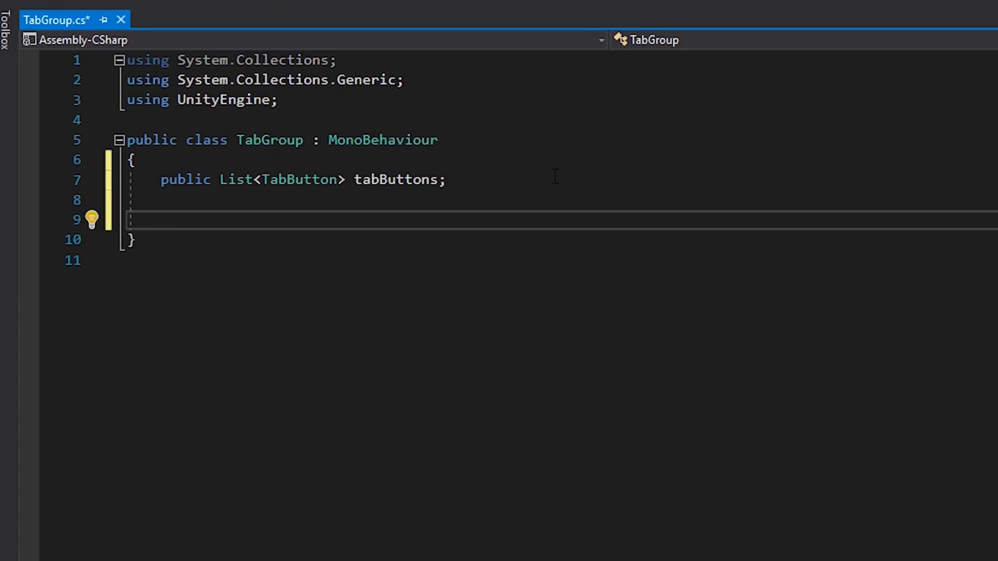
# Step: Write Subscribe(TabButton button) creating tabButtons when null and adding the button
pyautogui.write('public void Sub')
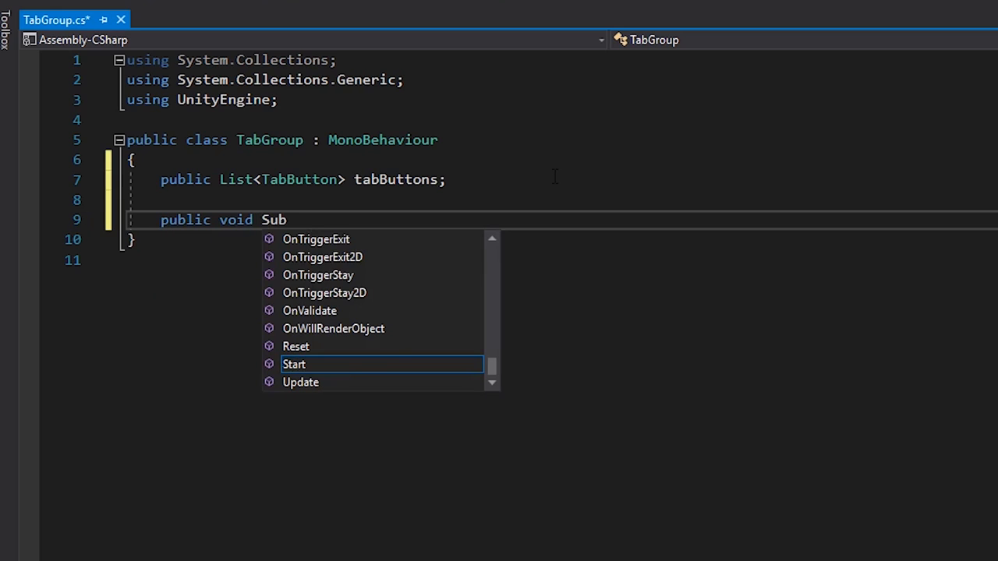
pyautogui.write('scribe(TabButton button')
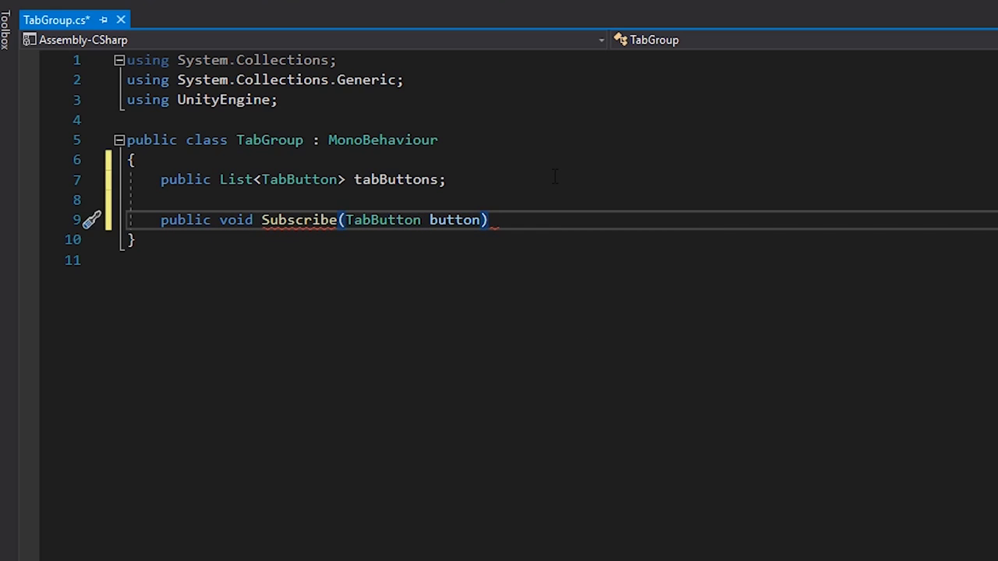
pyautogui.write('{')
pyautogui.write('tab')
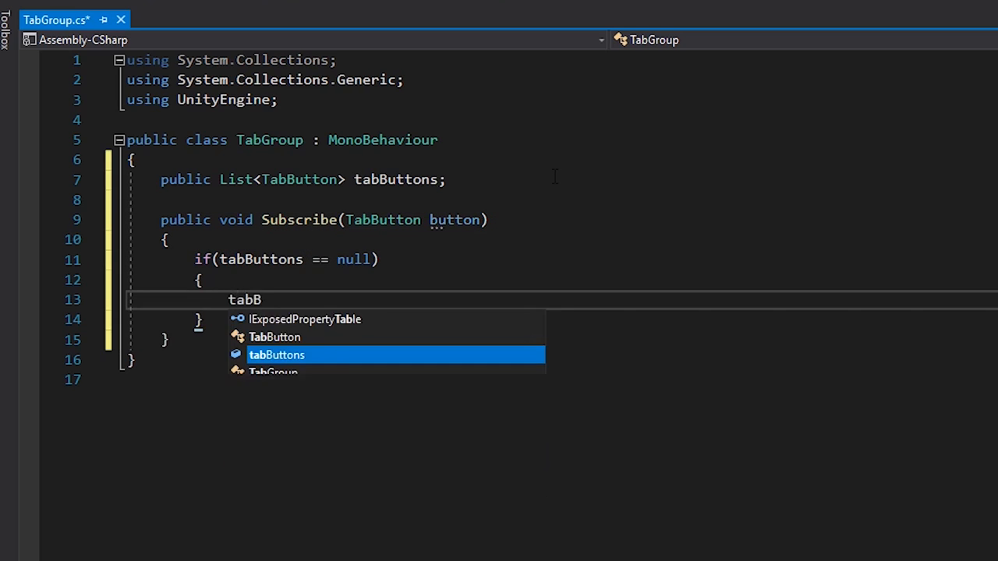
pyautogui.write('Buttons = new List<TabButton>();')
pyautogui.write('tabButtons.Add(')
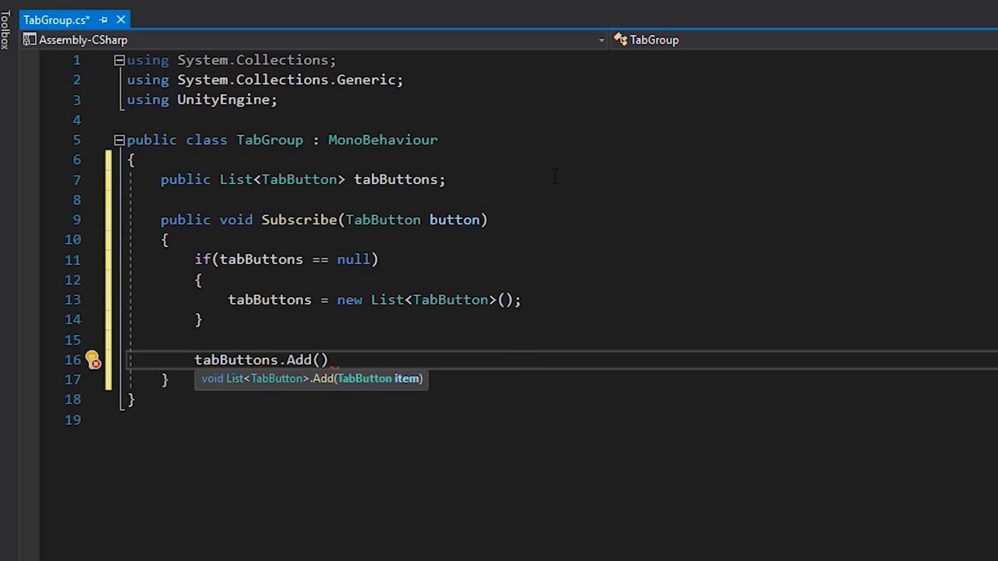
pyautogui.write('button);')
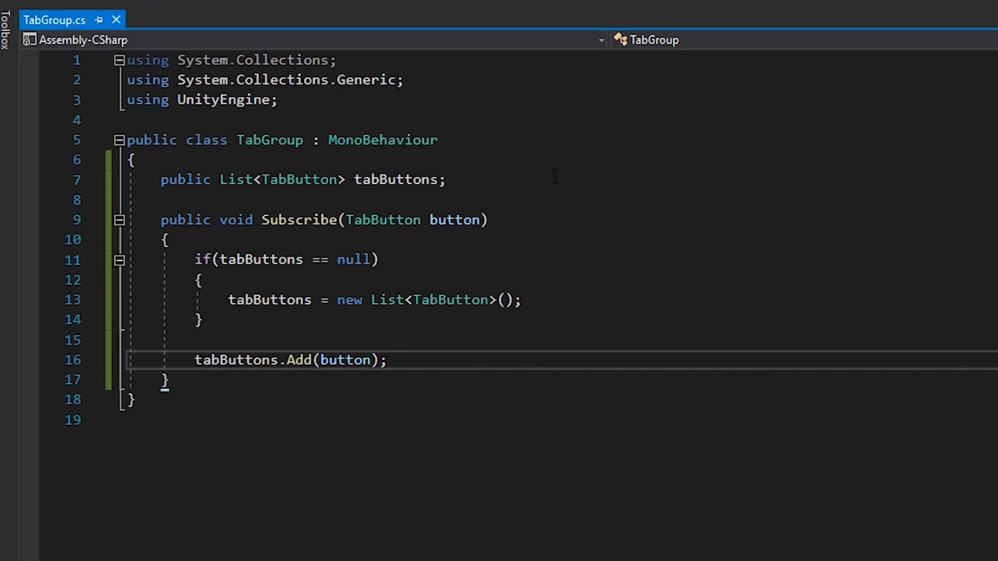
pyautogui.click(387, 360)
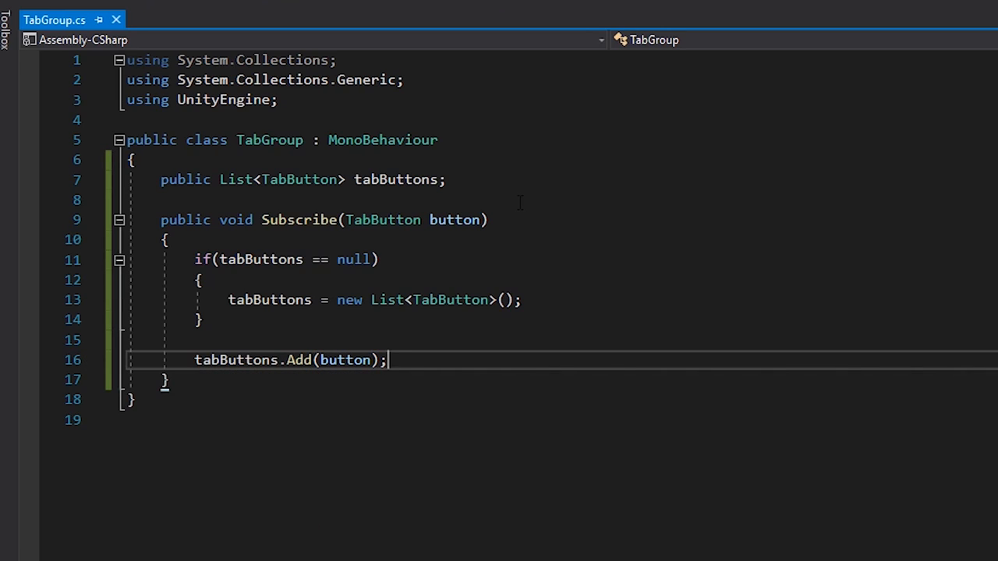
# Step: Add public void OnTabEnter(TabButton button) and OnTabExit(TabButton button) below Subscribe
pyautogui.press('Enter')
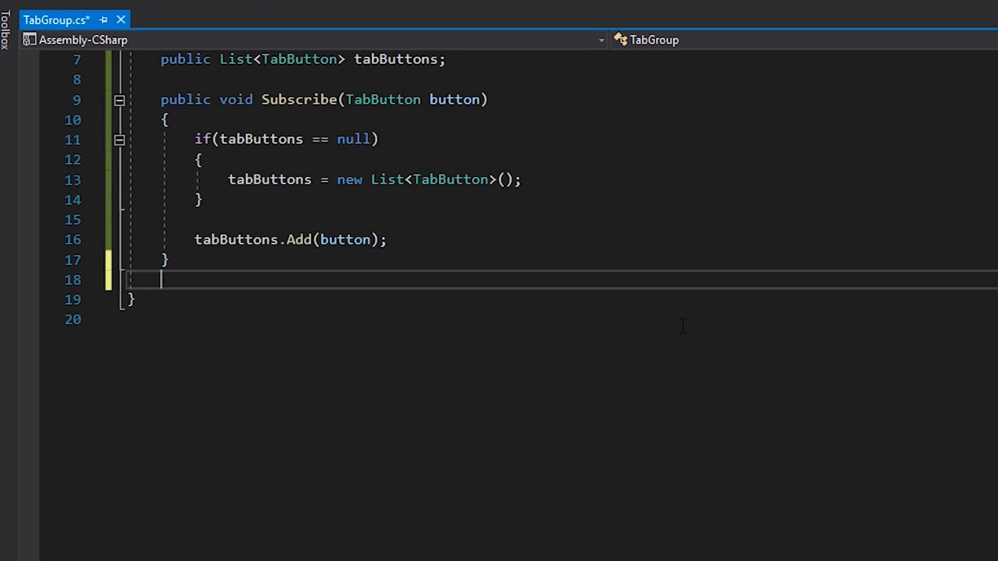
pyautogui.write('public')
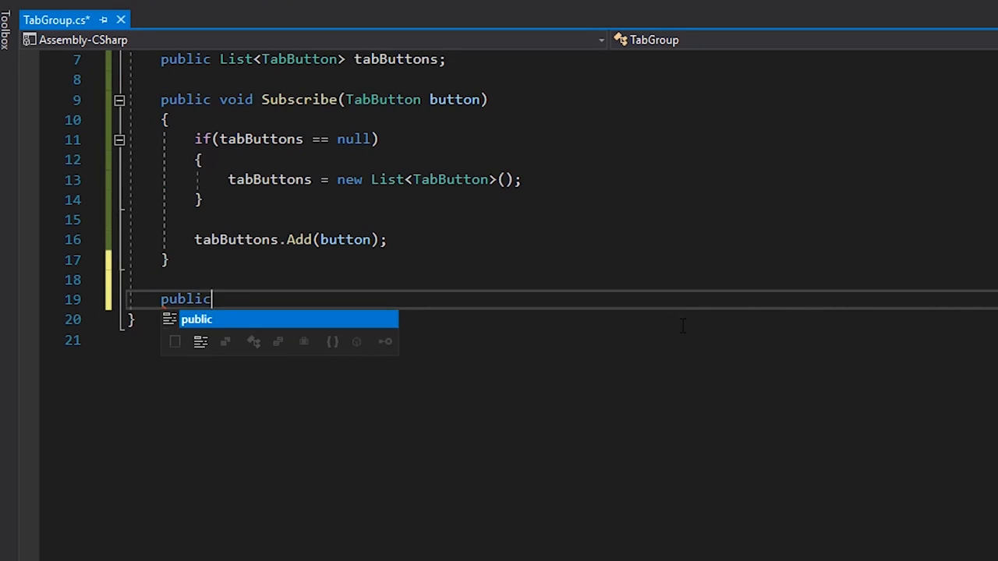
pyautogui.write('void')
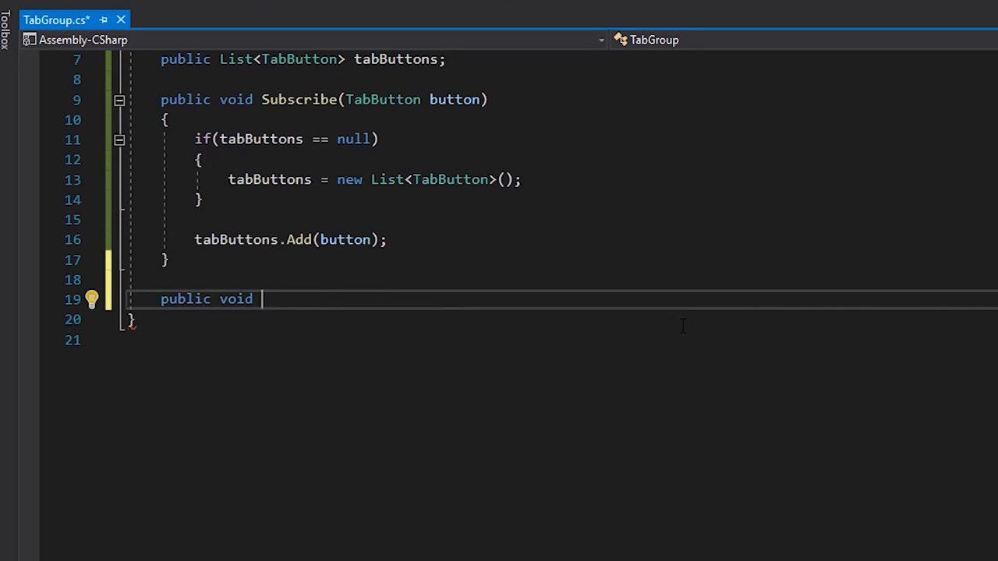
pyautogui.write('OnTabEnter(TabButton button')
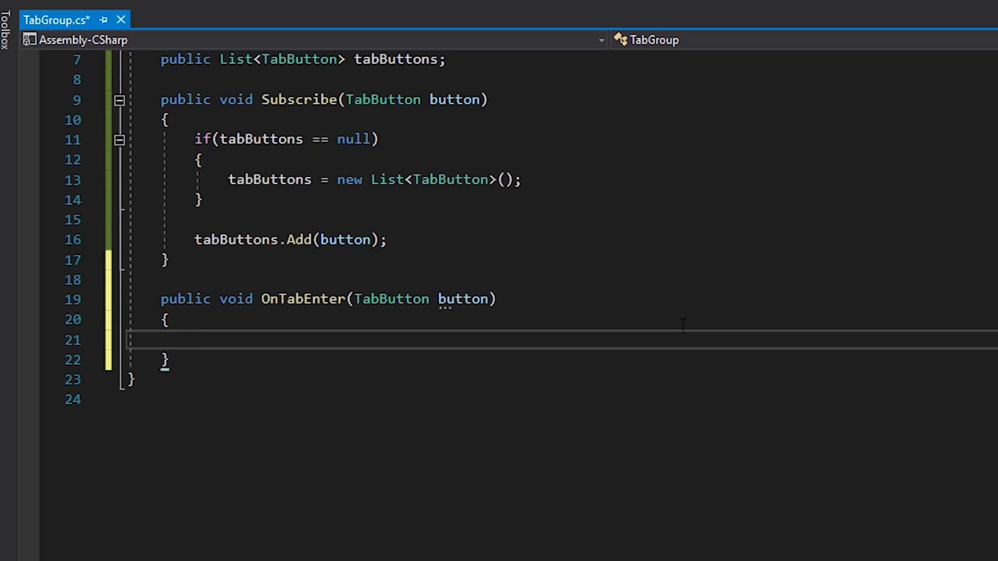
pyautogui.write('public void')
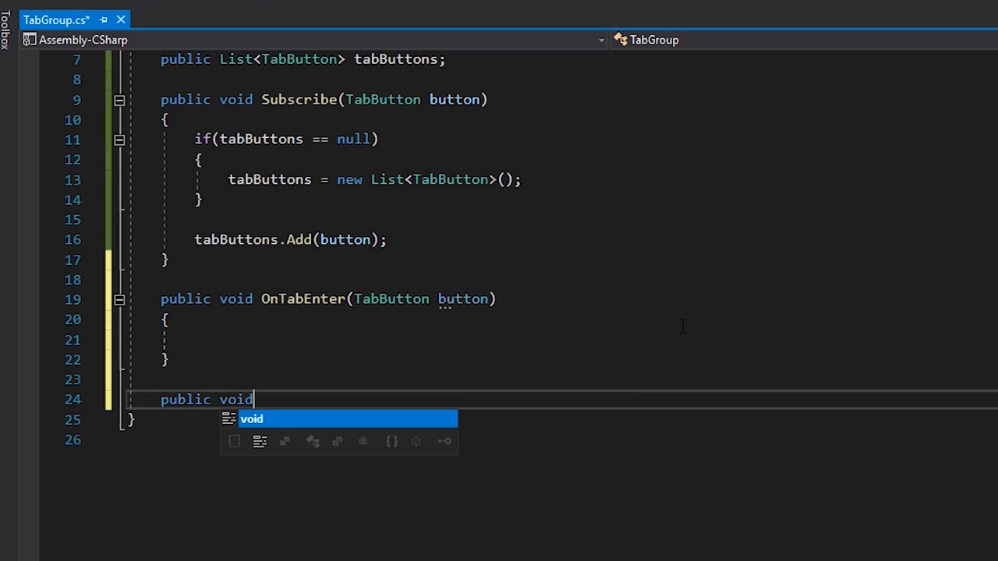
pyautogui.write('OnTab')
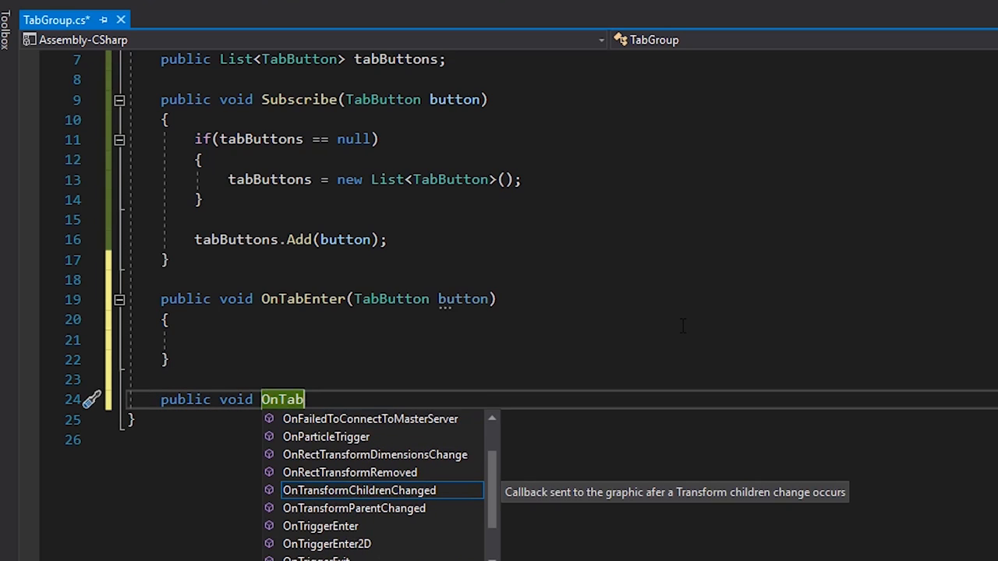
pyautogui.write('Exit(')
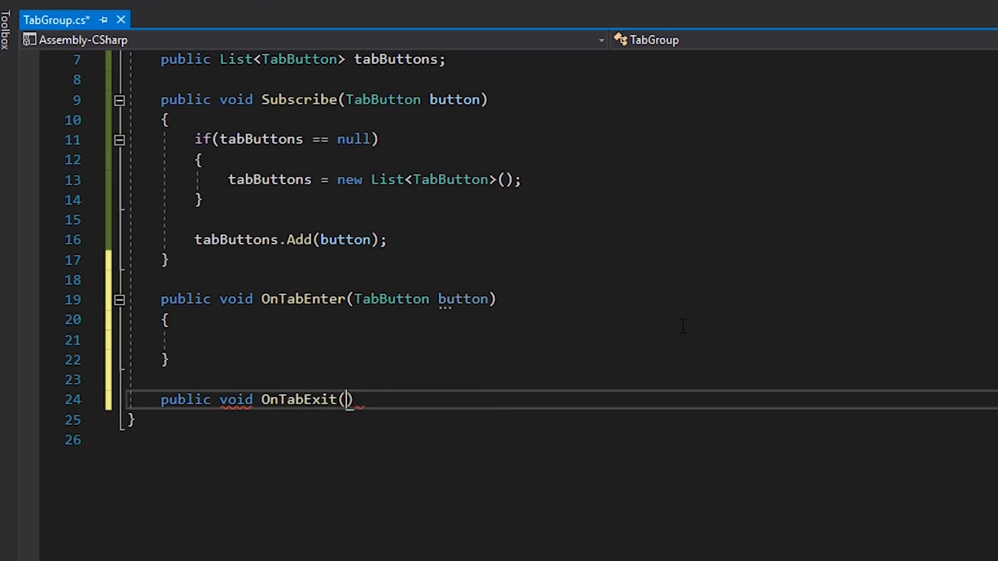
pyautogui.write('TabButton button')
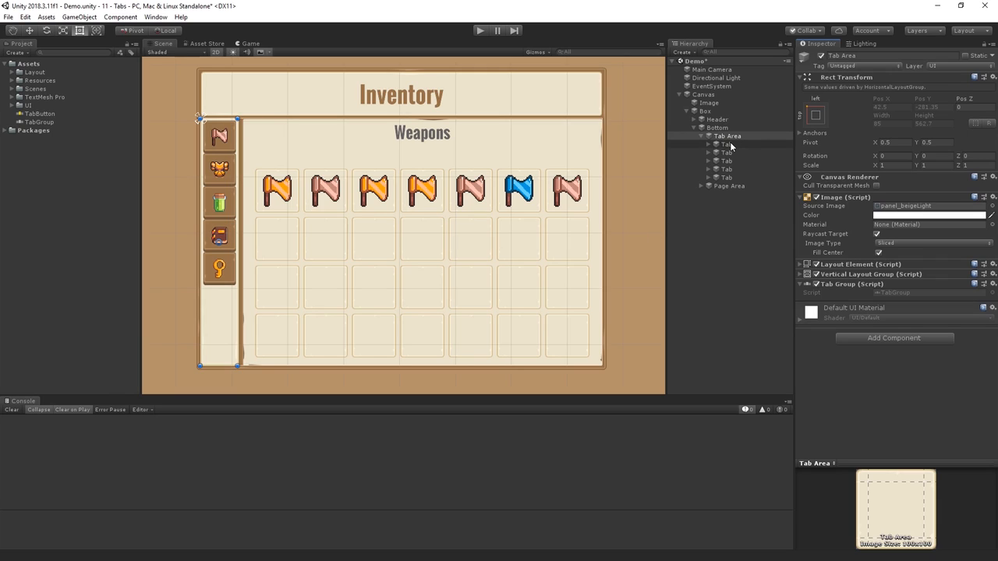
# Step: In TabButton.cs, declare public TabGroup tabGroup and public Image background fields
pyautogui.click(724, 144)
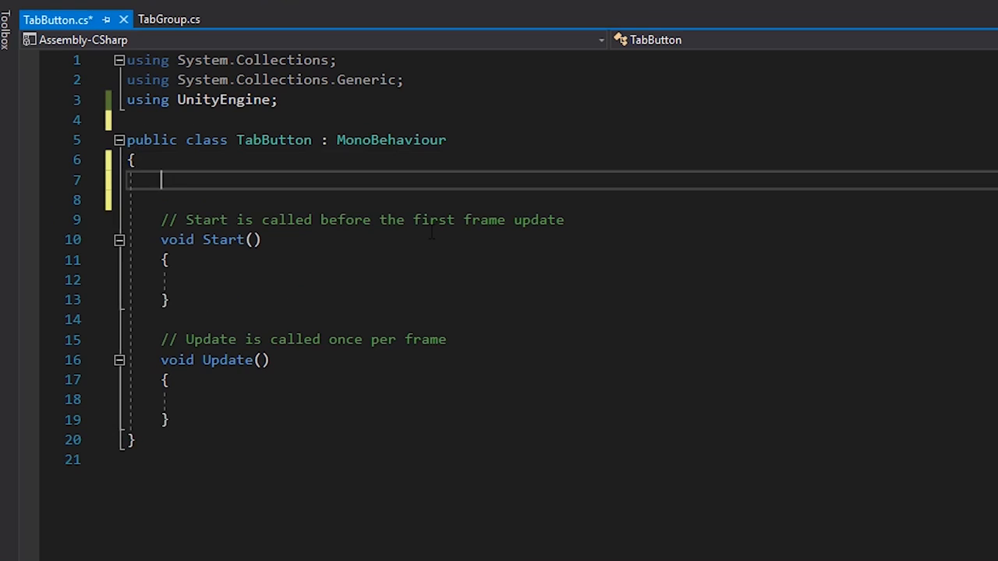
pyautogui.write('public TabGroup tabGroup;')
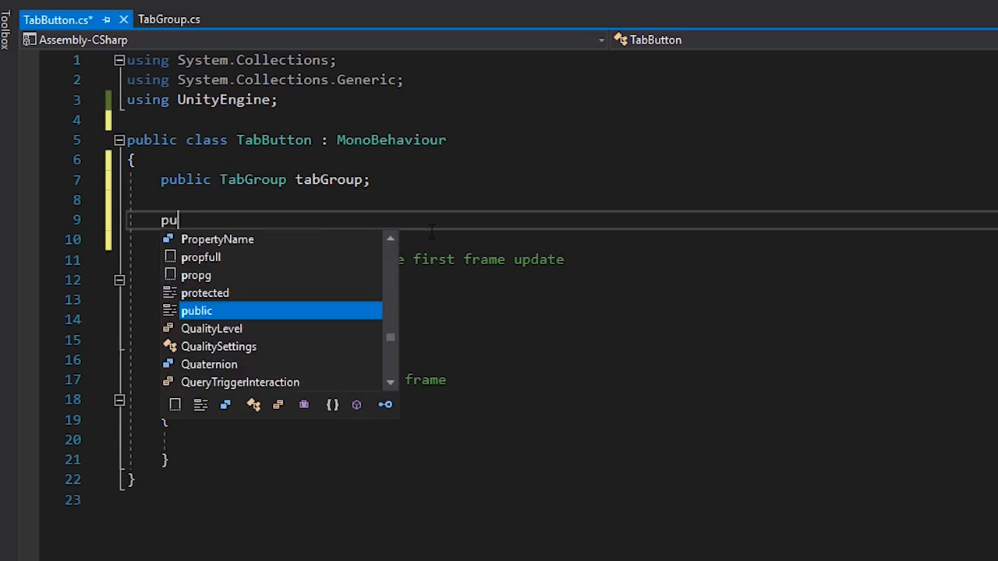
pyautogui.write('blic Image')
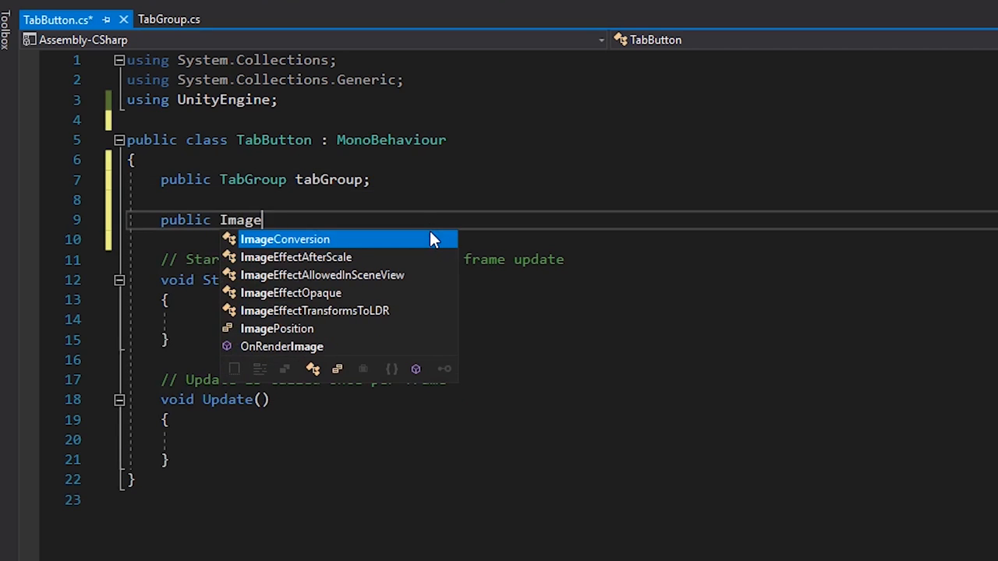
pyautogui.press('Escape')
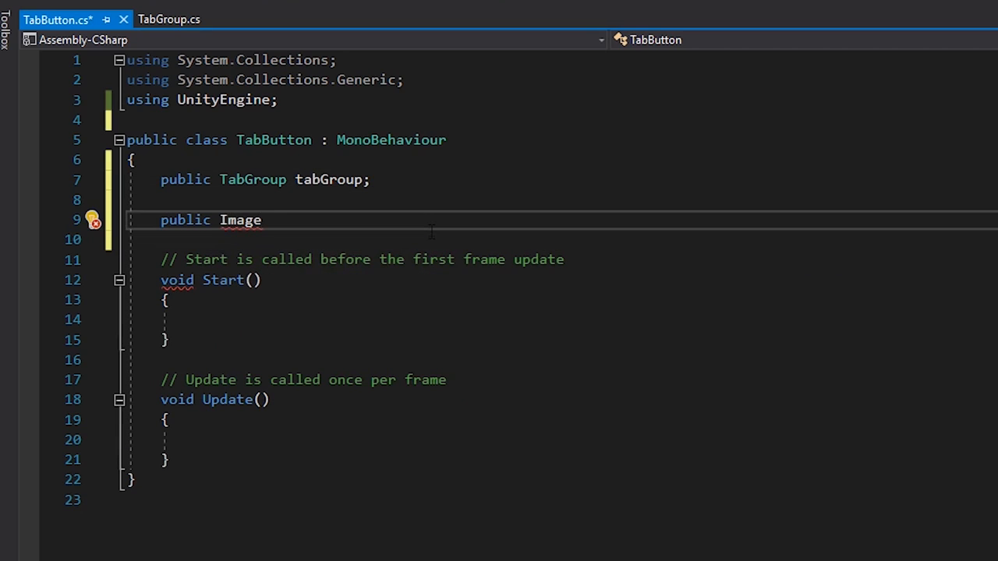
pyautogui.write('background;')
pyautogui.click(561, 120)
pyautogui.write('using UnityEngine.UI;')
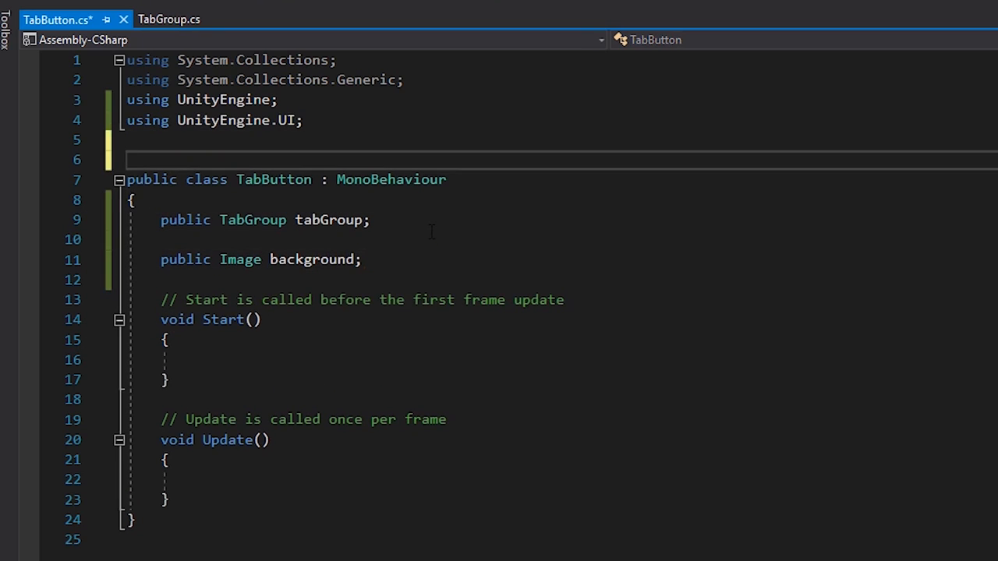
# Step: Add [RequireComponent(typeof(Image))]; in Start fetch background and call tabGroup.Subscribe(this)
pyautogui.write('[RequireComponent]')
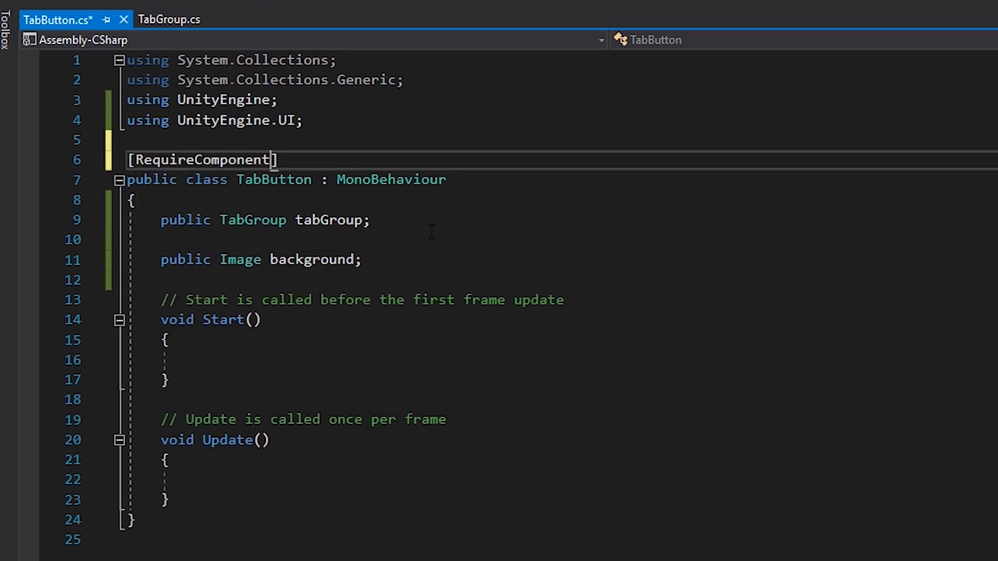
pyautogui.write('(typeof()')
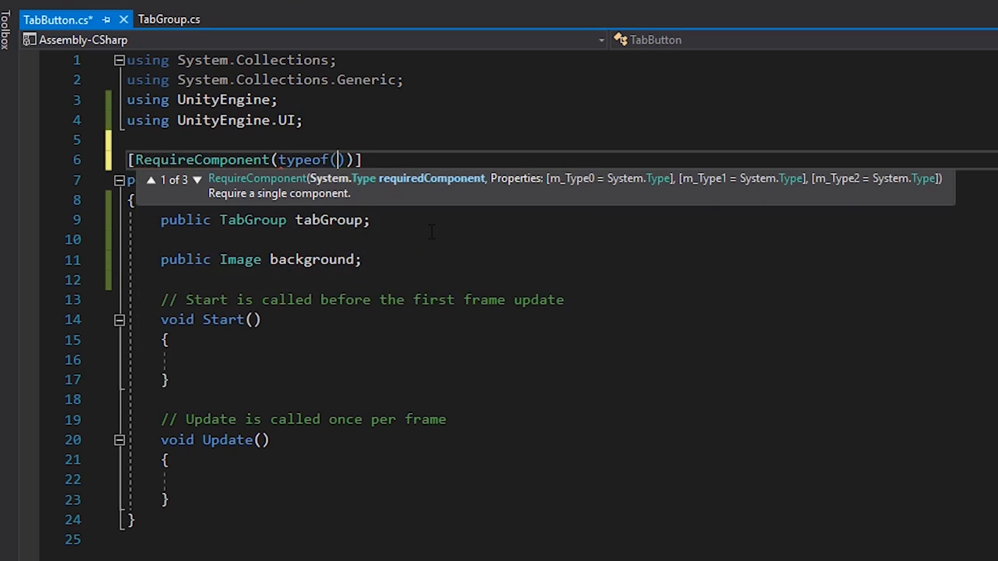
pyautogui.write('Image')
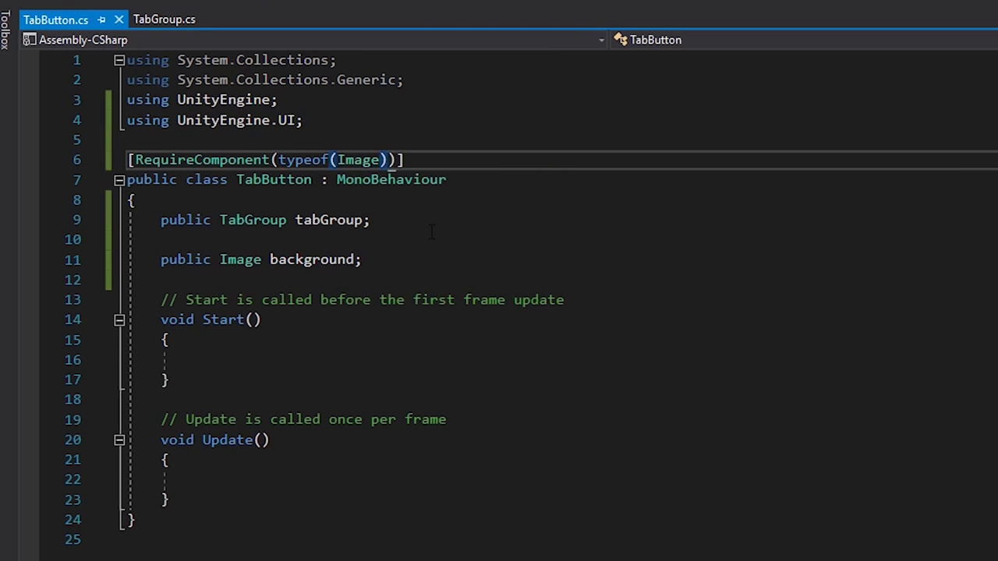
pyautogui.write('background = GetComponent<Image>();')
pyautogui.write('tabGroup')
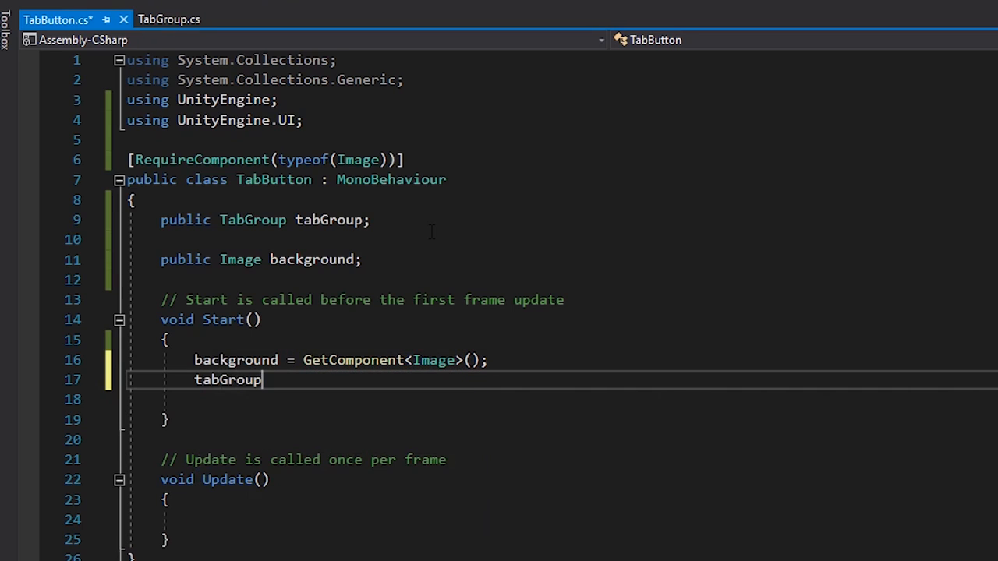
pyautogui.write('.Subscribe(this)')
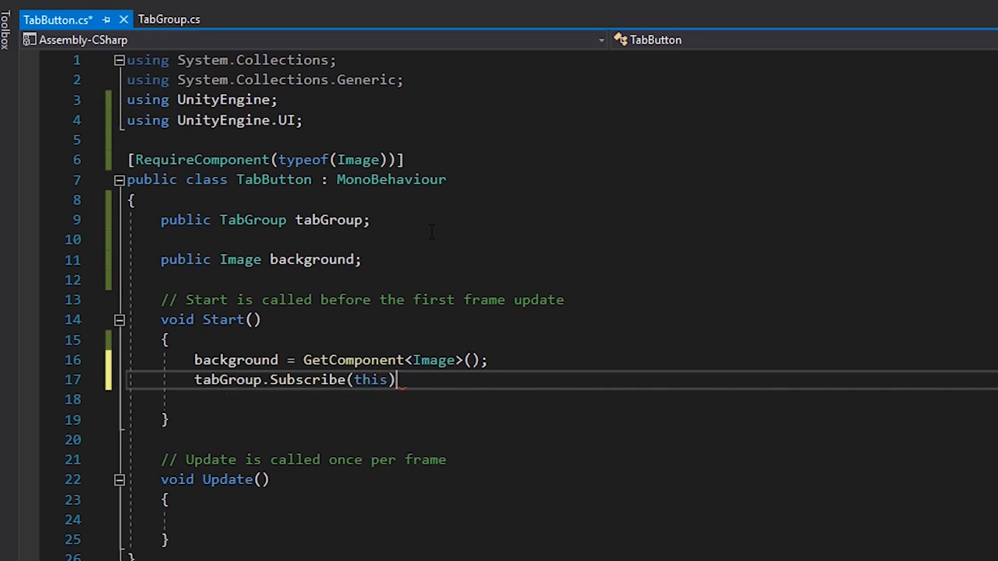
pyautogui.write(';')
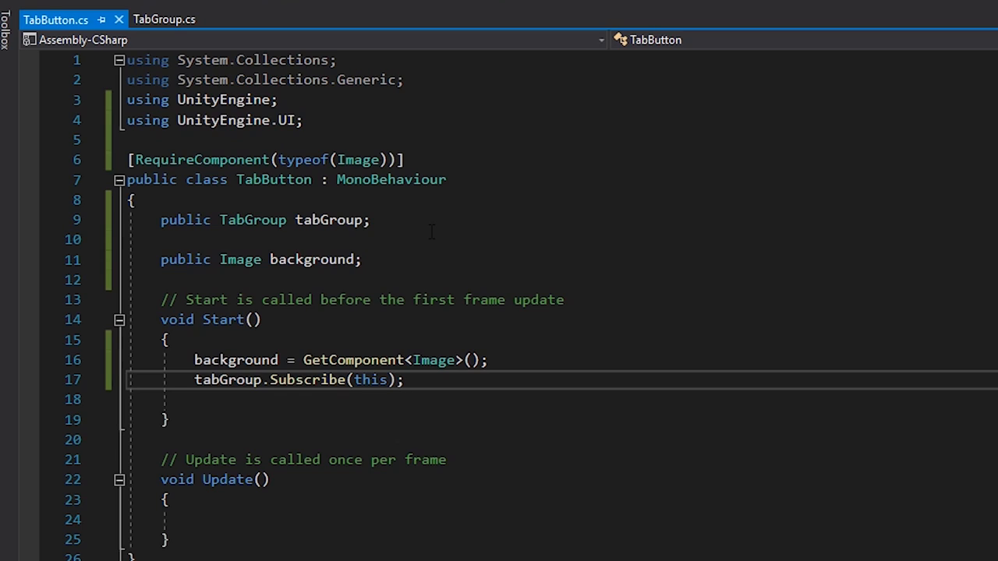
pyautogui.doubleClick(390, 179)
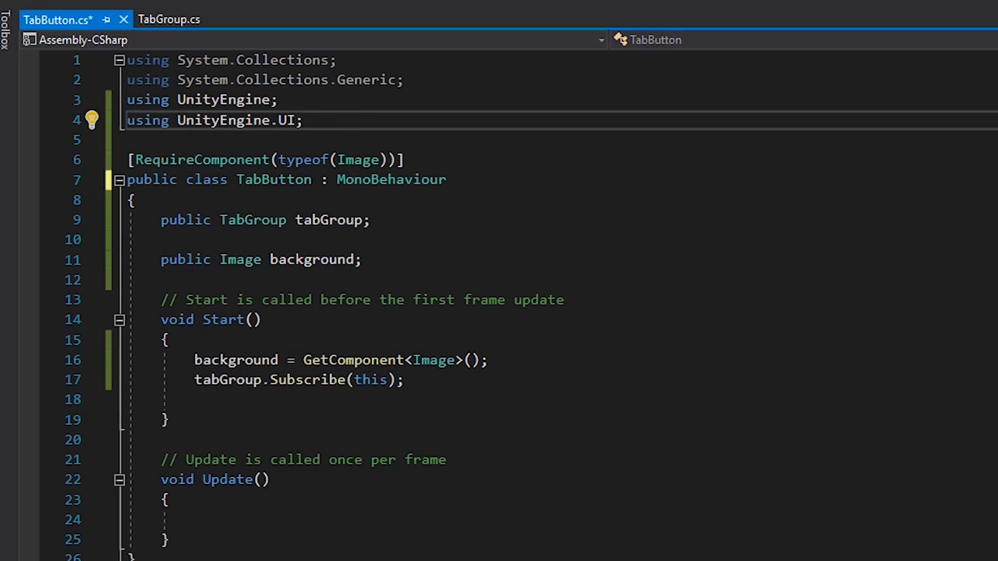
# Step: Import UnityEngine.EventSystems and make TabButton implement the pointer enter, click and exit interfaces
pyautogui.write('using UnityEngine')
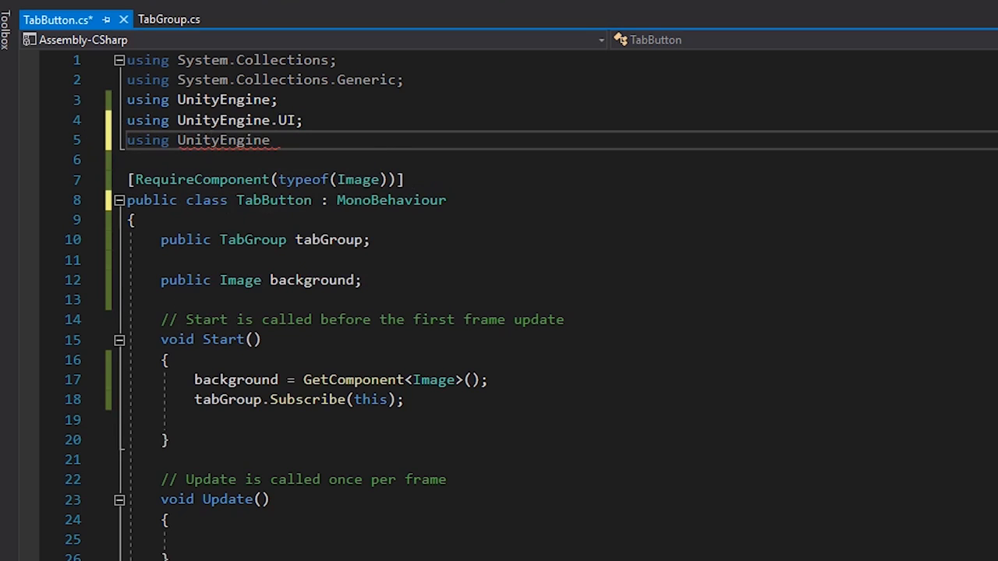
pyautogui.write('.EventSystems')
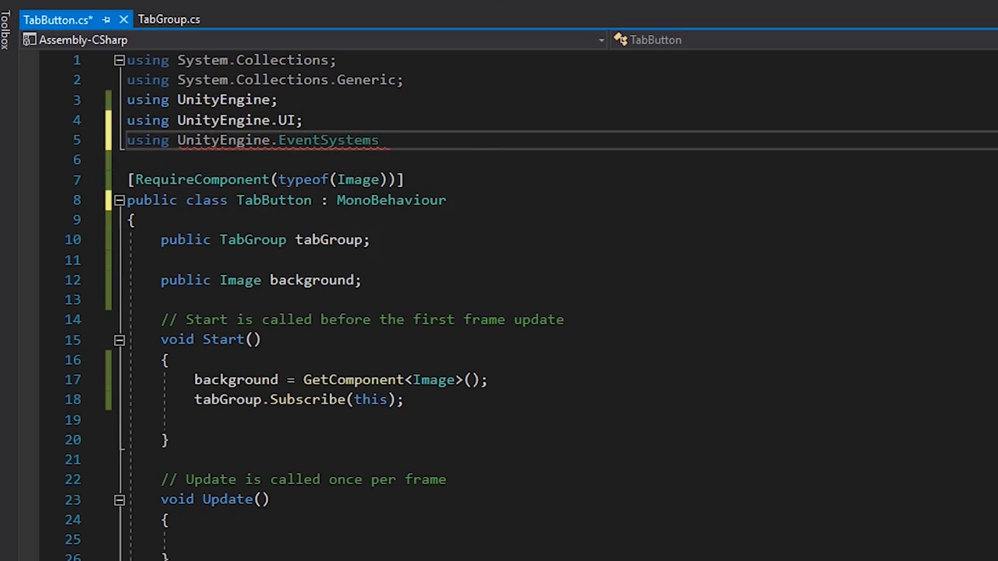
pyautogui.write(', IP')
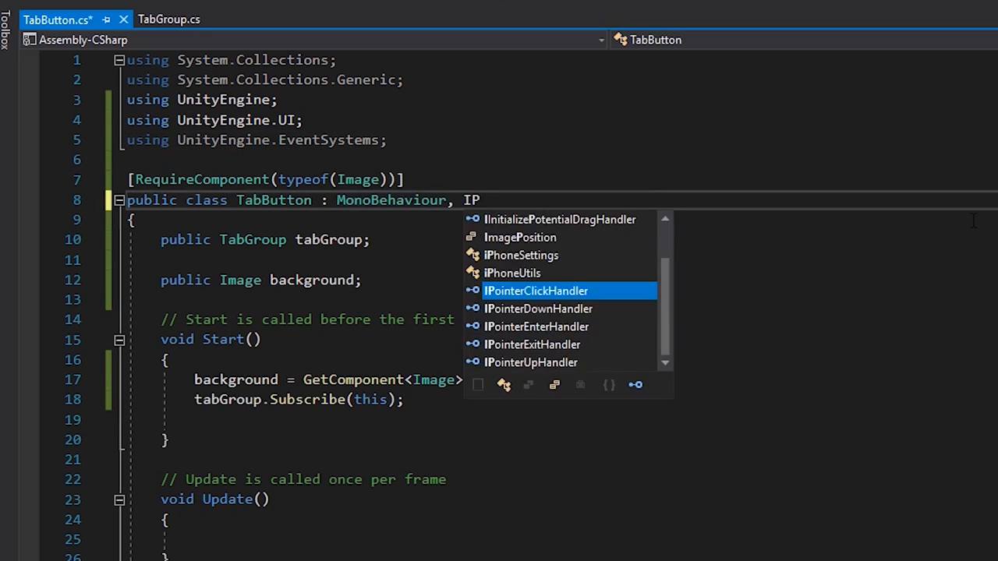
pyautogui.write('PointerEnterHandler, IPointerClickHandler, IPointerExitHandler')
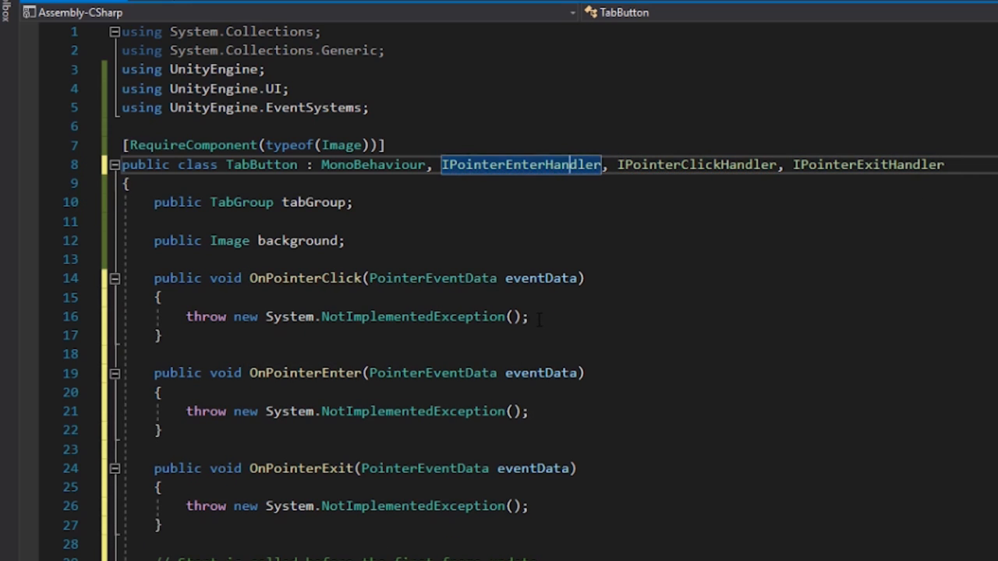
# Step: Implement the handlers calling tabGroup.OnTabEnter, OnTabSelected and OnTabExit with this
pyautogui.scroll(-3)
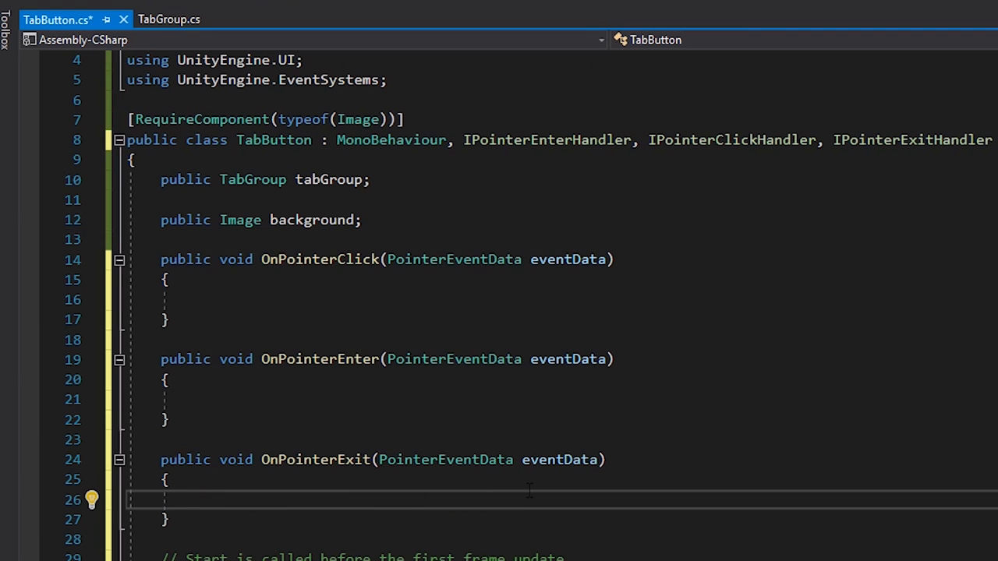
pyautogui.write('tabGroup.OnTabSelected(this);')
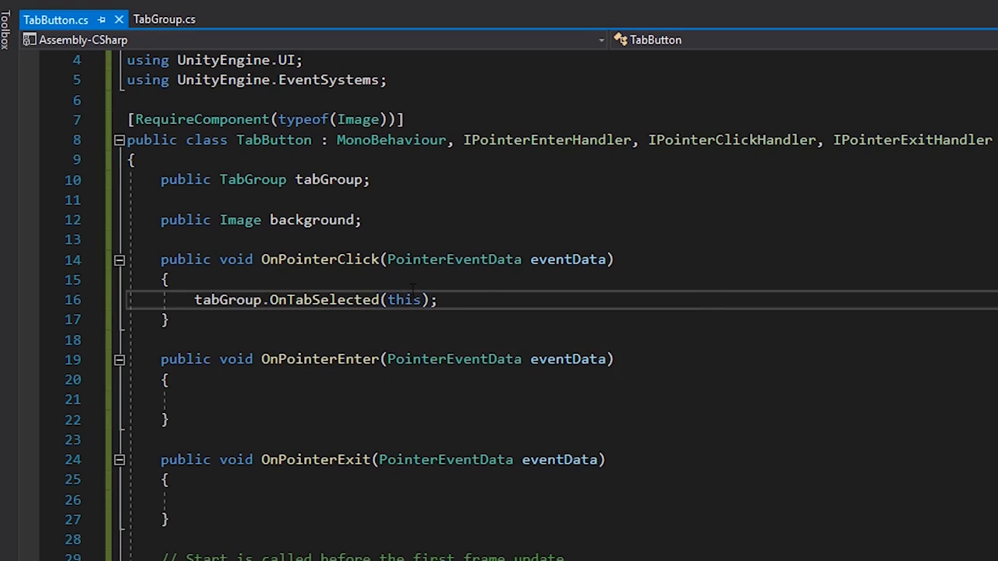
pyautogui.write('tabGroup.OnTabEnter(this);')
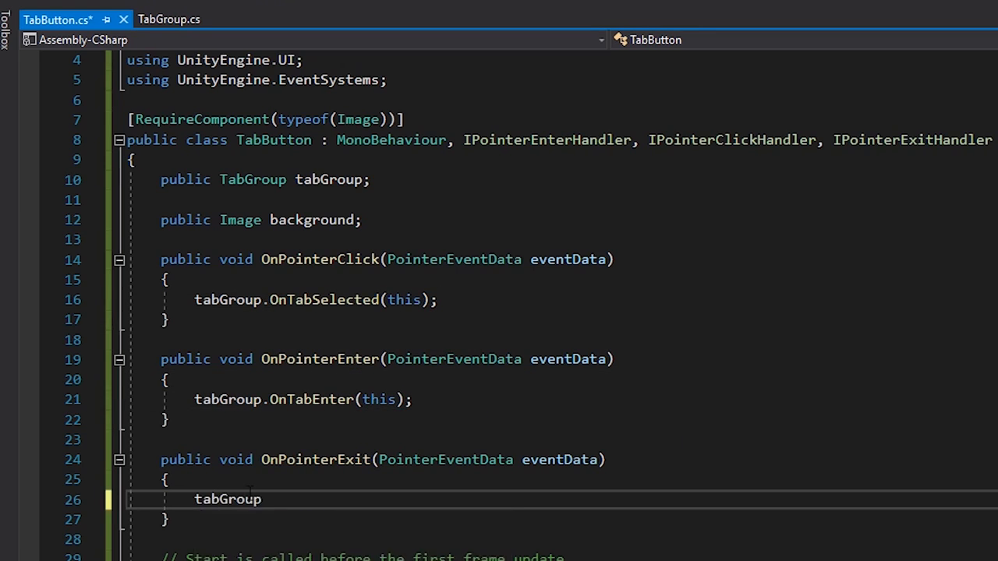
pyautogui.write('.OnTabExit(this);')
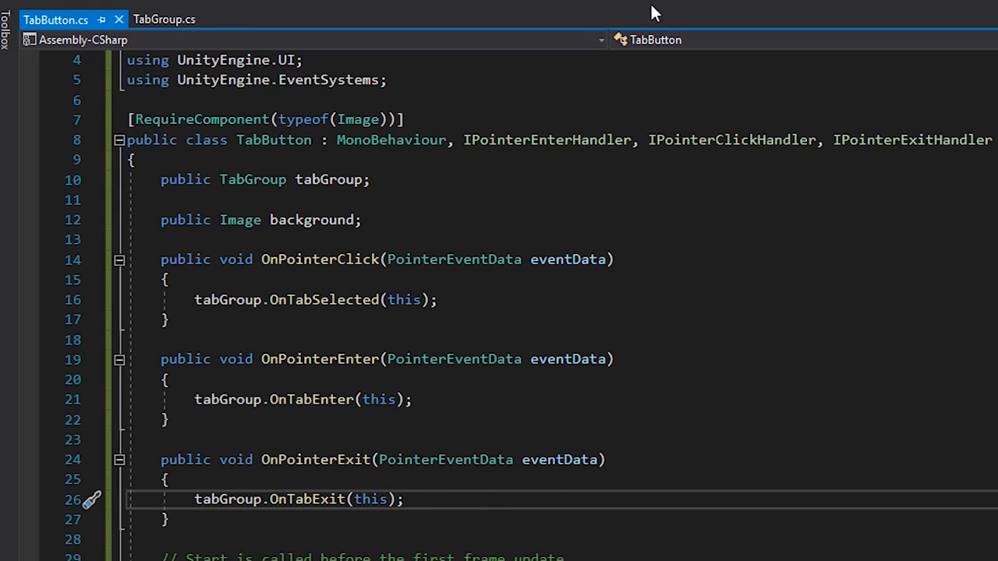
pyautogui.click(161, 19)
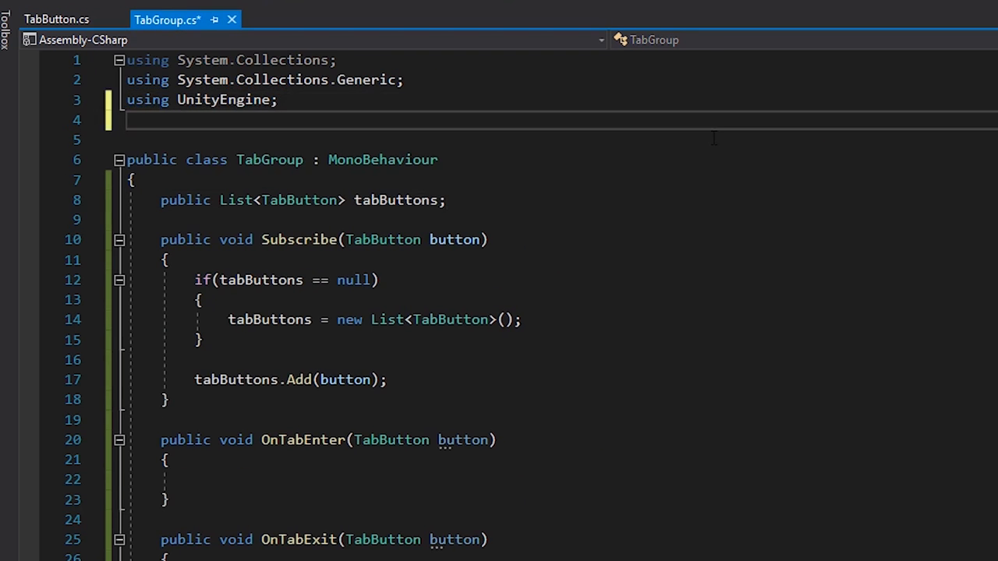
# Step: Add 'using UnityEngine.UI;' and public Sprite tabIdle, tabHover, tabActive fields below tabButtons
pyautogui.write('using UnityEngine.UI')
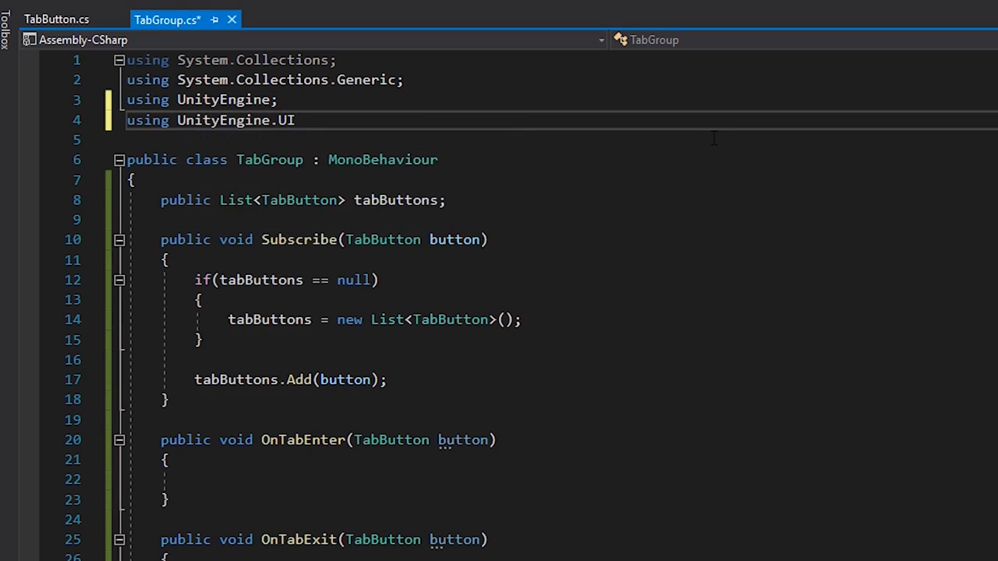
pyautogui.write('pu')
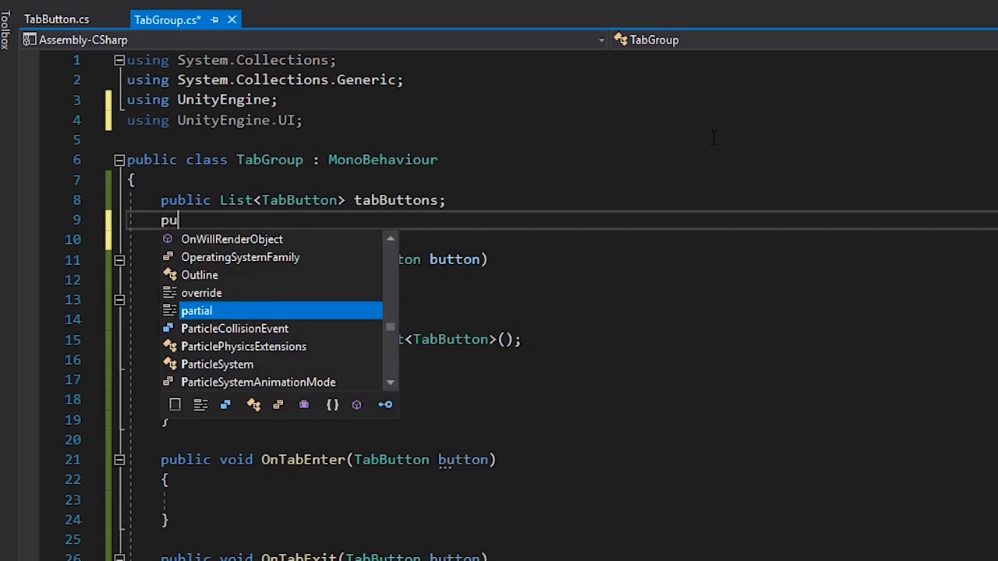
pyautogui.write('blic Sprite')
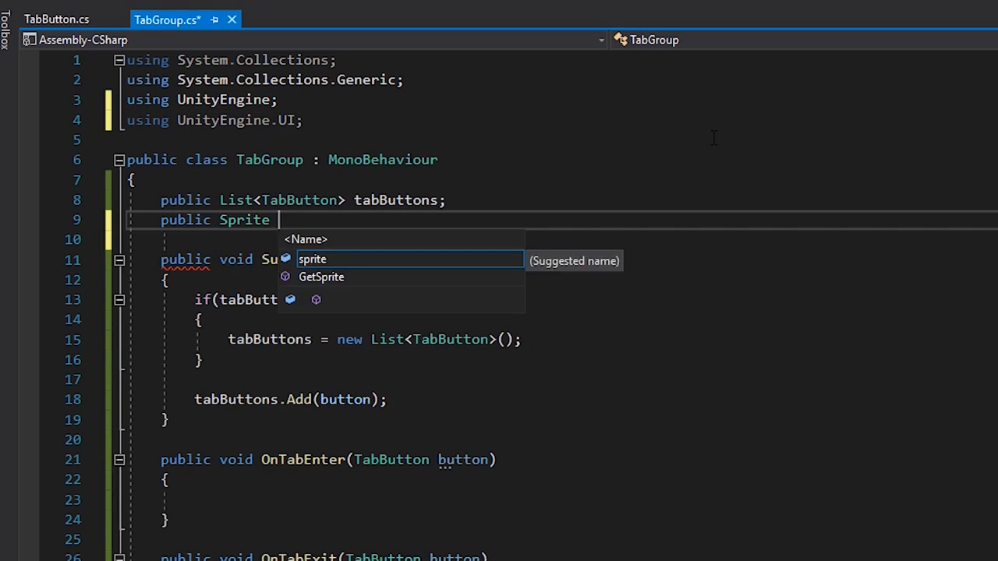
pyautogui.write('tabIdle;')
pyautogui.write('public Sprite tab')
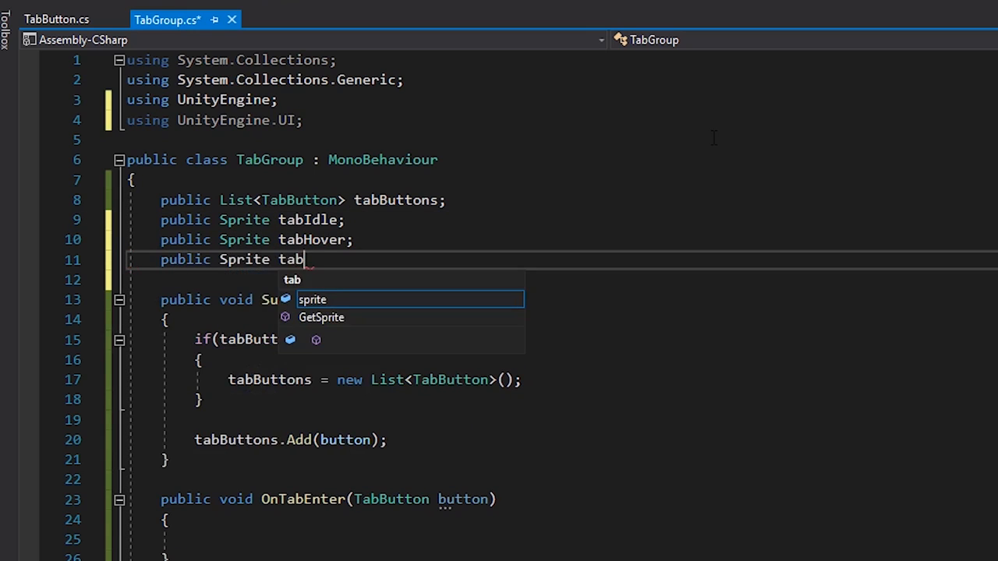
pyautogui.write('Active;')
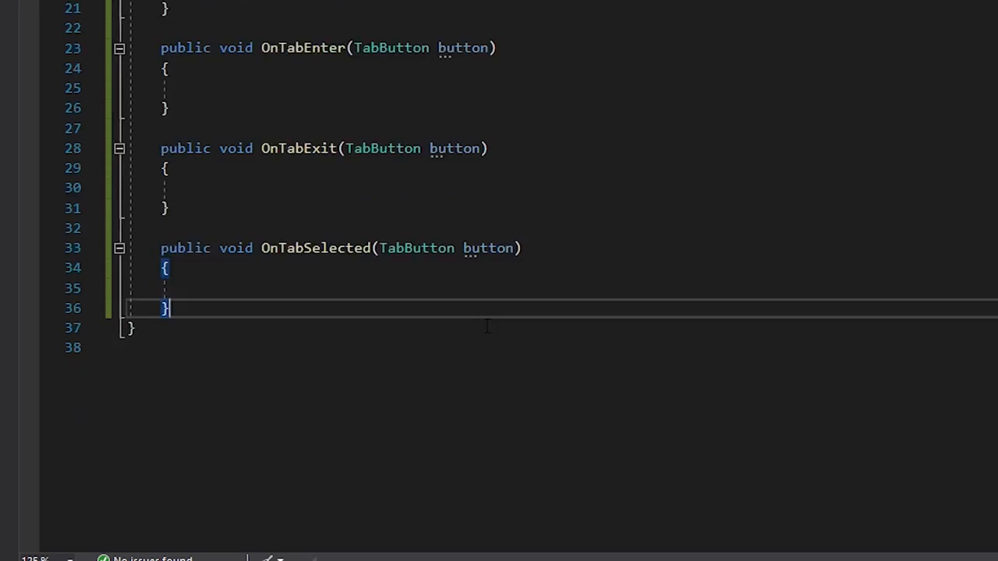
# Step: Write ResetTabs() looping over tabButtons, setting each background.sprite to tabIdle
pyautogui.write('public void Re')
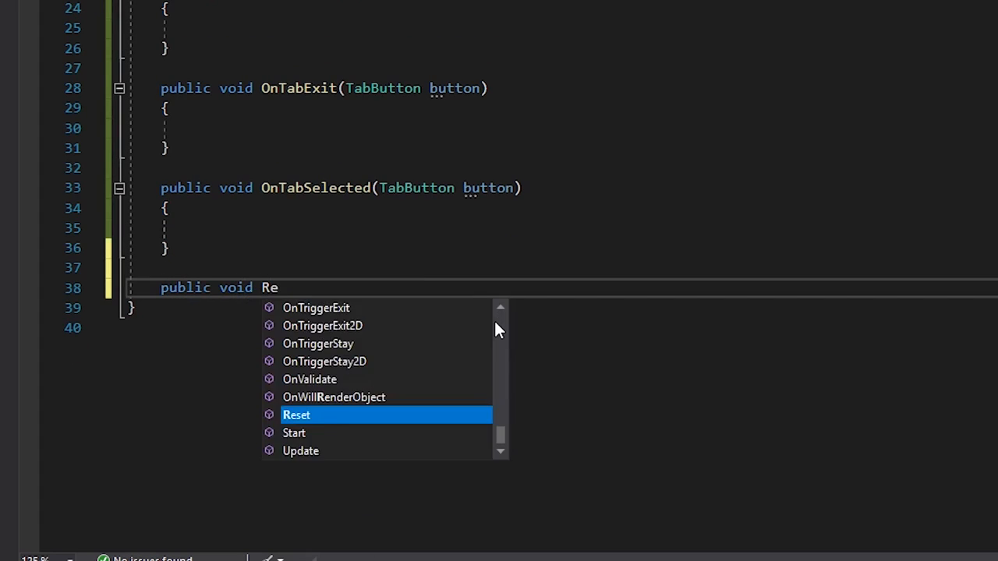
pyautogui.write('setTabs()')
pyautogui.write('foreach(')
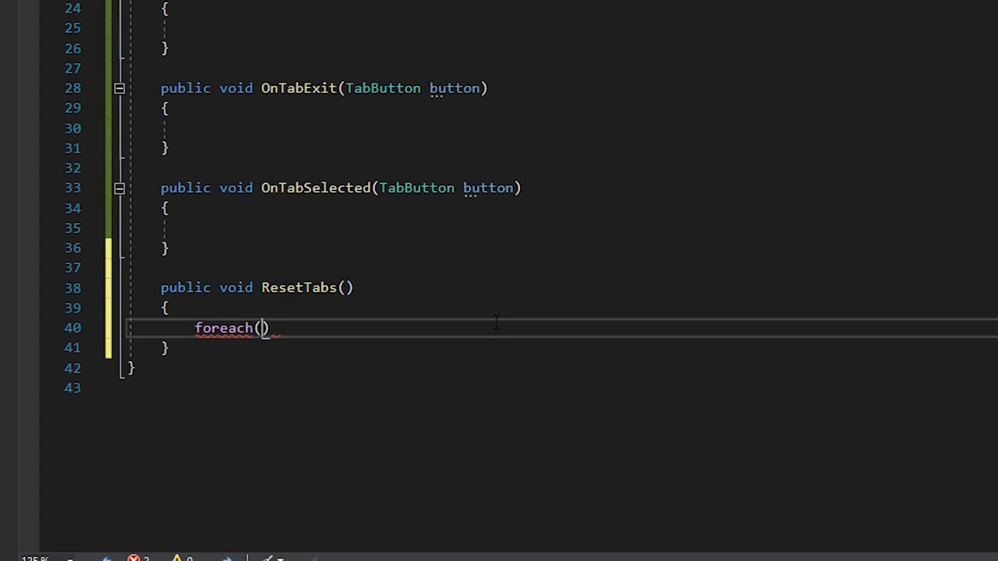
pyautogui.write('TabButton button in tabButtons')
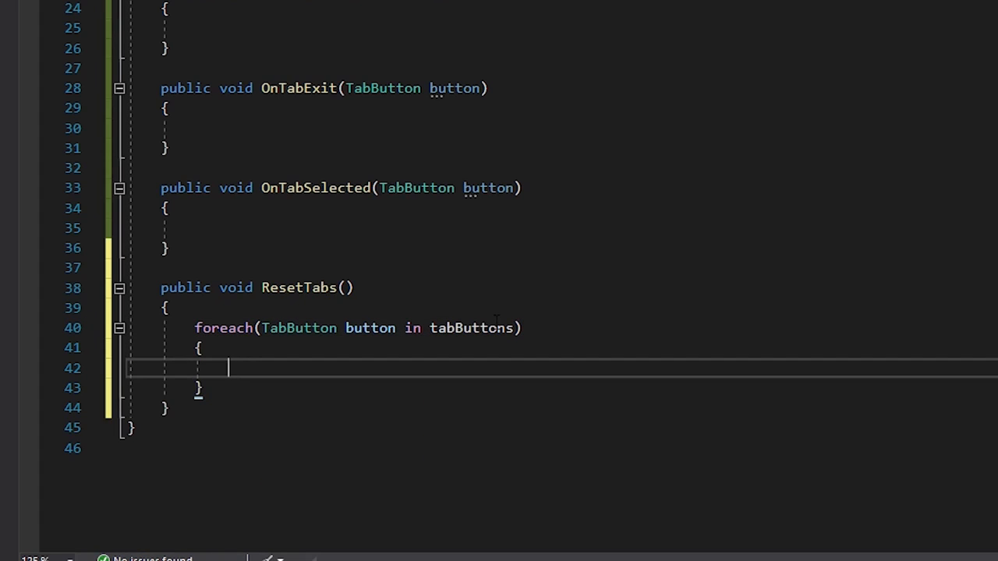
pyautogui.write('button.background.')
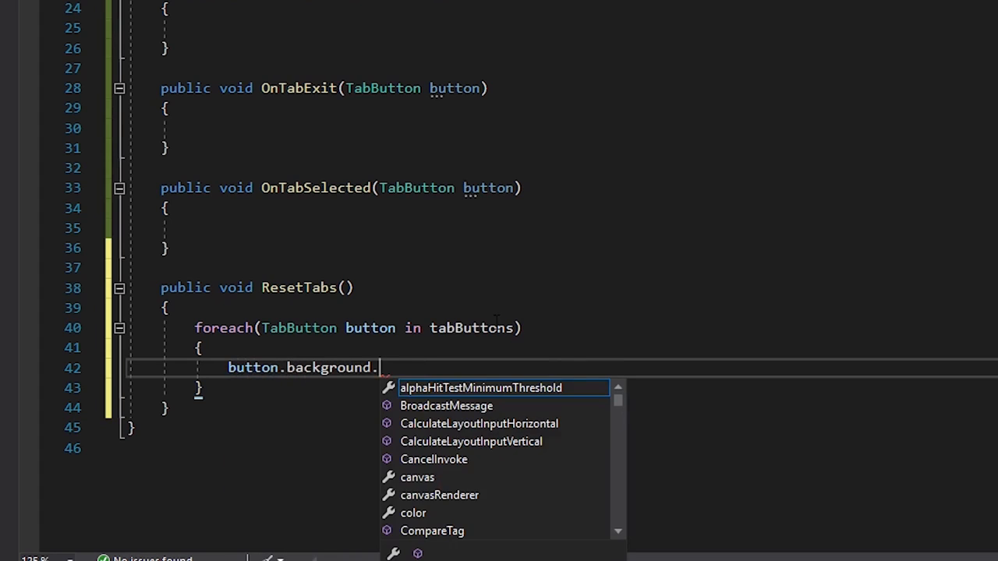
pyautogui.write('sprite = tabIdle;')
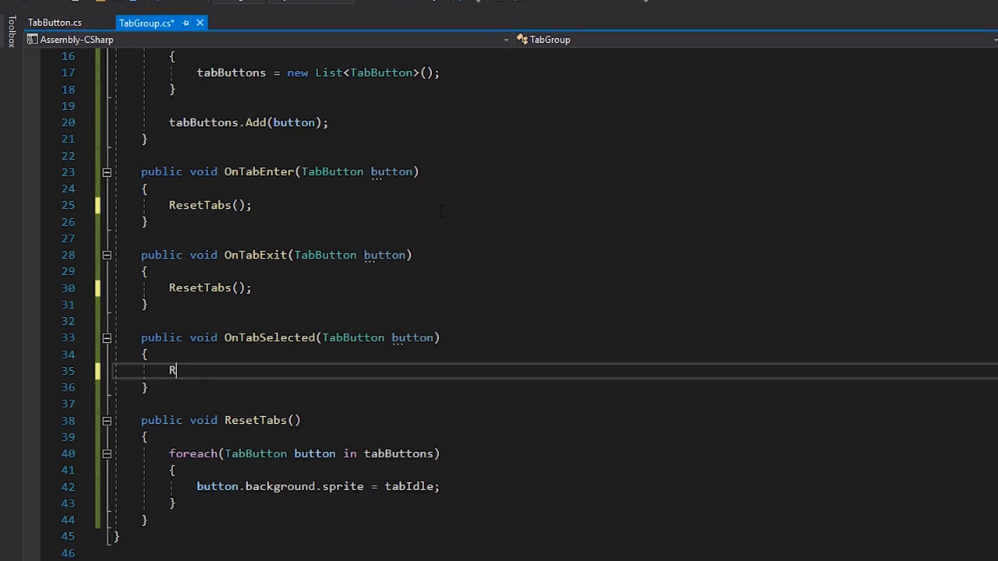
# Step: Call ResetTabs() in each handler, apply tabHover in OnTabEnter, and save TabGroup.cs
pyautogui.write('esetTabs();')
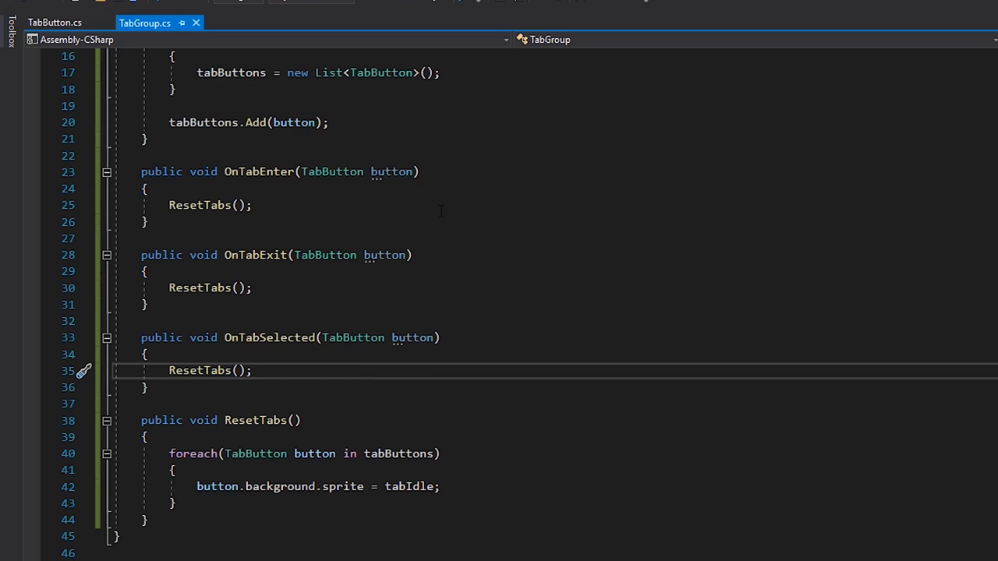
pyautogui.write('button.background')
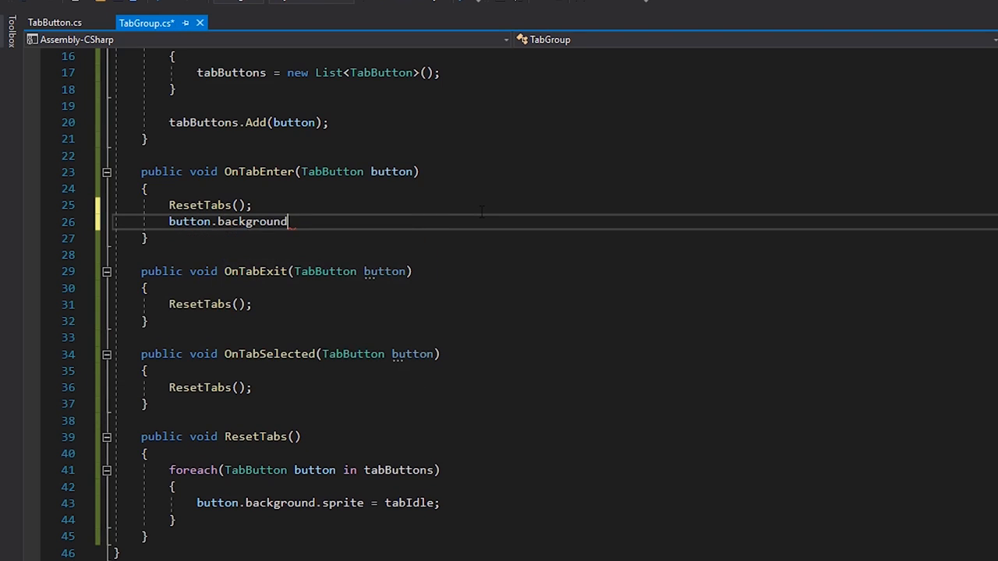
pyautogui.write('.sprite = tabHover;')
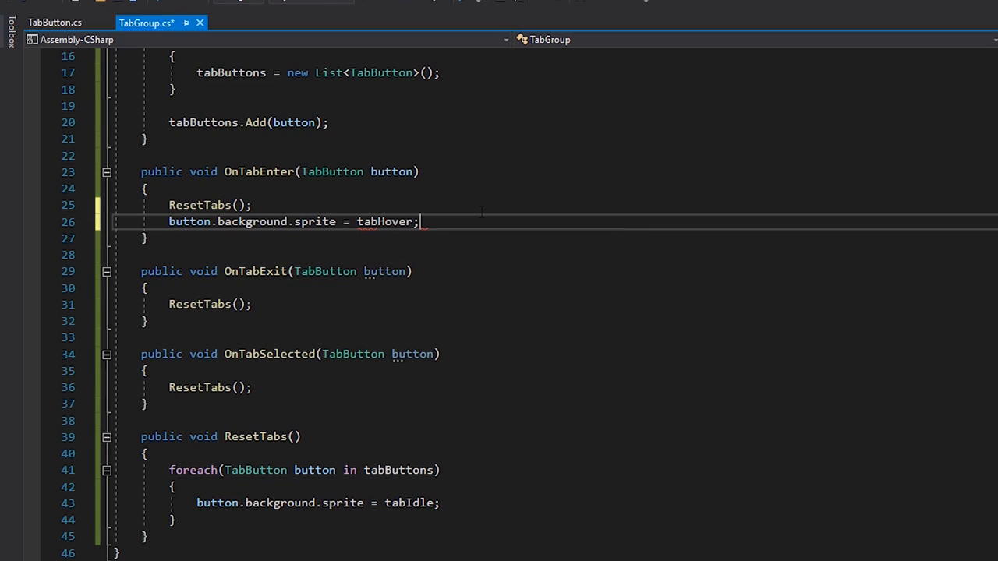
pyautogui.press('Ctrl+S')
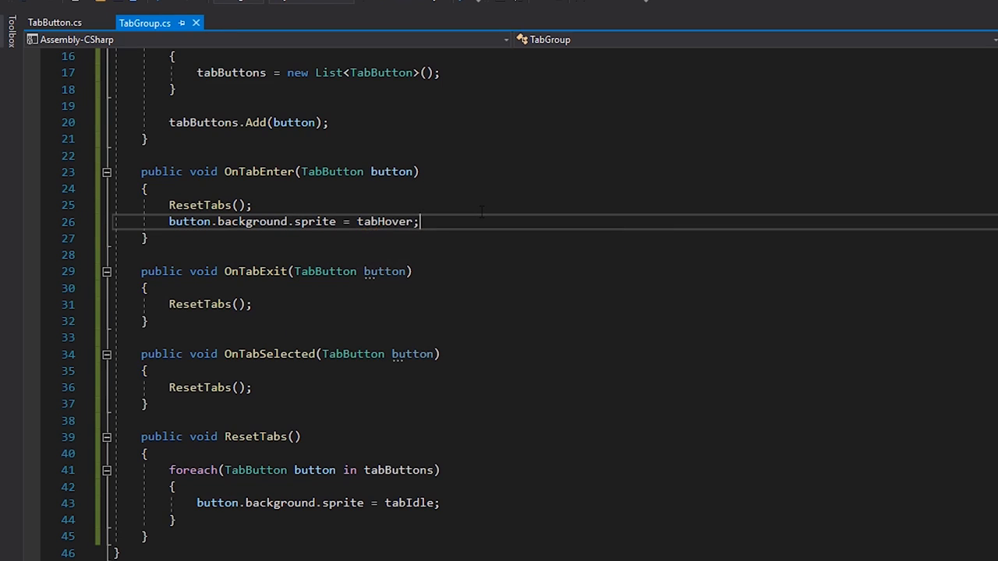
pyautogui.write('button.ba')
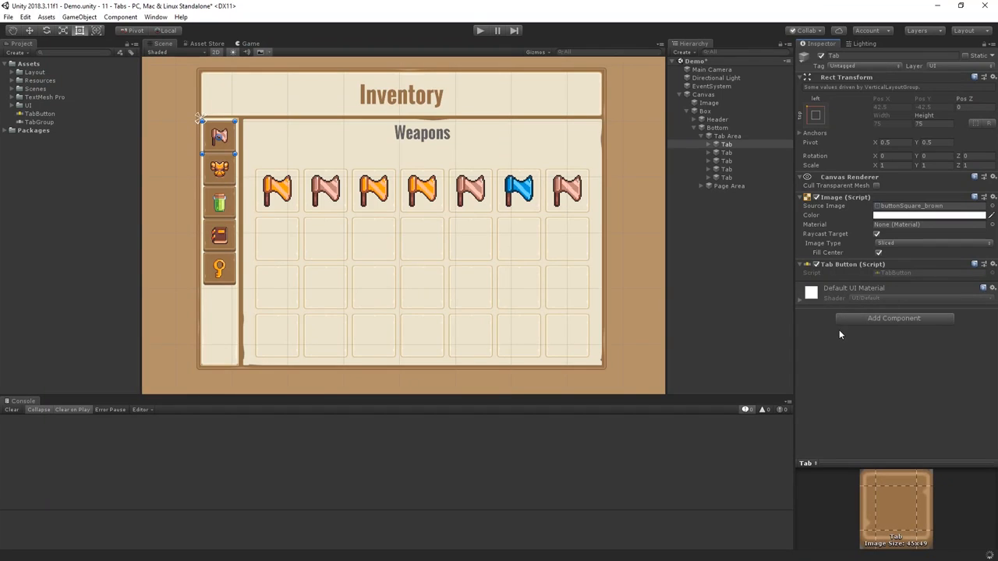
# Step: Give Tab Area's Tab Group buttonSquare_brown idle, buttonSquare_beige hover and buttonSquare_beige_pressed active sprites
pyautogui.click(723, 144)
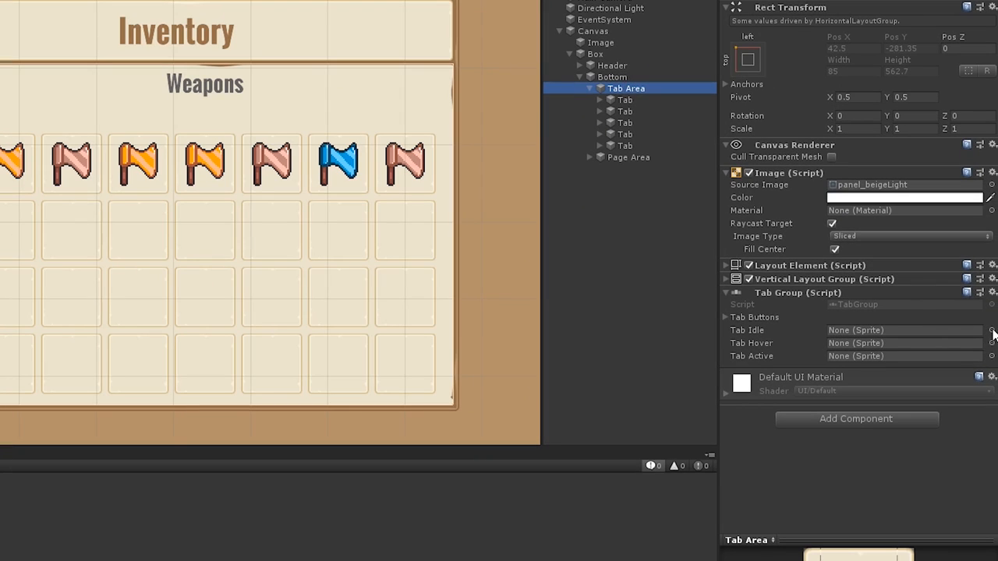
pyautogui.click(989, 329)
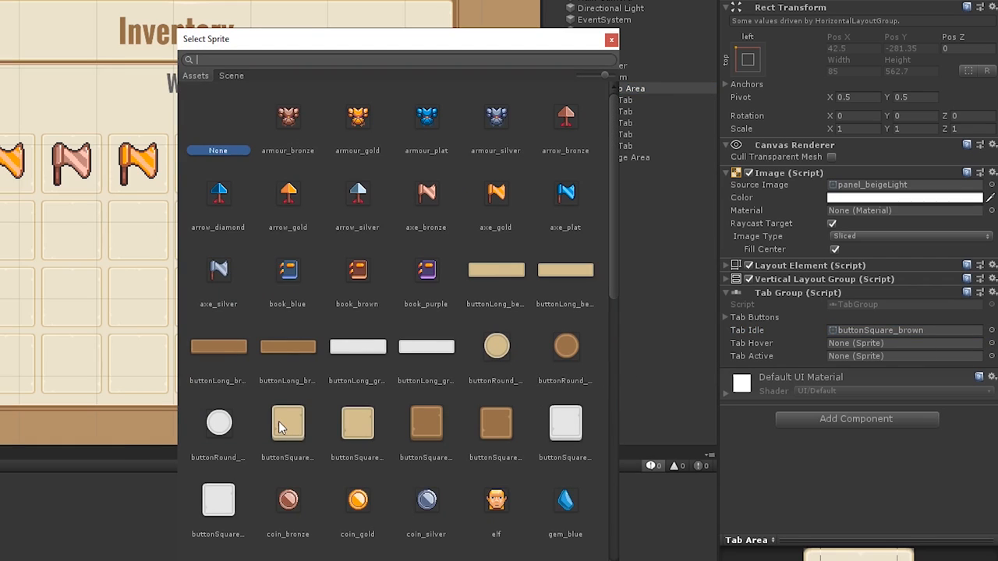
pyautogui.click(357, 424)
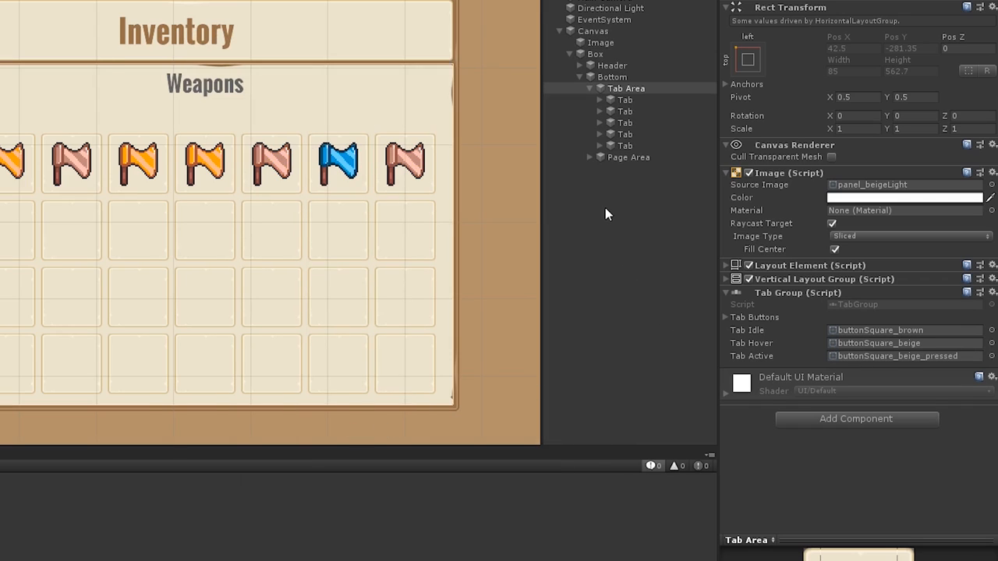
# Step: Select the remaining Tab objects and add the Tab Button component to them
pyautogui.click(625, 111)
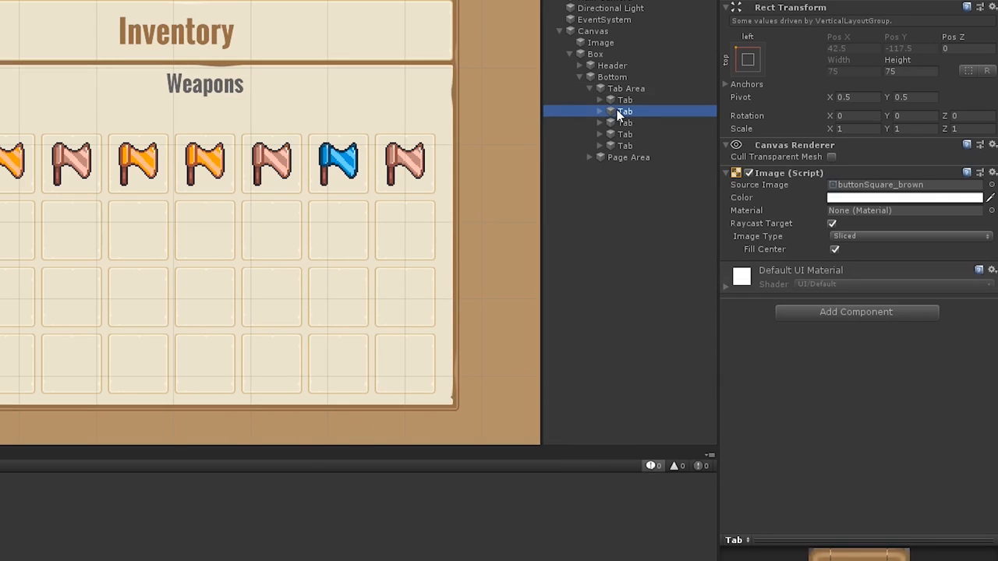
pyautogui.click(857, 312)
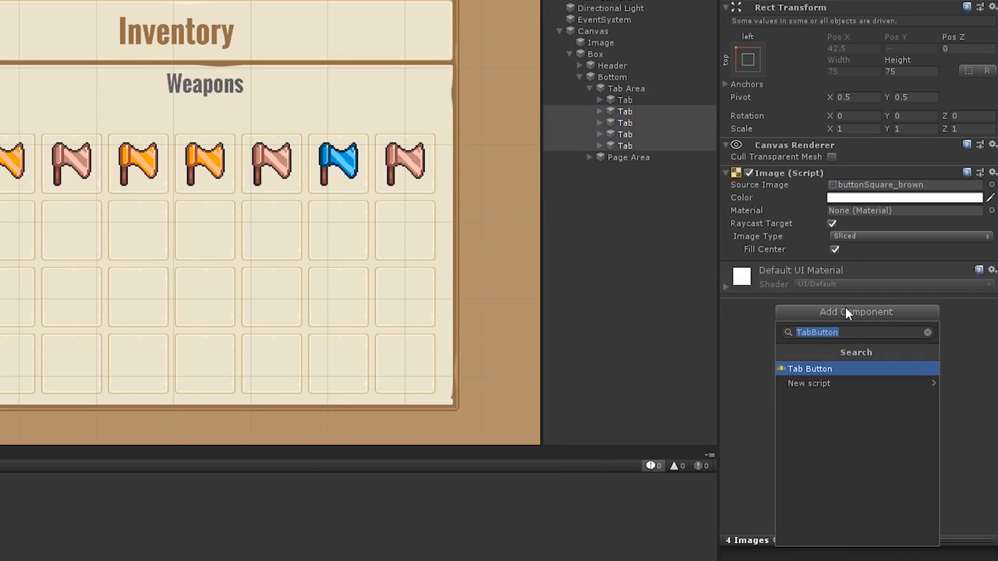
pyautogui.click(807, 368)
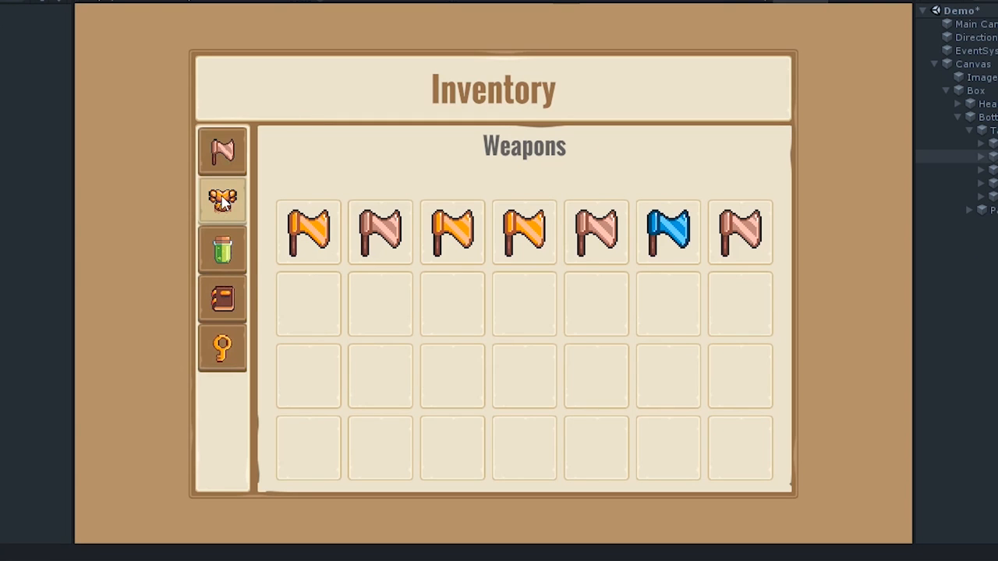
pyautogui.moveTo(231, 219)
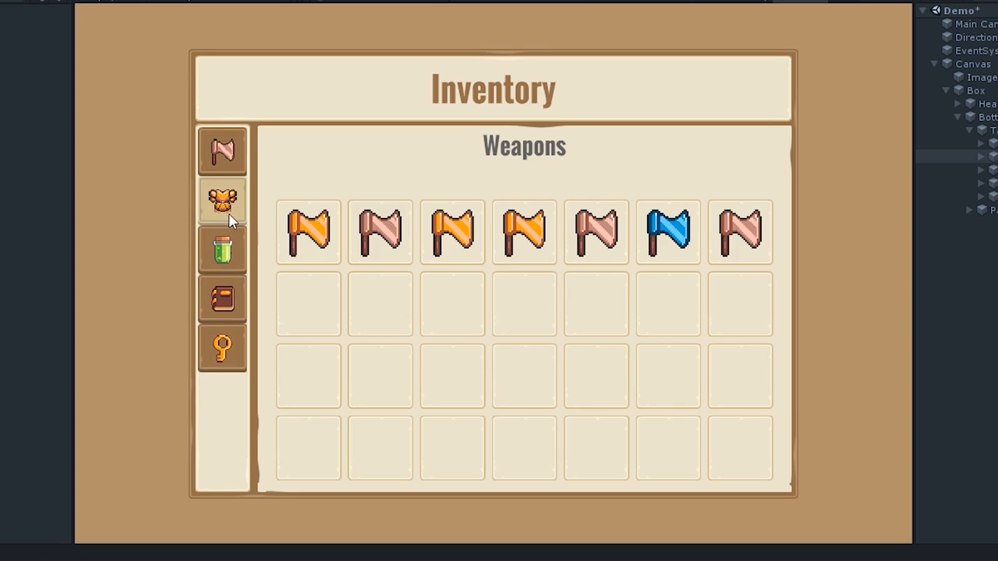
pyautogui.moveTo(225, 205)
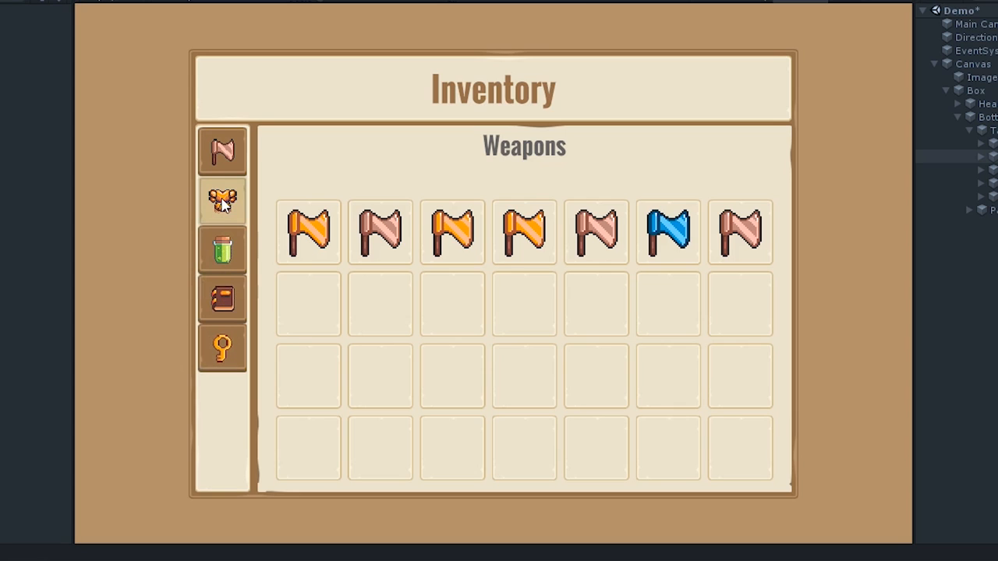
pyautogui.moveTo(233, 231)
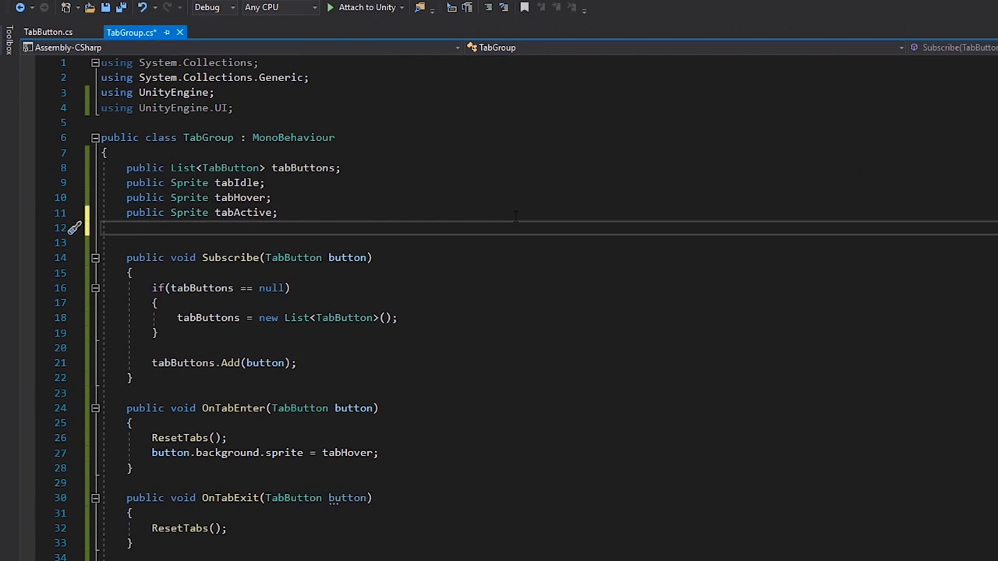
# Step: Add a public TabButton selectedTab field and assign it in OnTabSelected
pyautogui.write('public TabButton')
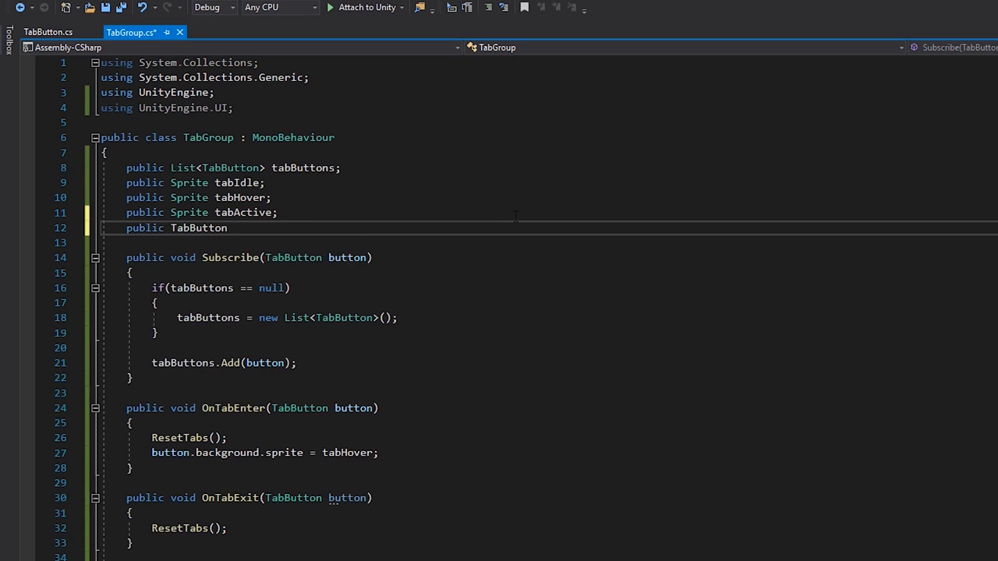
pyautogui.write('selectedTab;')
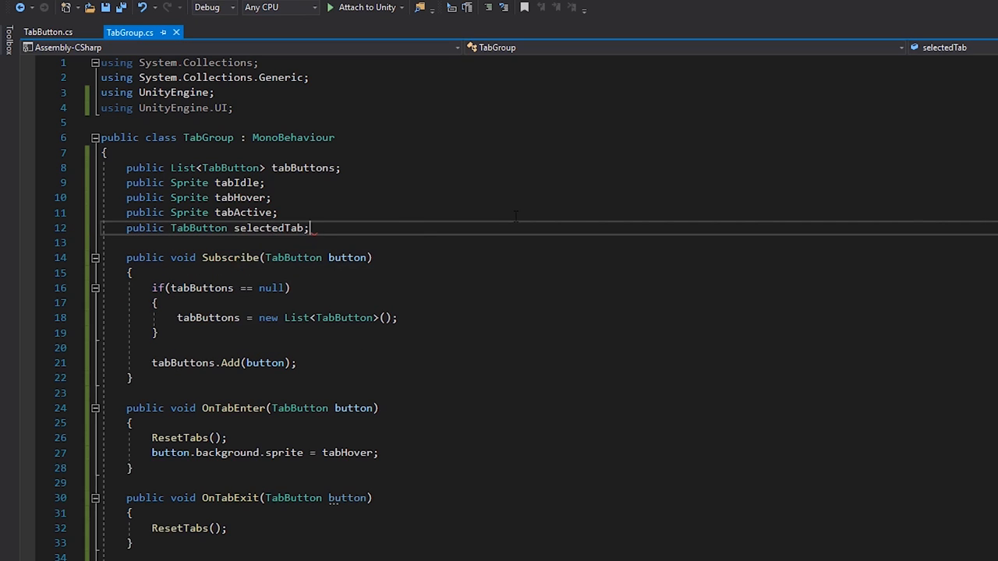
pyautogui.scroll(-3)
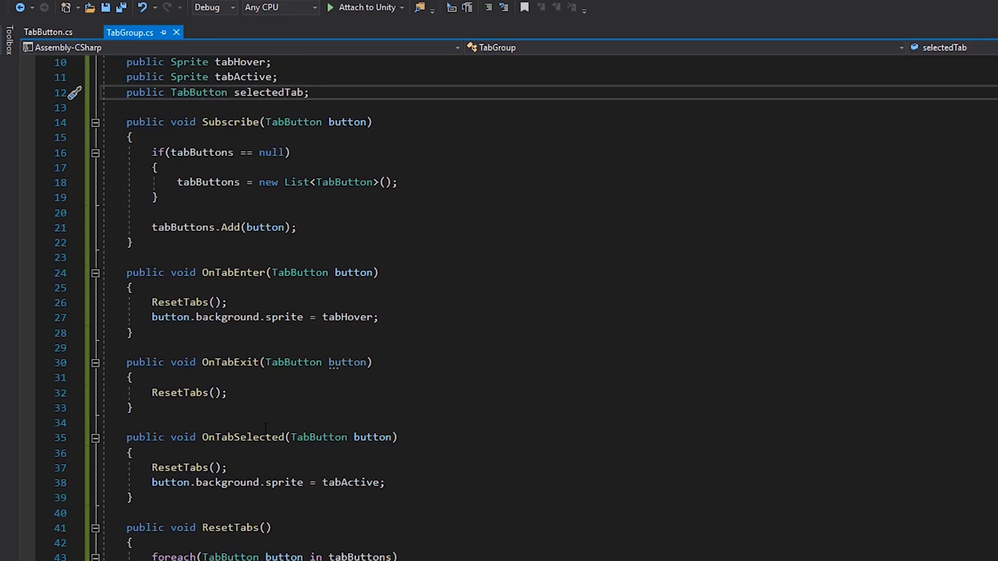
pyautogui.write('selectedTab = button;')
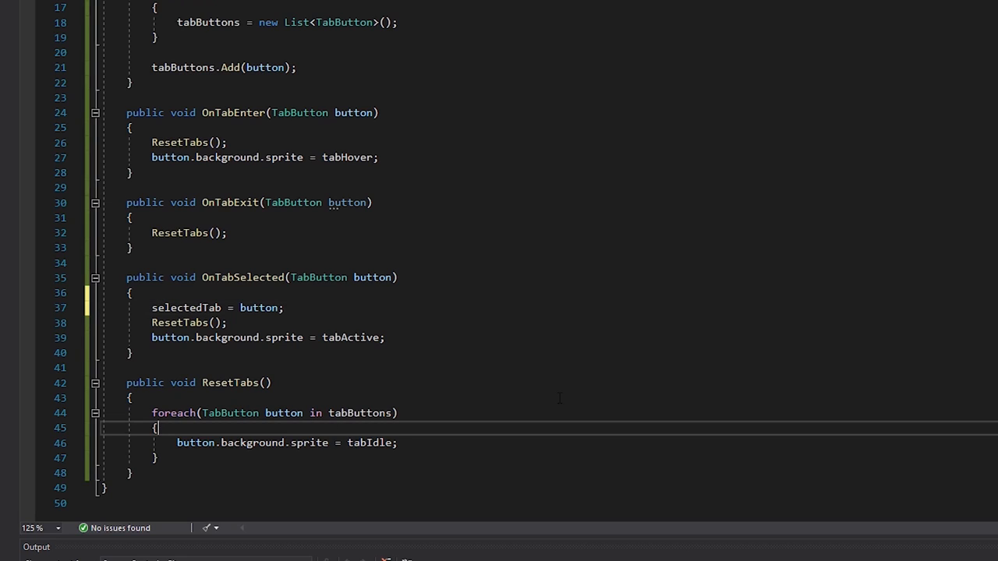
# Step: Skip selectedTab in ResetTabs; apply hover only if selectedTab is null or different
pyautogui.write('if(selectedTab!=null && b')
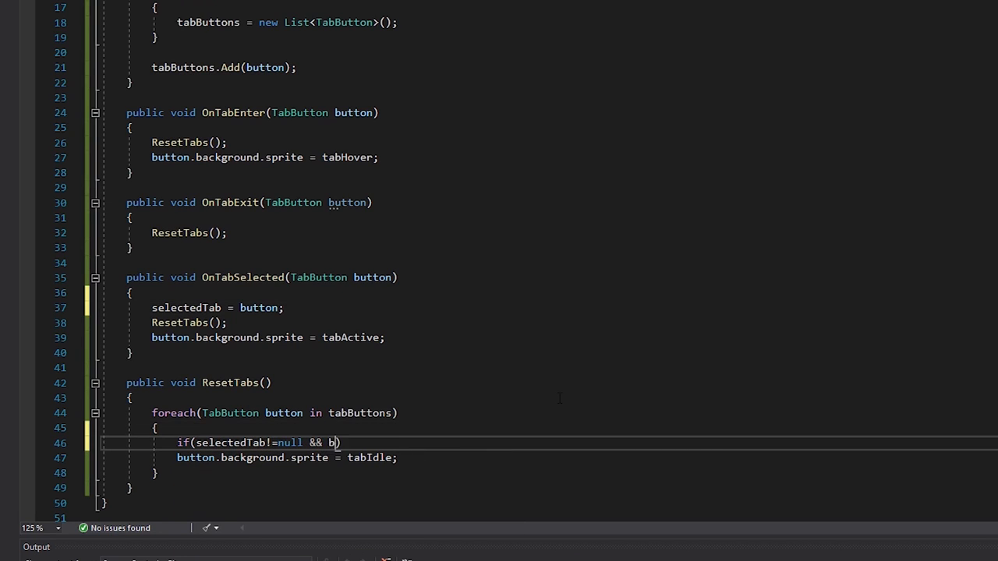
pyautogui.write('utton == selectedTab')
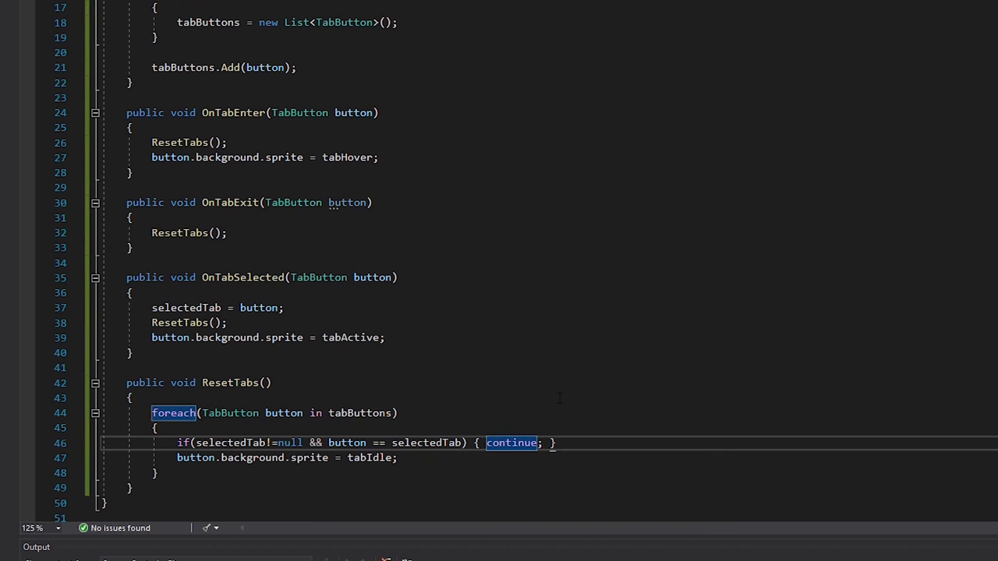
pyautogui.write('if(')
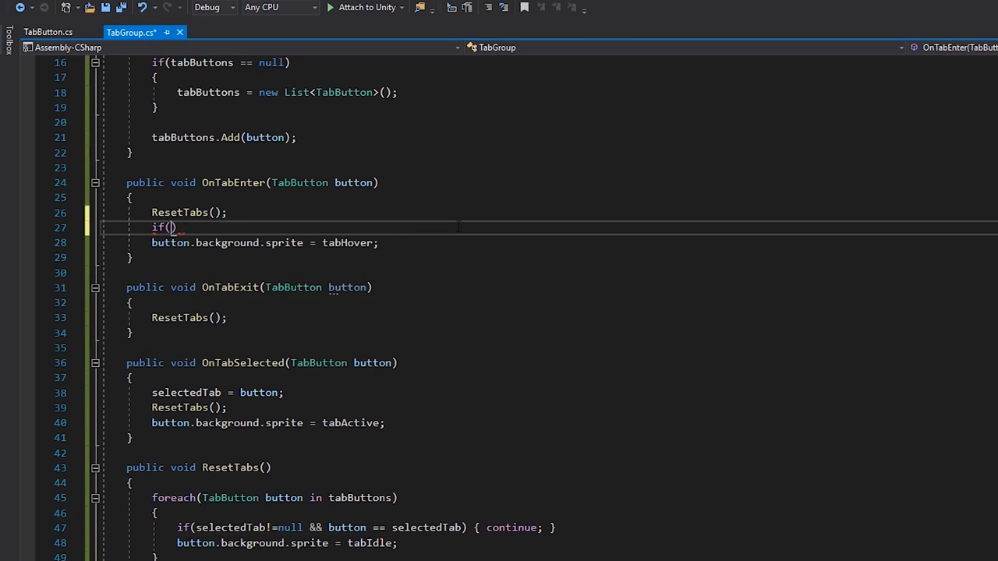
pyautogui.write('selectedTab ==')
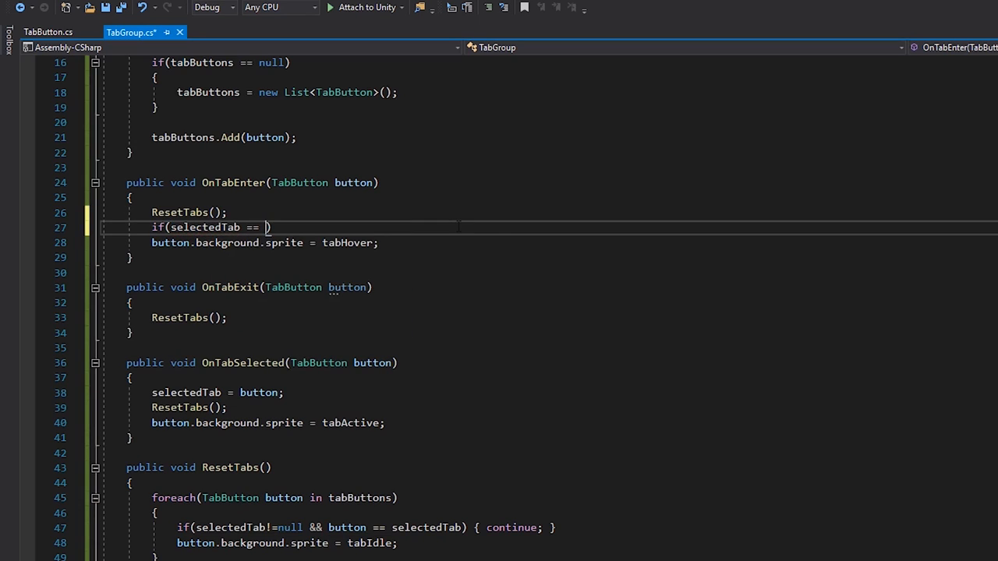
pyautogui.write('null ||')
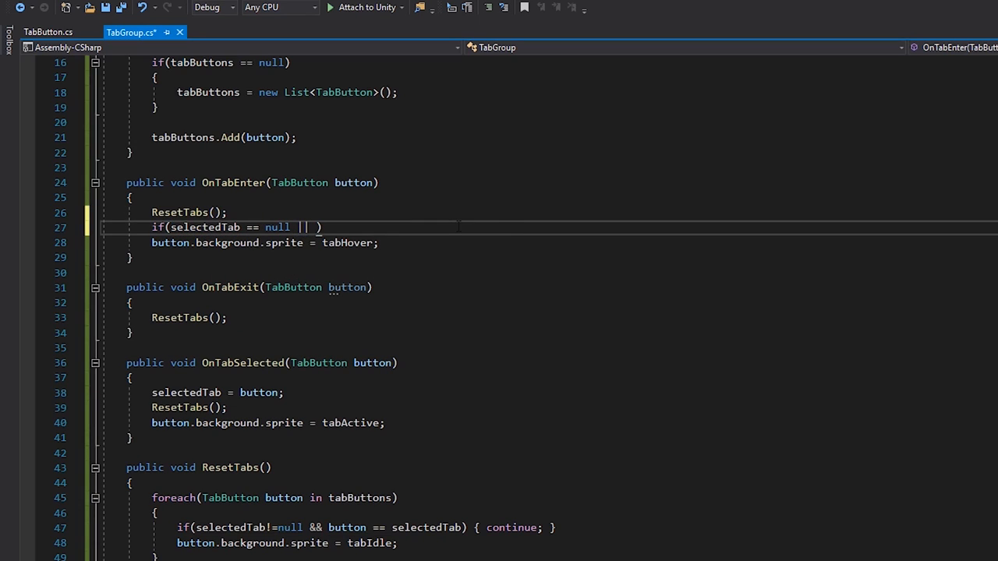
pyautogui.write('button !=')
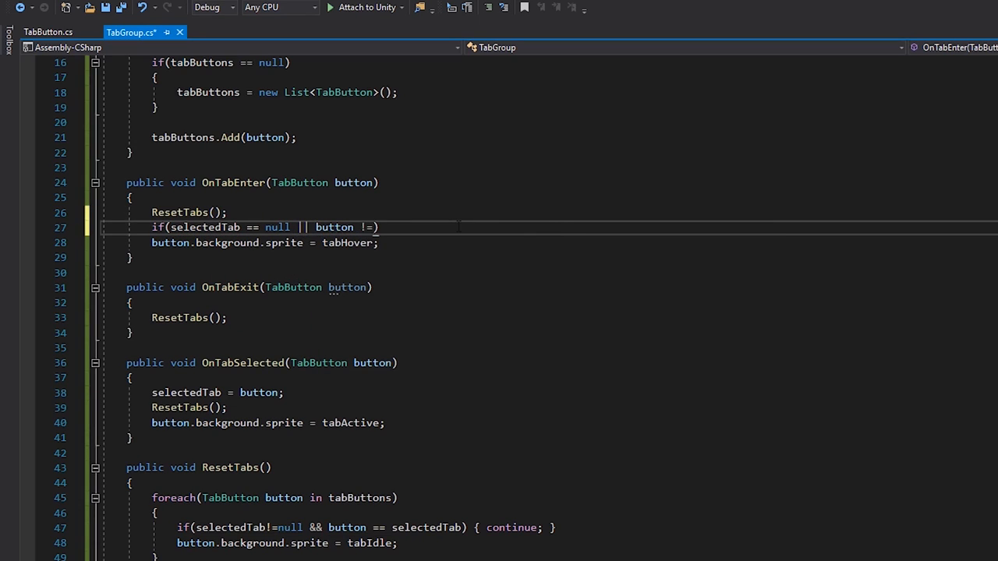
pyautogui.write('selectedTab')
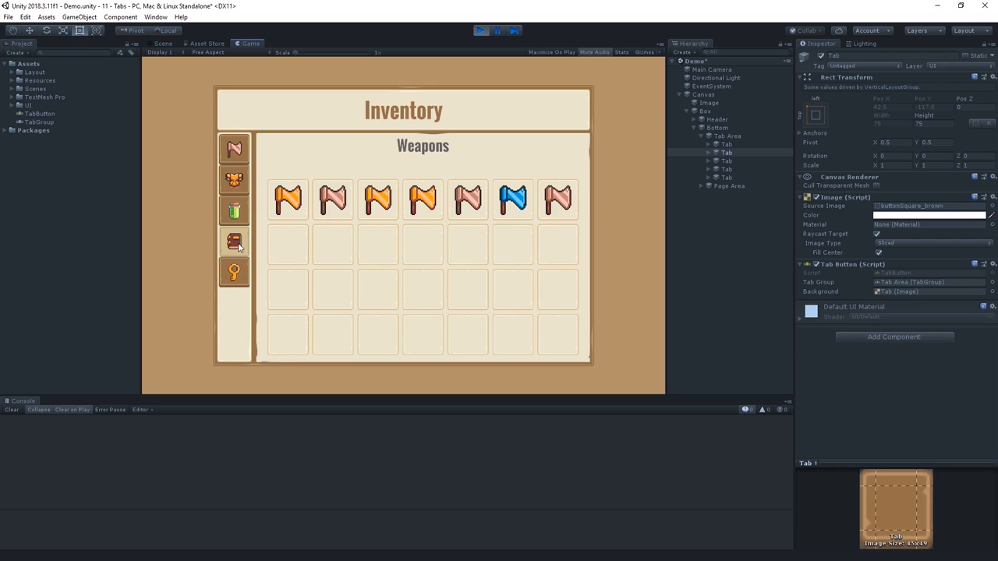
# Step: In Play mode, check Tab Area's Selected Tab, then expand Page Area and select Page 2 - Armour
pyautogui.click(726, 136)
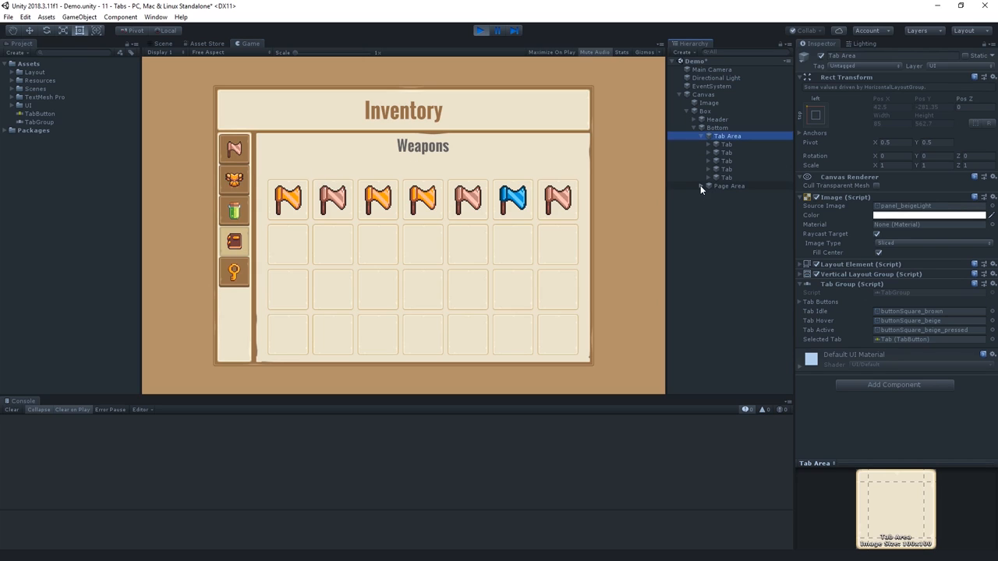
pyautogui.click(742, 201)
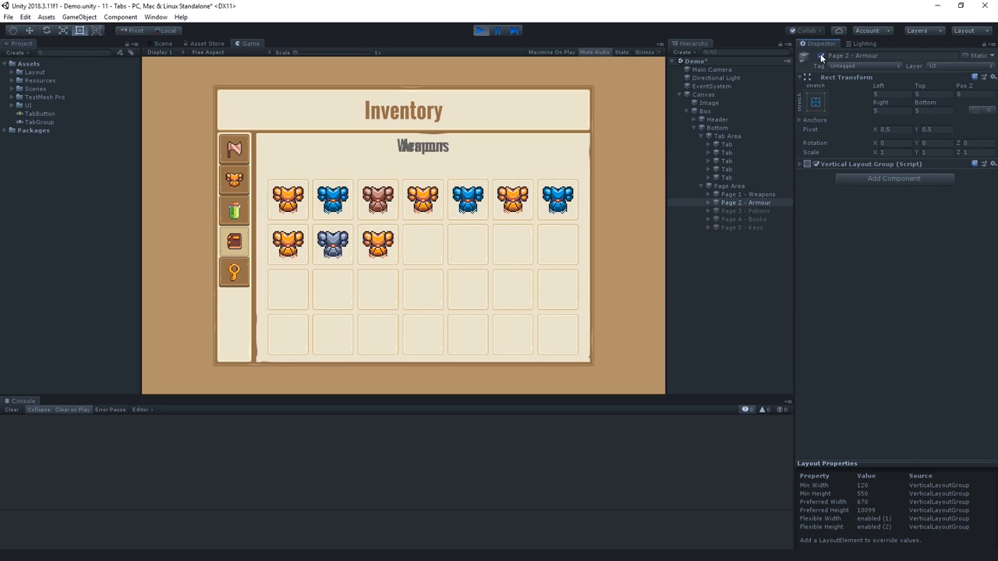
pyautogui.click(744, 194)
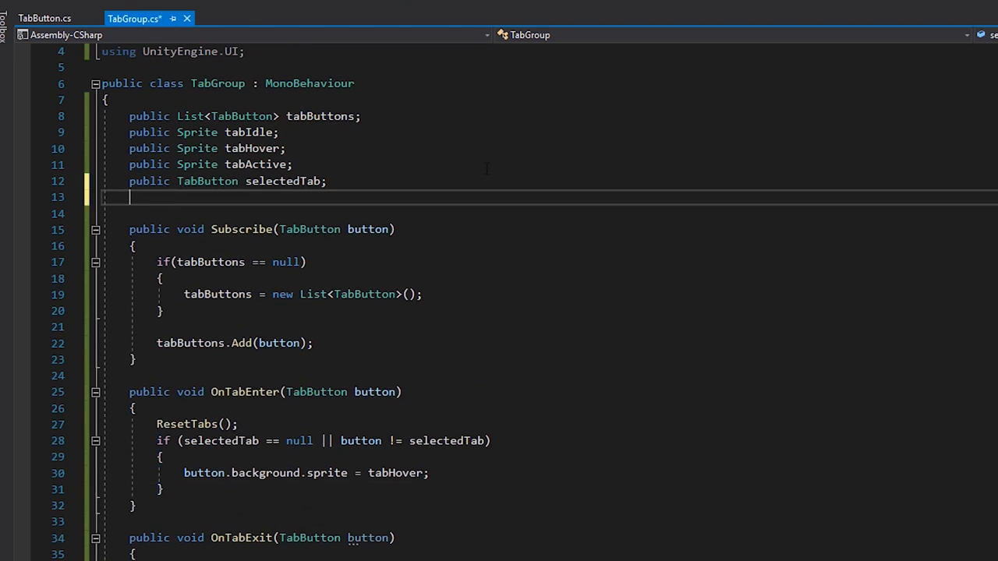
# Step: Add a public List<GameObject> objectsToSwap and store the tab's sibling index in OnTabSelected
pyautogui.write('public List<>')
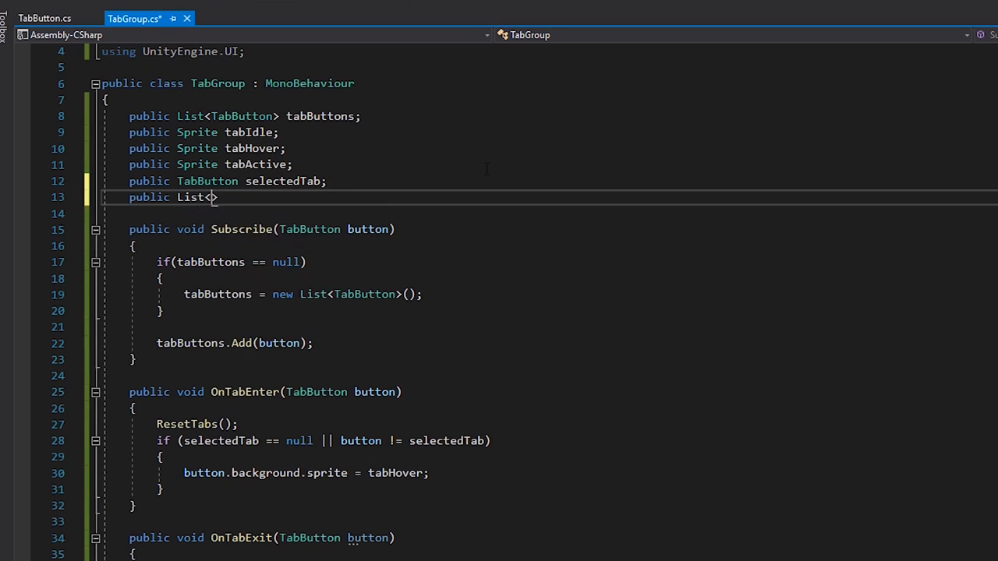
pyautogui.write('GameObject>')
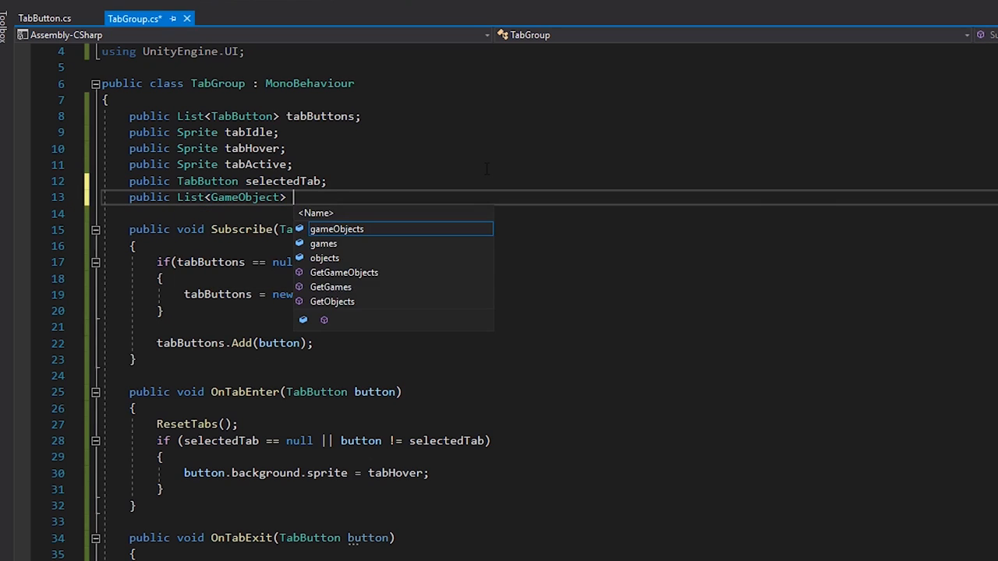
pyautogui.write('objectsToSwap')
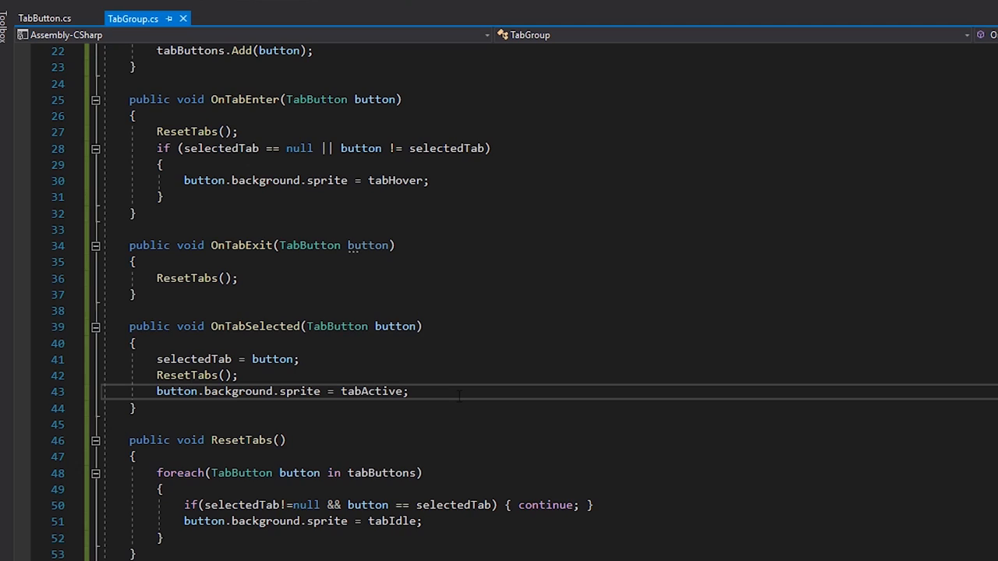
pyautogui.write('int index =')
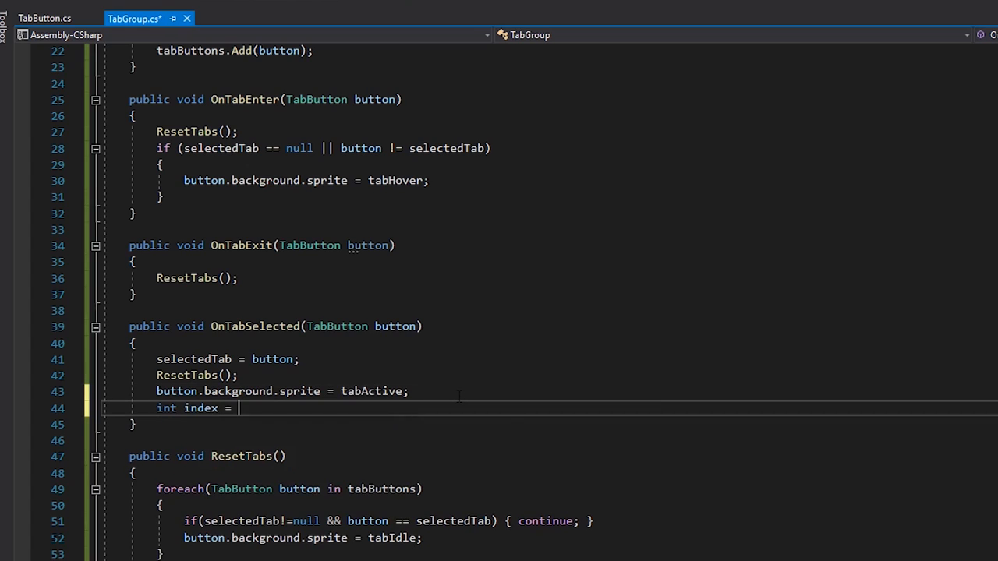
pyautogui.write('button.transform.GetSiblingIndex();')
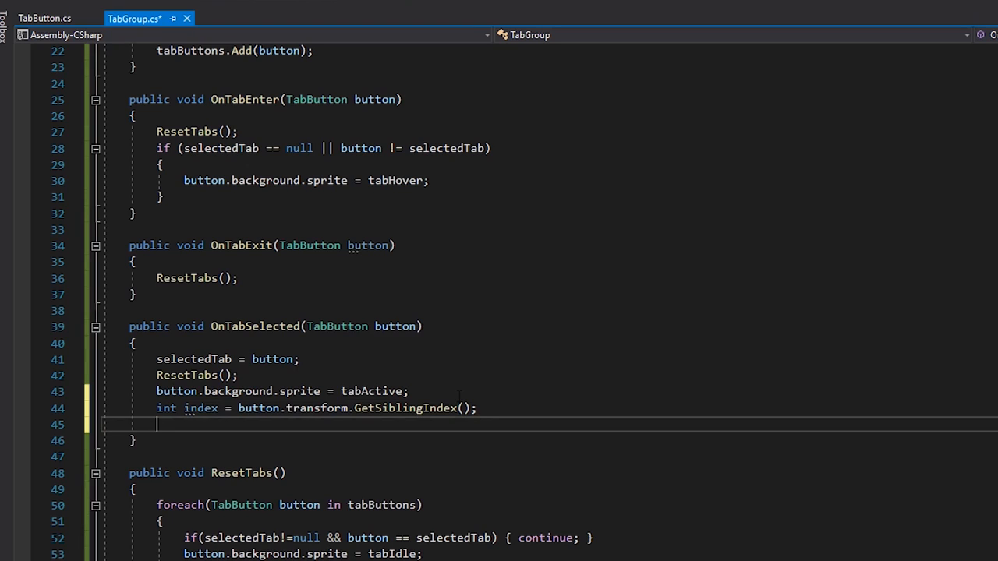
# Step: Loop over objectsToSwap, calling SetActive(true) on the matching index and SetActive on the rest
pyautogui.write('for(int i=0;')
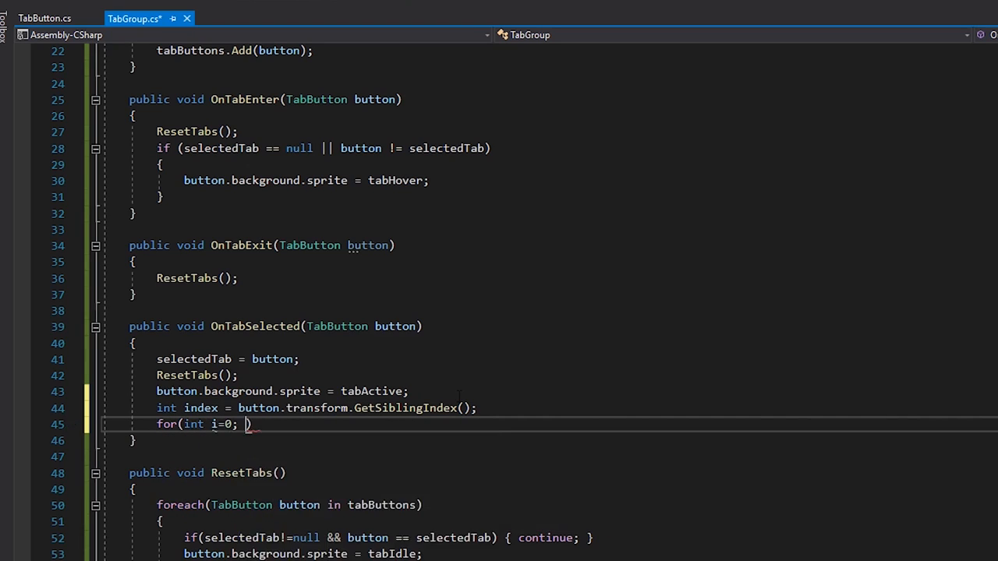
pyautogui.write('i<o')
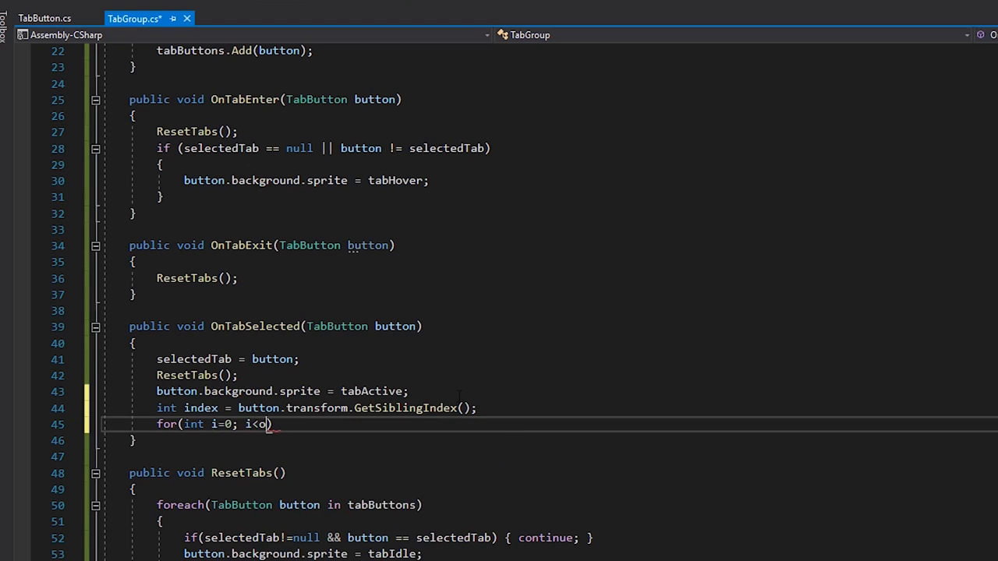
pyautogui.write('bjectsToSwap.count; i++')
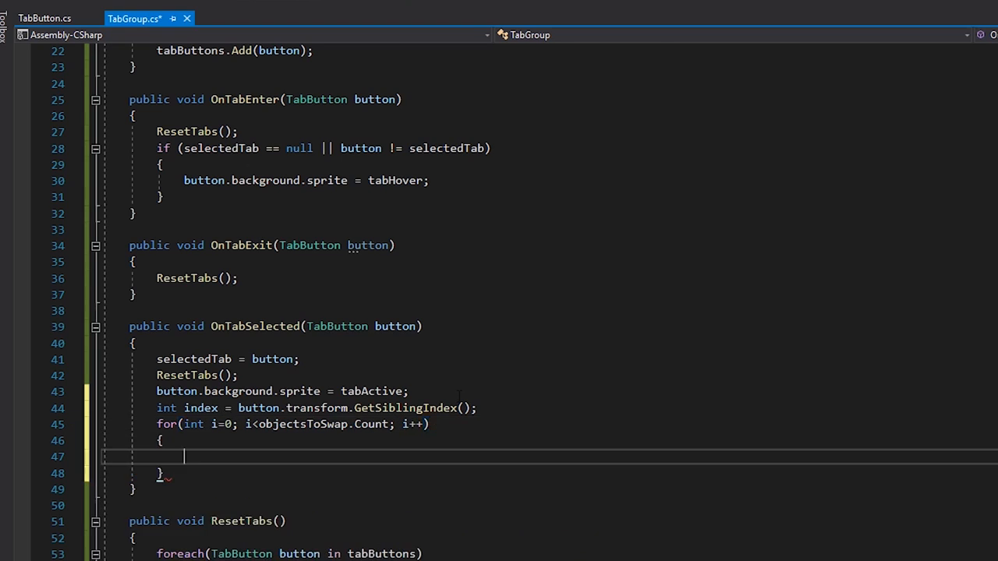
pyautogui.write('if(i')
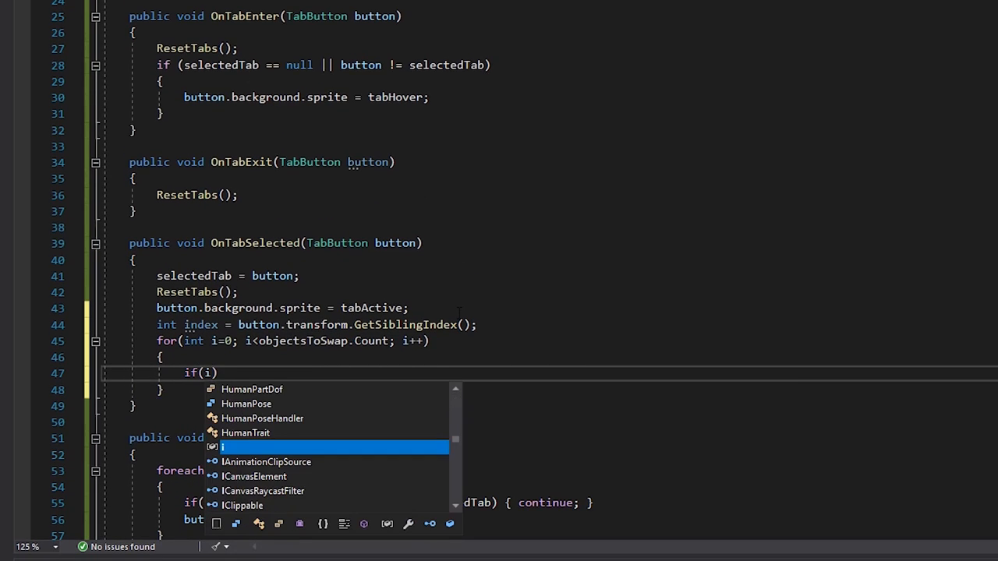
pyautogui.write('==index)')
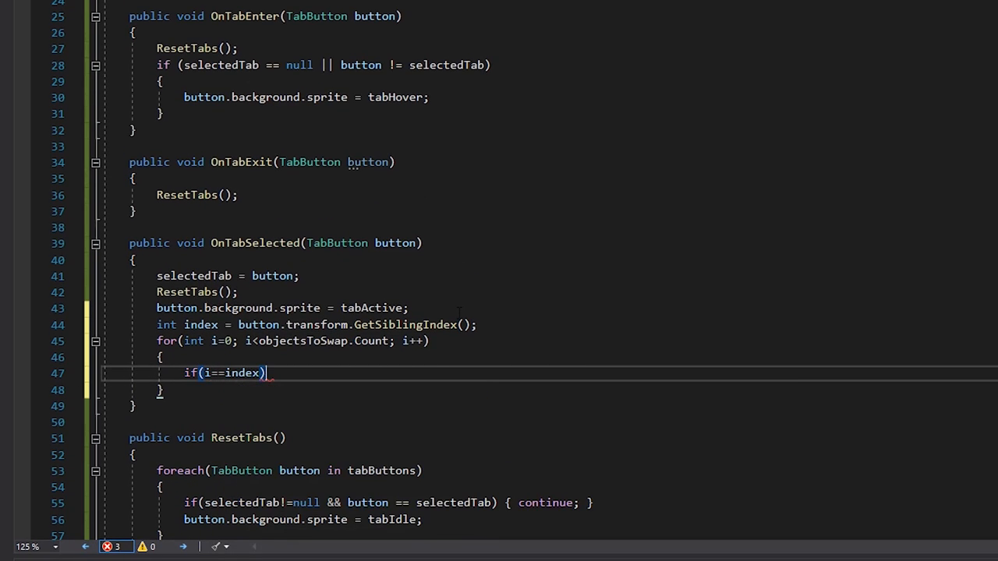
pyautogui.write('objectsToSwap[')
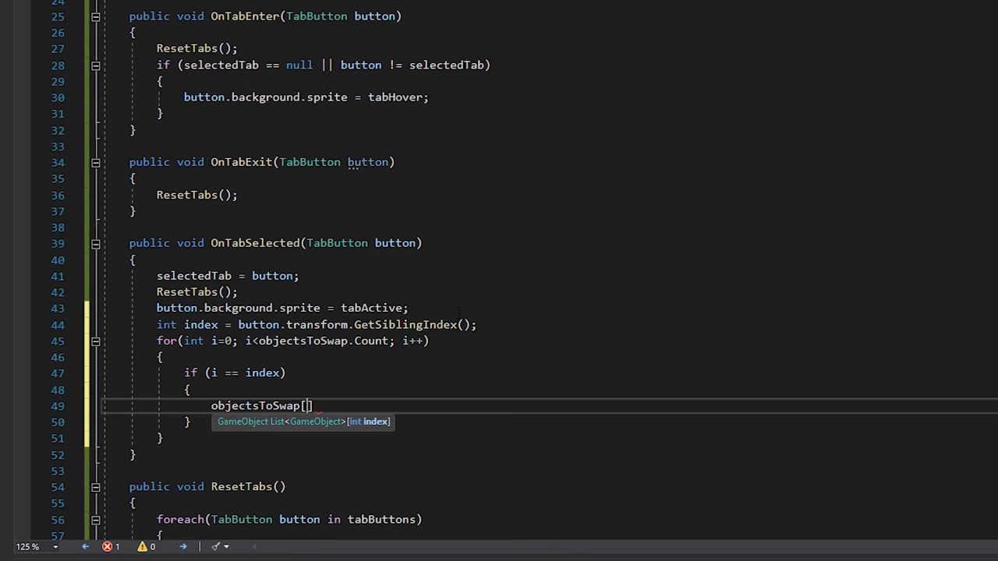
pyautogui.write('i].SetActive(true);')
pyautogui.write('else { ')
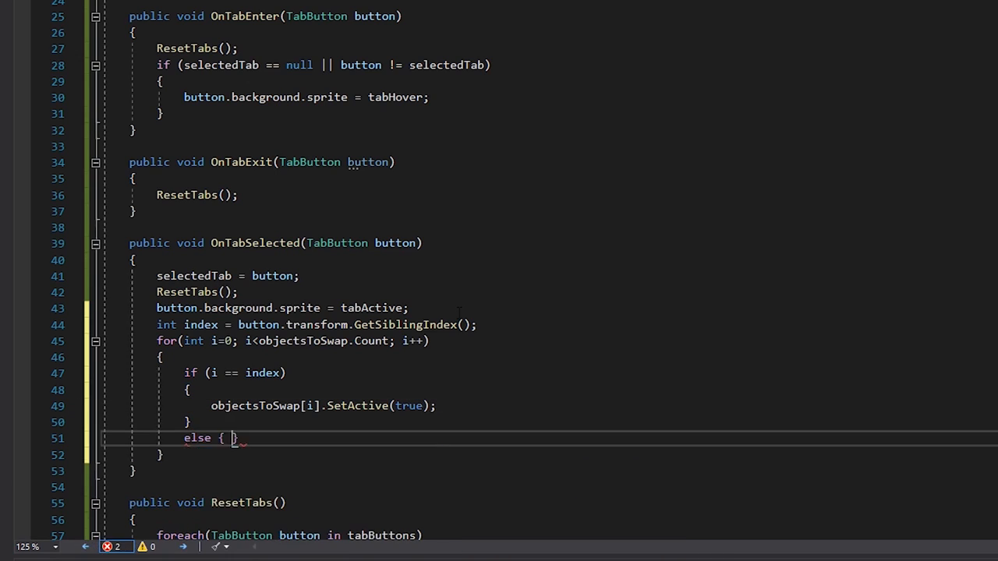
pyautogui.write('objectsToSwap')
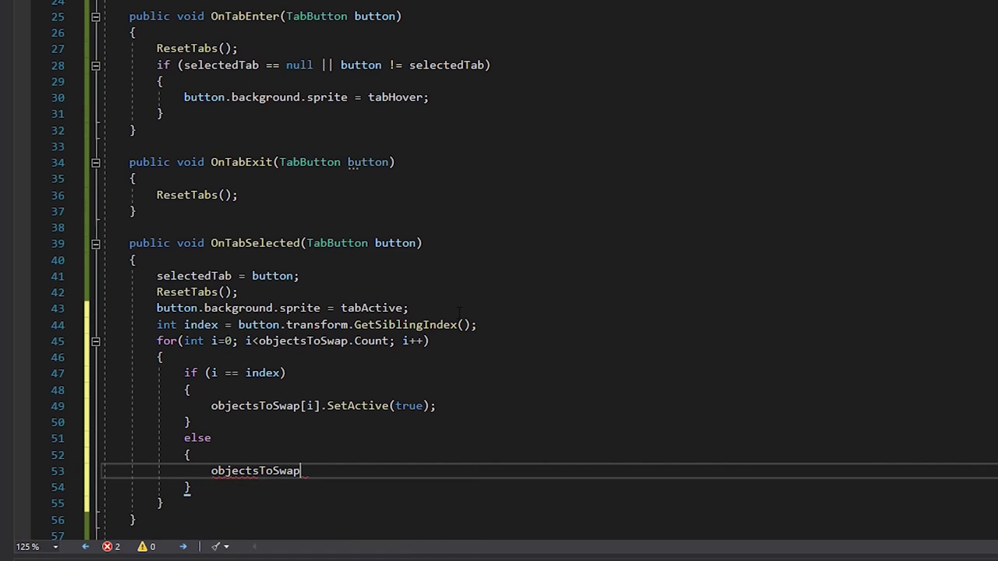
pyautogui.write('[i].SetActive')
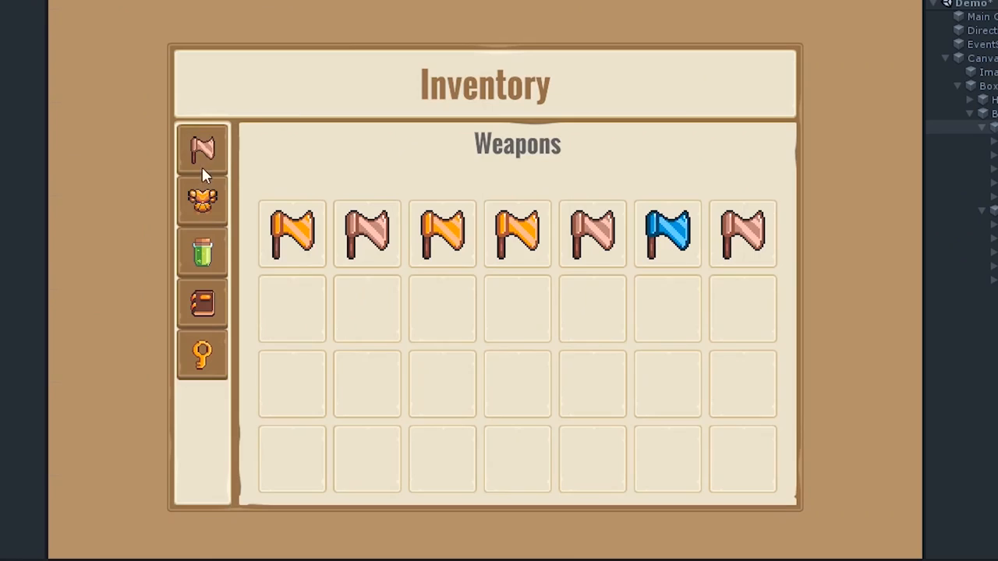
# Step: In Play mode, click the Potions, Key Items and Potions tabs to test page swapping
pyautogui.click(202, 201)
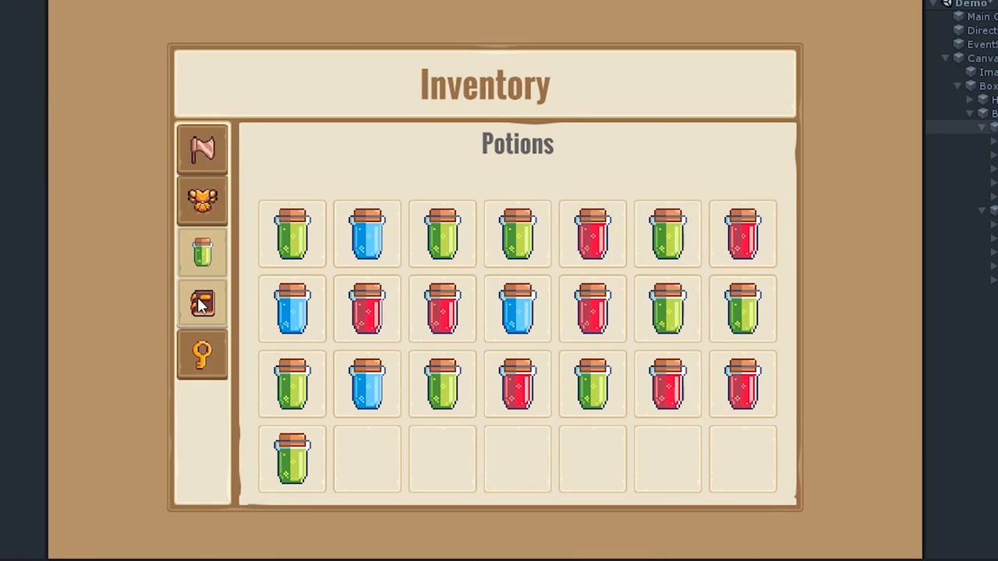
pyautogui.click(202, 355)
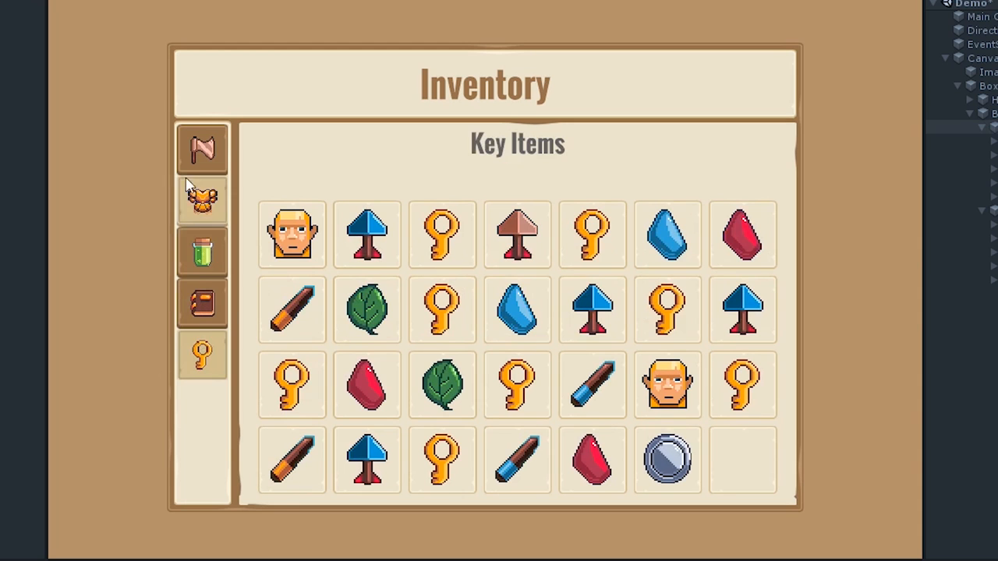
pyautogui.click(202, 251)
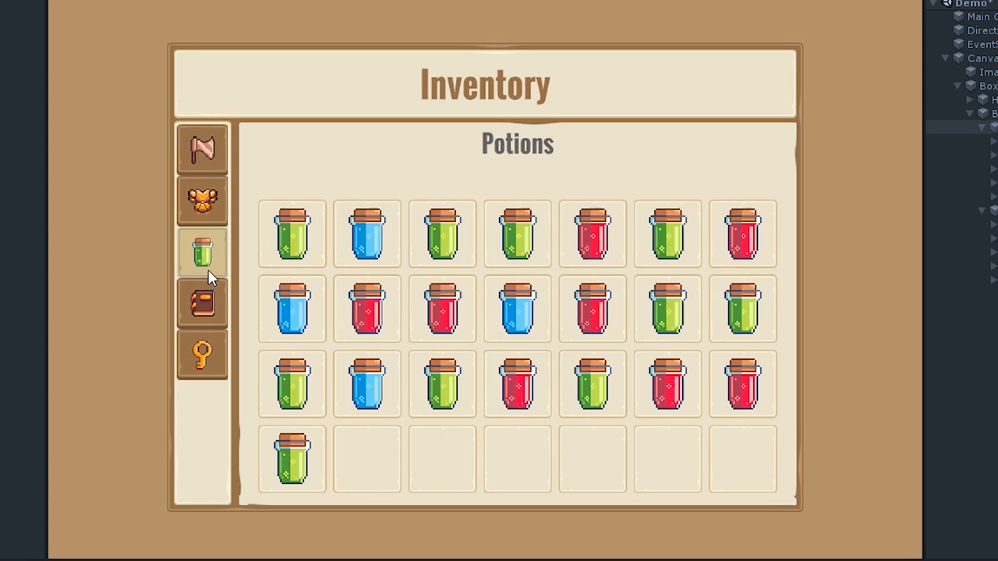
pyautogui.click(202, 305)
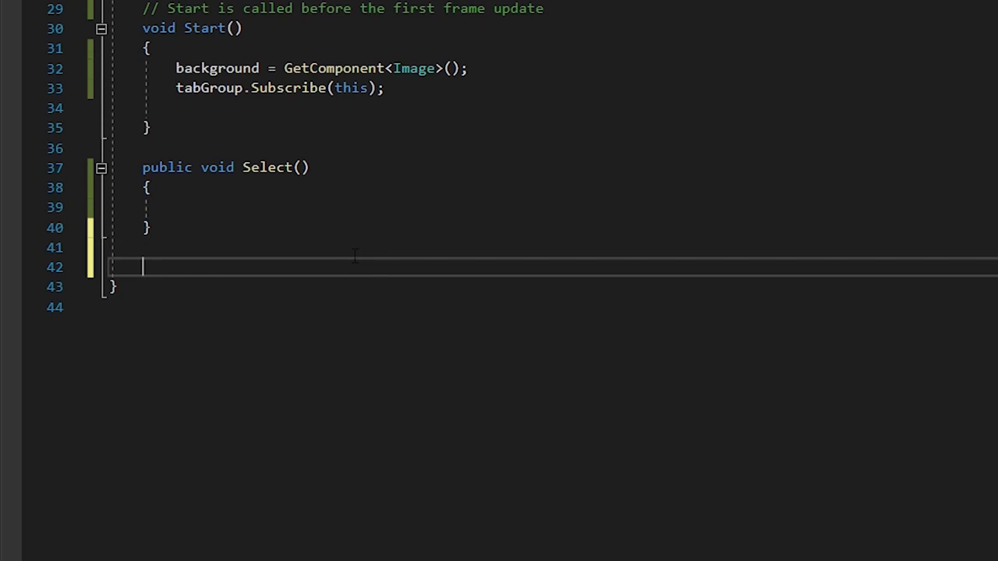
# Step: Add an empty Deselect() to TabButton; OnTabSelected deselects a non-null selectedTab before reassigning
pyautogui.write('public void Desele')
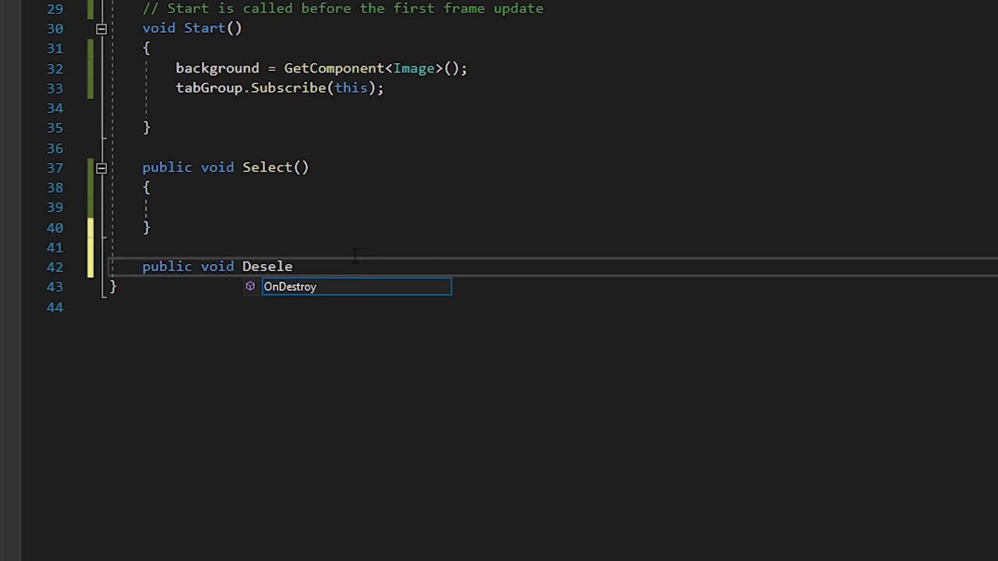
pyautogui.write('ct()')
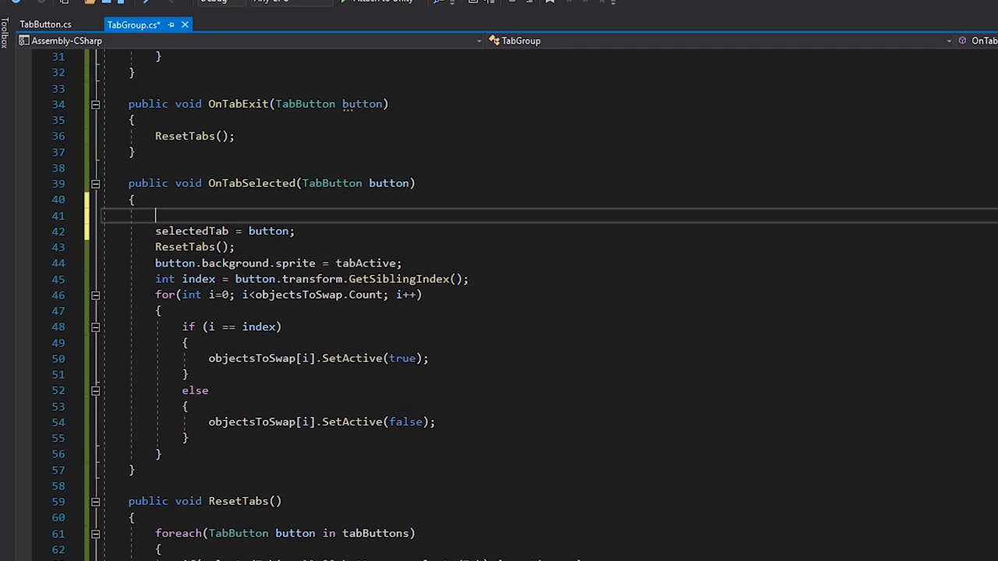
pyautogui.write('if(selectedTab')
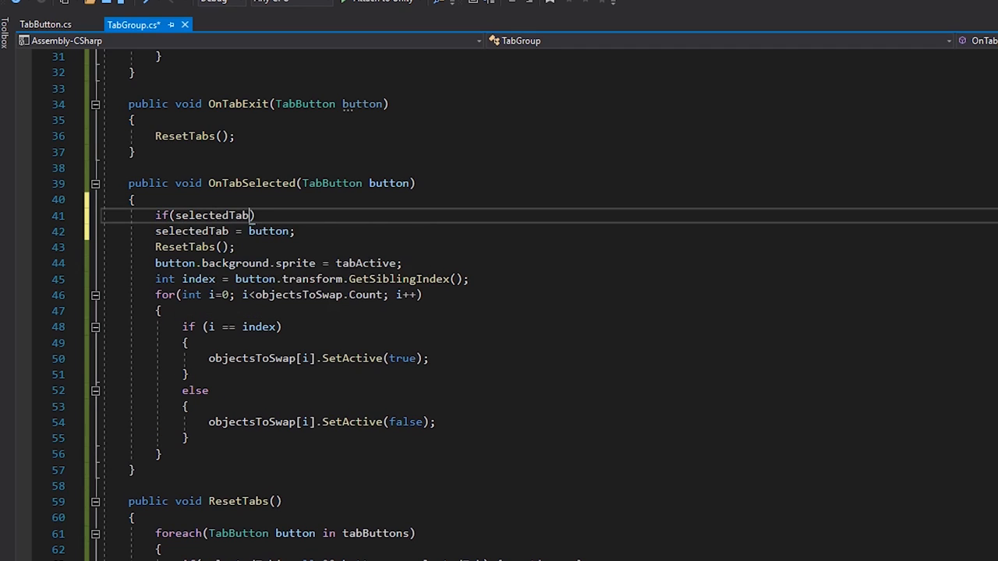
pyautogui.write('!=null')
pyautogui.write('selectedTab.')
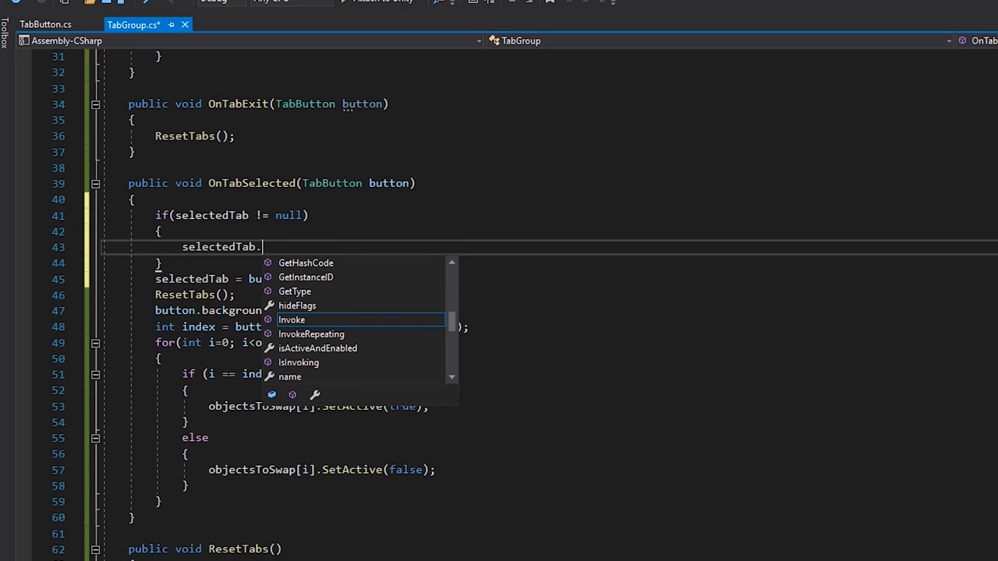
pyautogui.write('Deselect();')
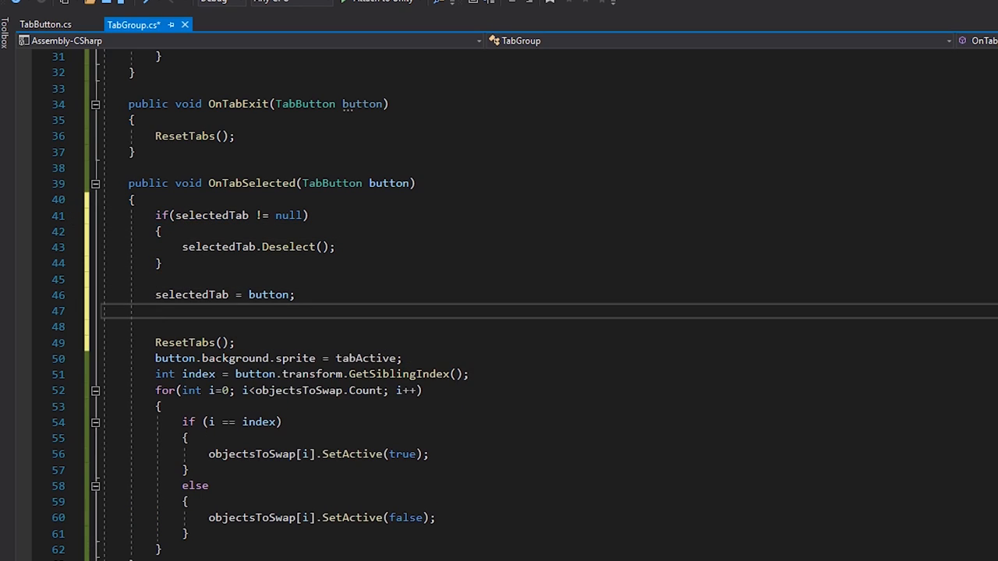
pyautogui.write('selectedTab.sel')
pyautogui.write('public Unit')
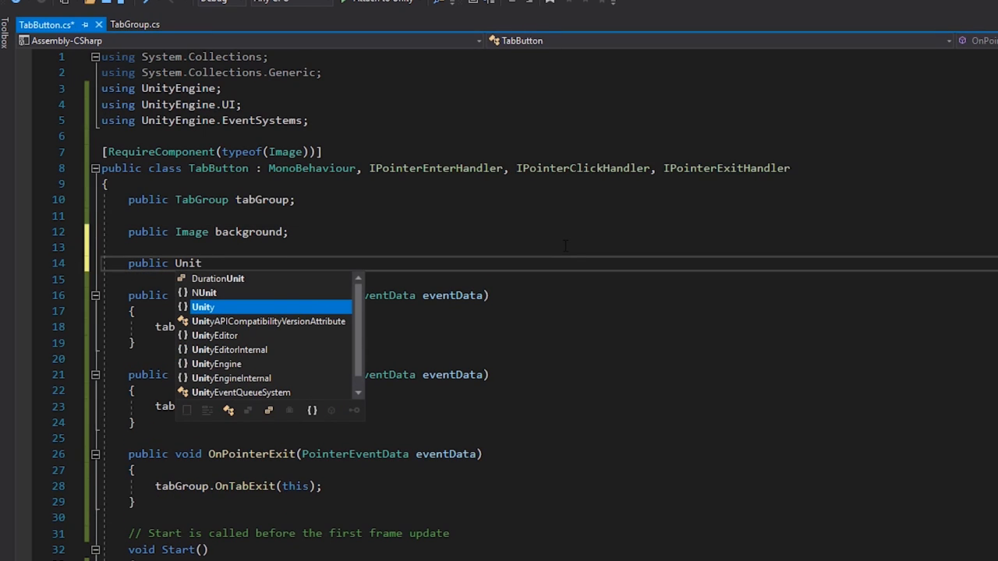
# Step: Add onTabSelected and onTabDeselected UnityEvents, invoked with null checks in Select and Deselect
pyautogui.write('Event onTabSelected;')
pyautogui.write('public UnityEvent onTabDeselected;')
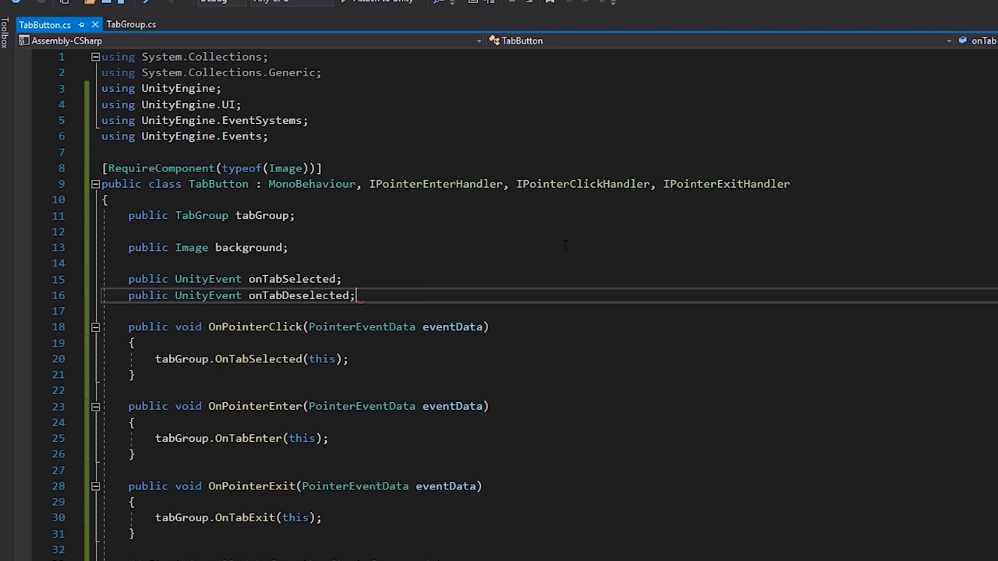
pyautogui.scroll(-3)
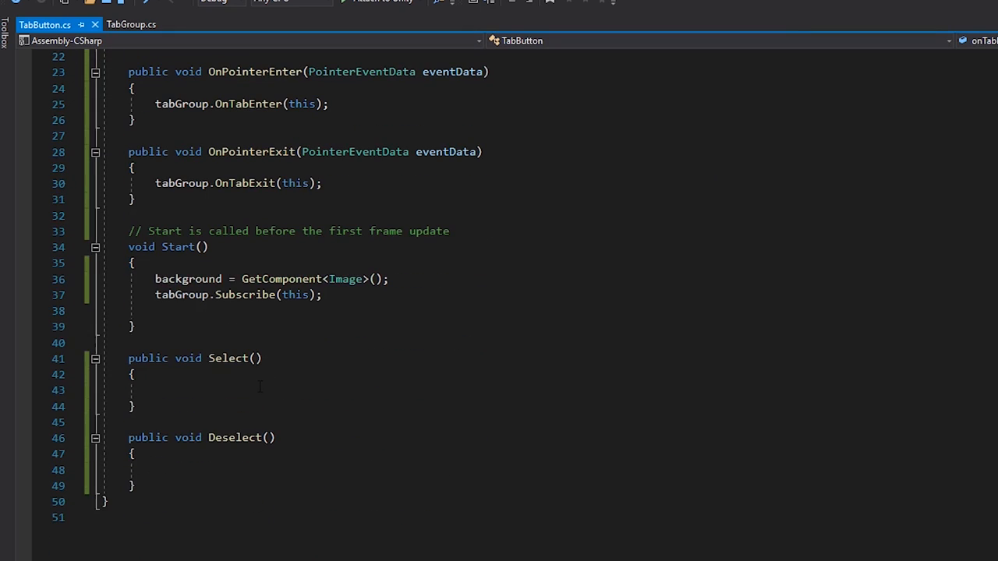
pyautogui.write('if(onTabSelected != null')
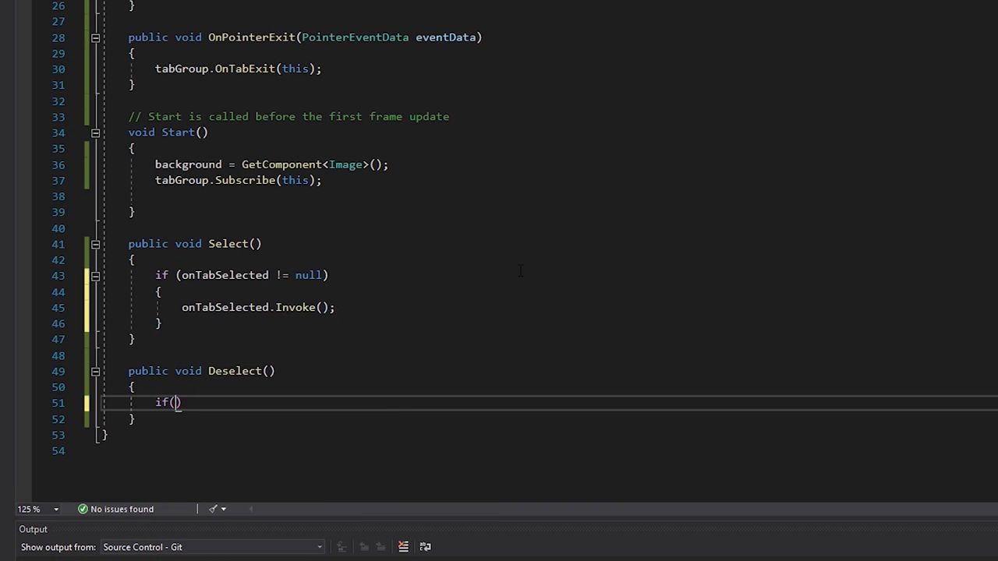
pyautogui.write('onTabDeselected != null')
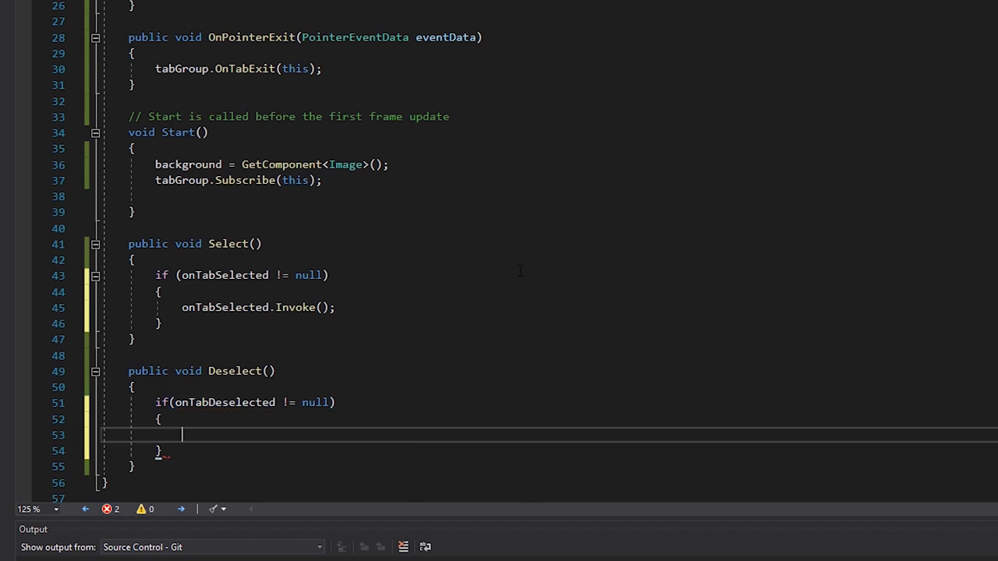
pyautogui.write('onTabDeselected.in')
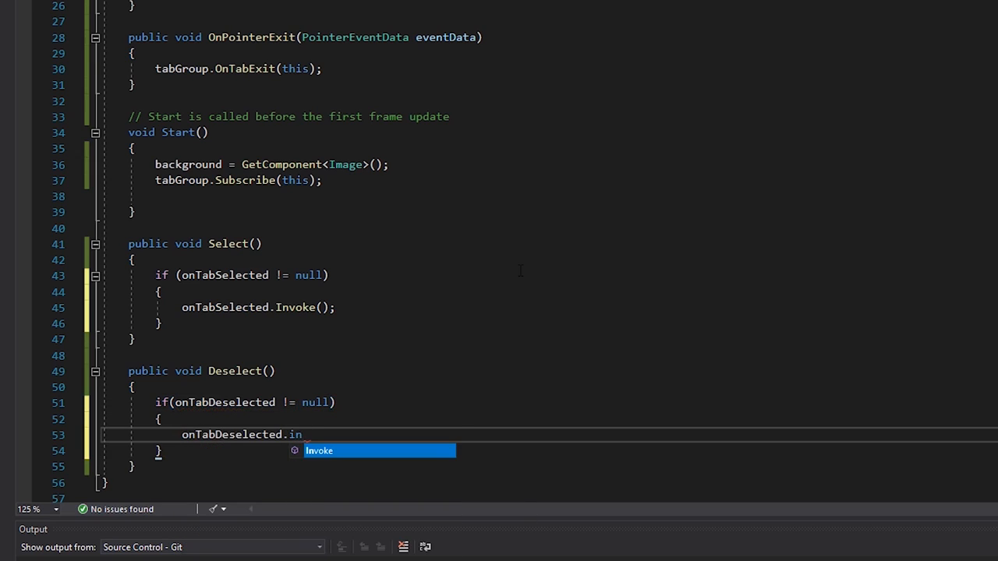
pyautogui.press('Tab')
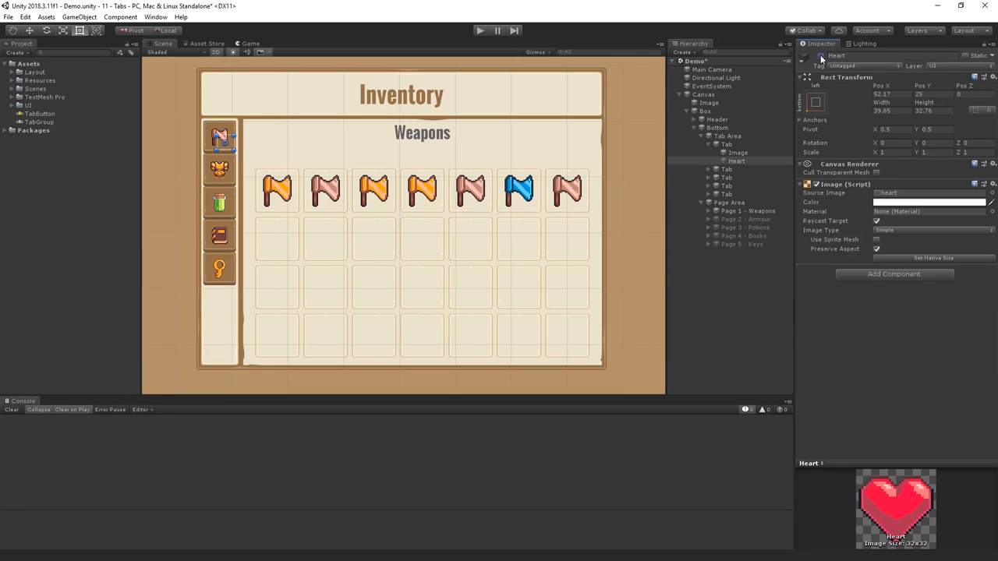
# Step: Disable the Heart object so the icon is hidden by default
pyautogui.click(721, 144)
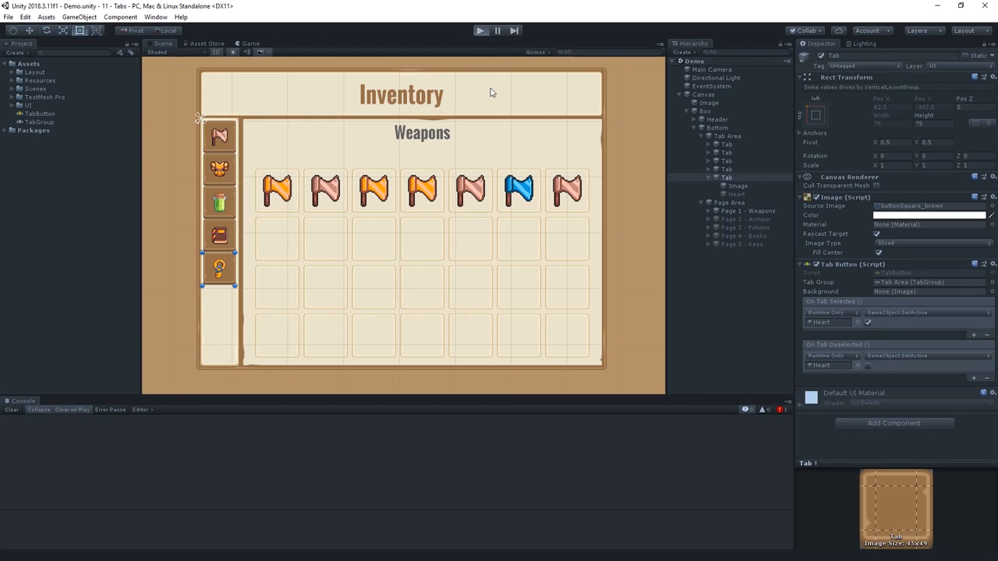
# Step: In Play mode, click the Weapons, Armour, Books, Weapons and Armour tabs to verify the heart toggles
pyautogui.click(478, 29)
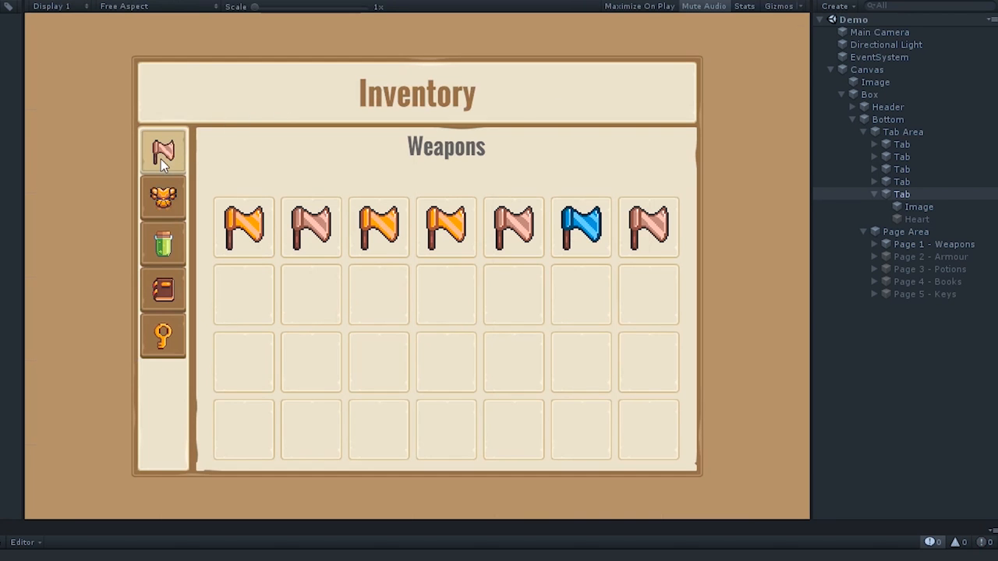
pyautogui.click(162, 196)
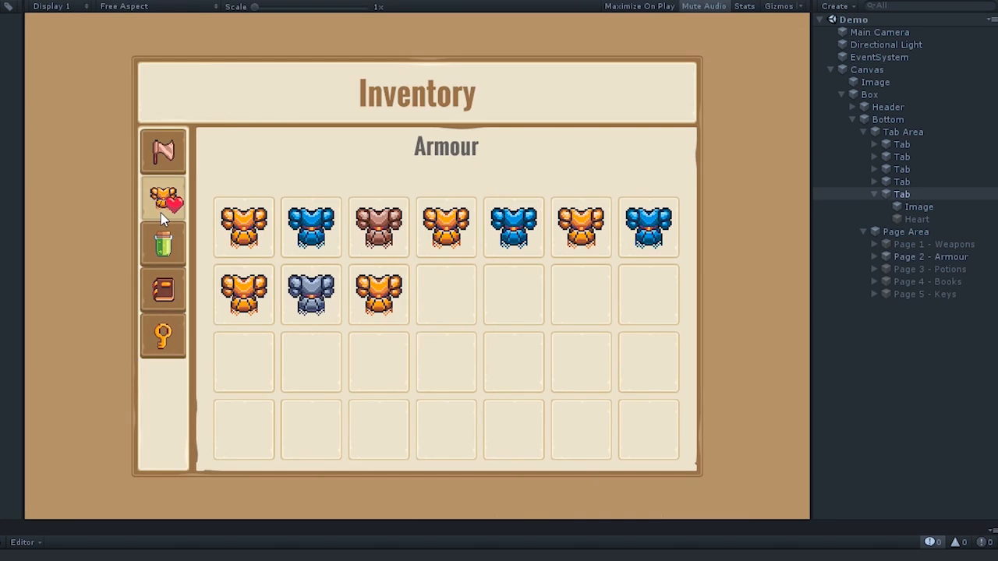
pyautogui.click(162, 289)
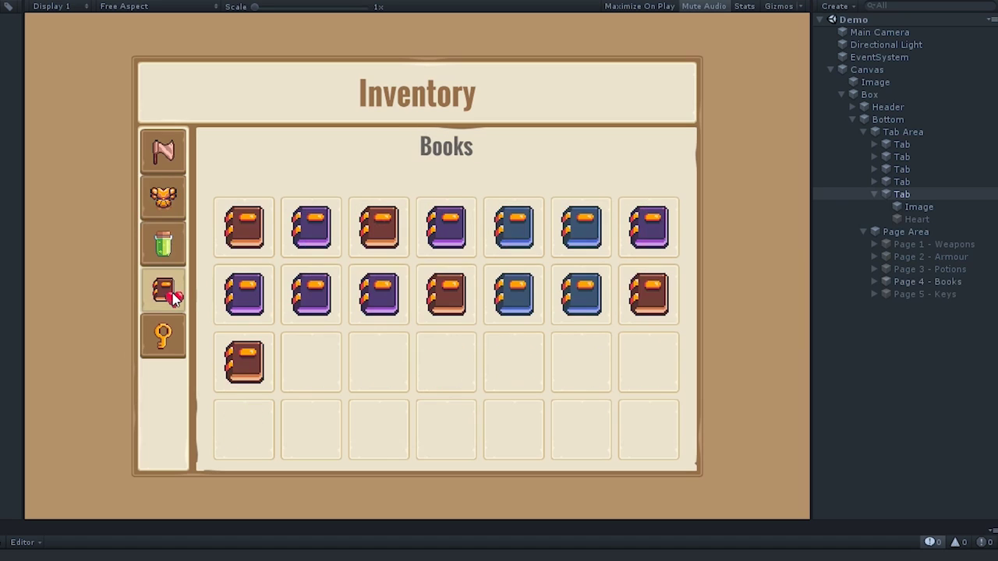
pyautogui.click(163, 149)
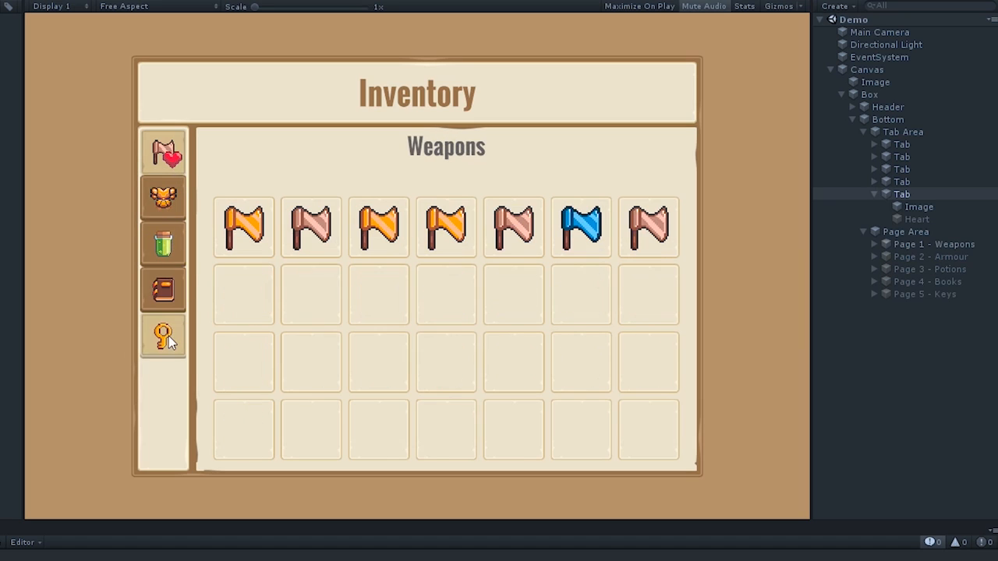
pyautogui.click(162, 196)
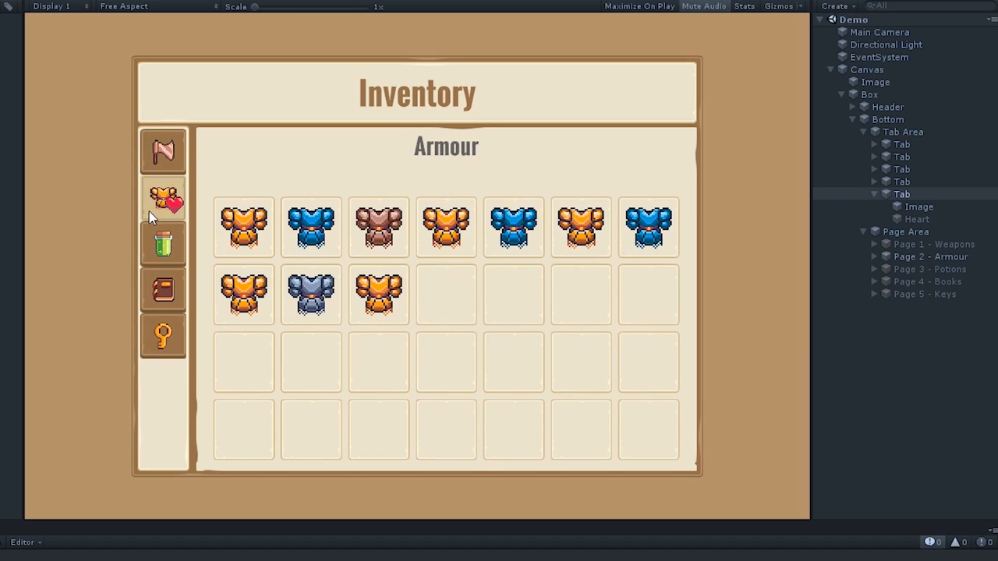